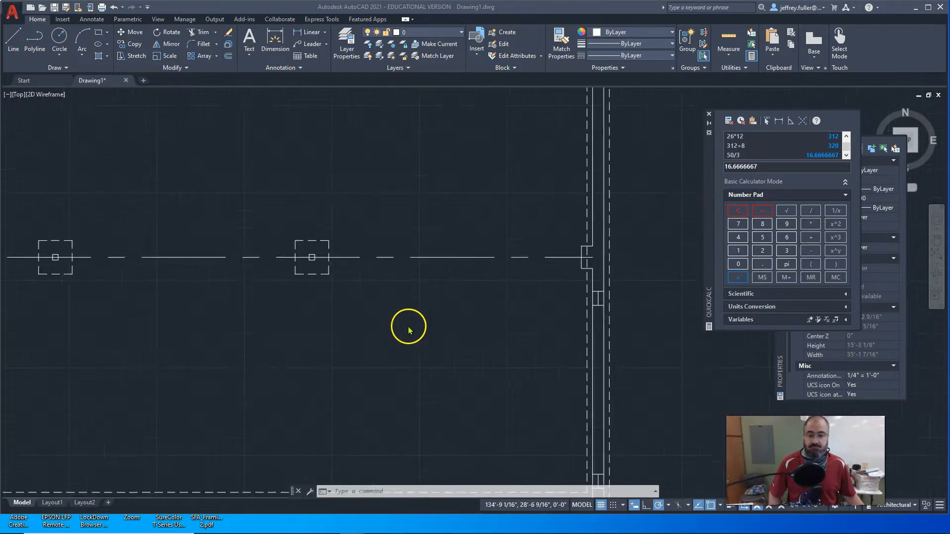
Pick the leader style for new callout notes from the Annotation panel's Multileader Style list.
scroll(down, 3)
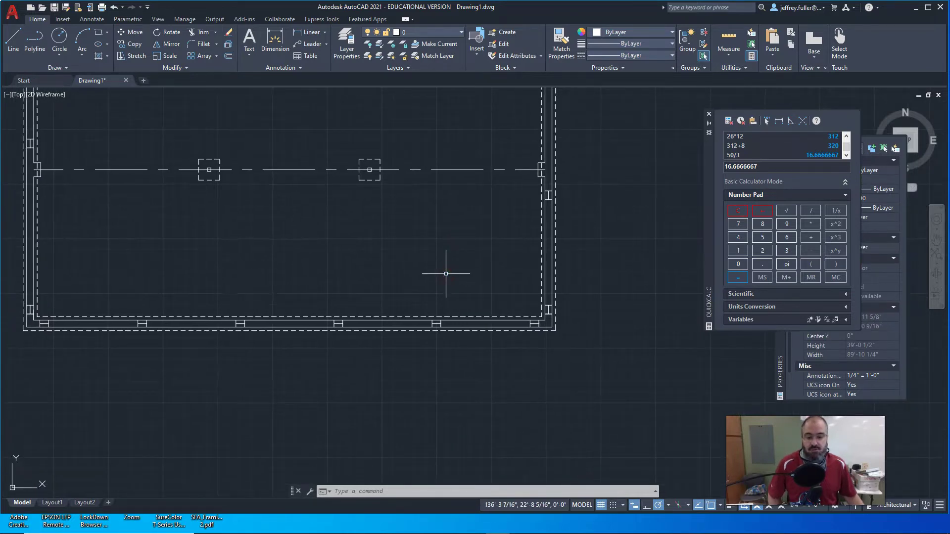
mouse_move(327, 301)
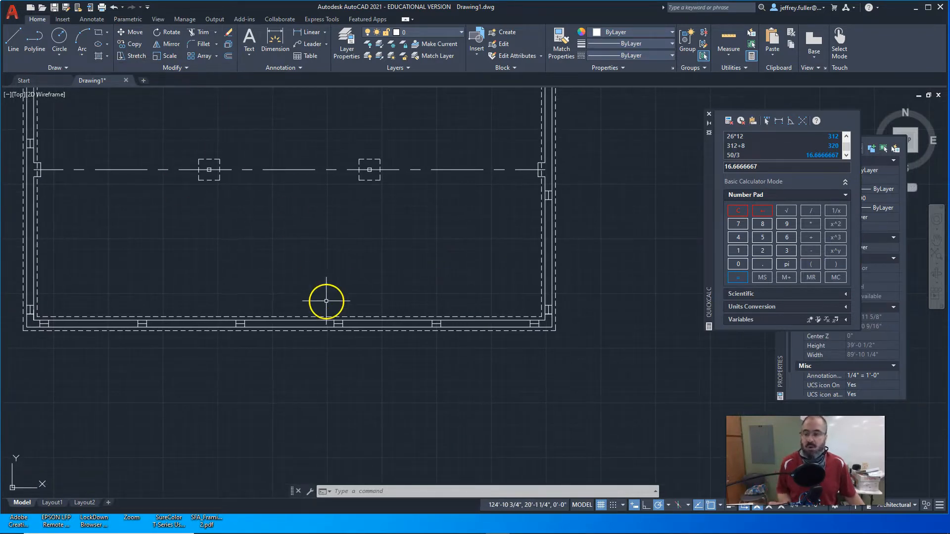
mouse_move(237, 53)
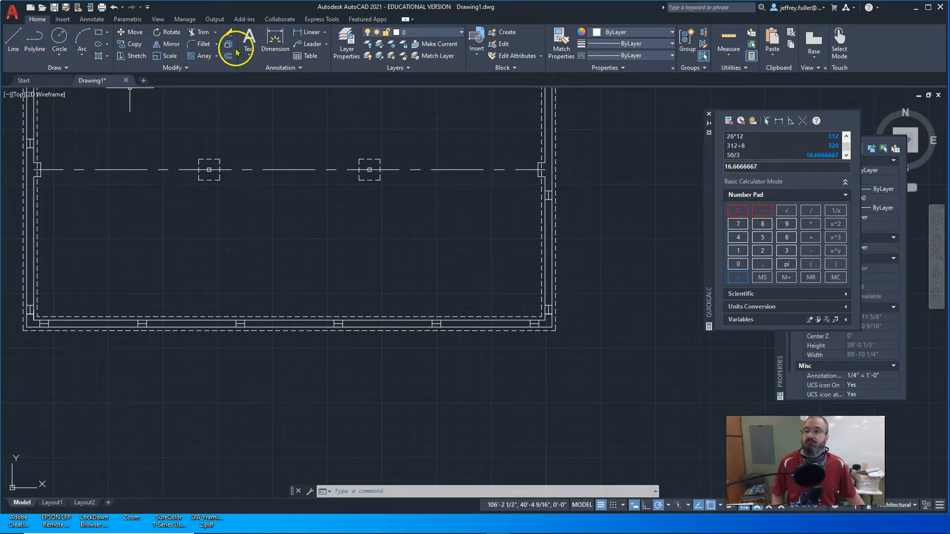
click(249, 44)
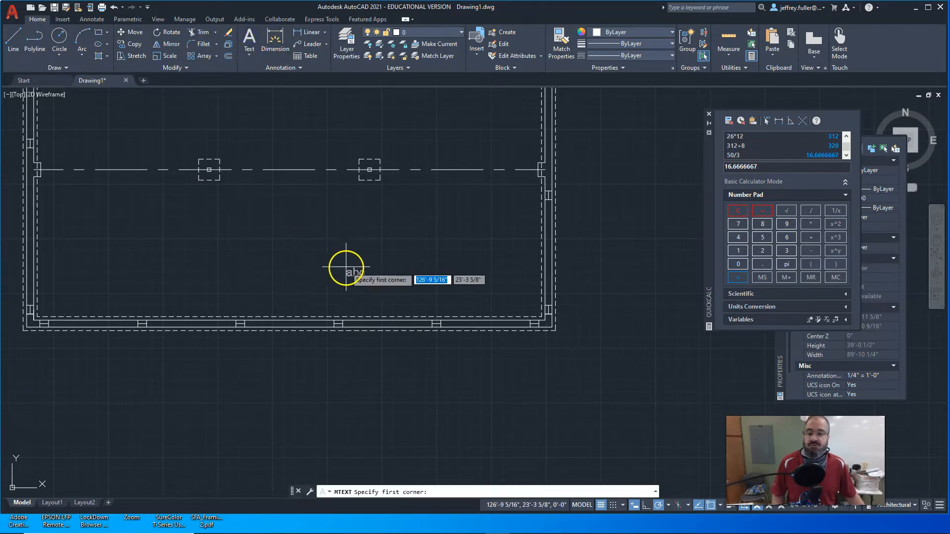
mouse_move(347, 249)
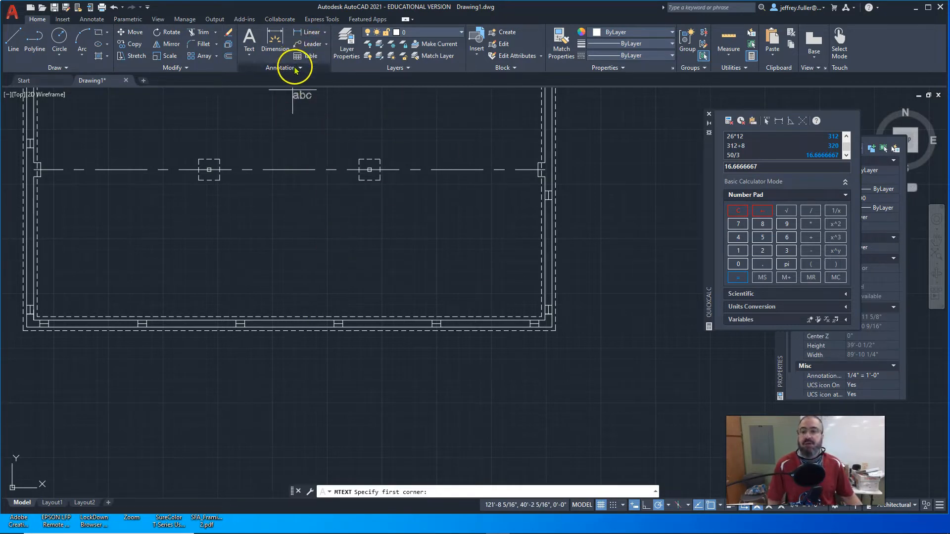
click(296, 68)
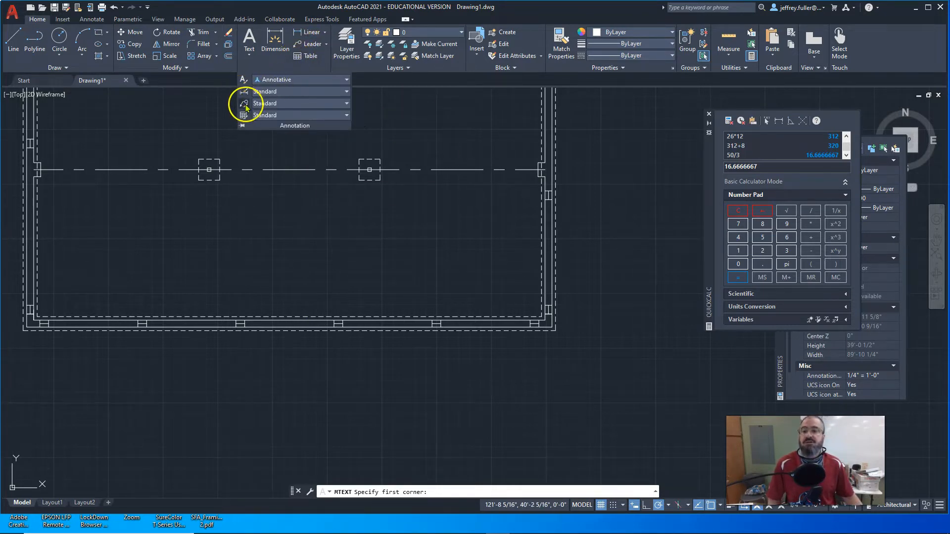
click(286, 141)
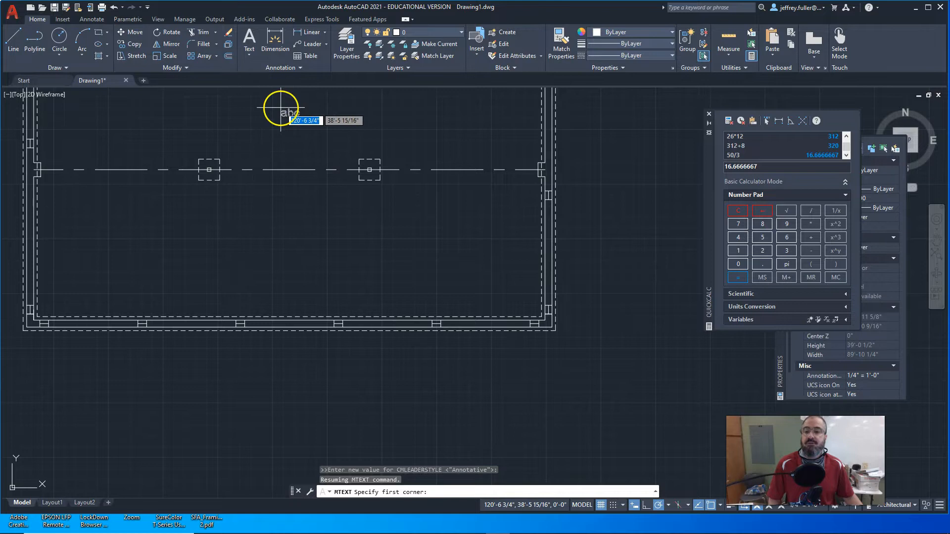
click(310, 44)
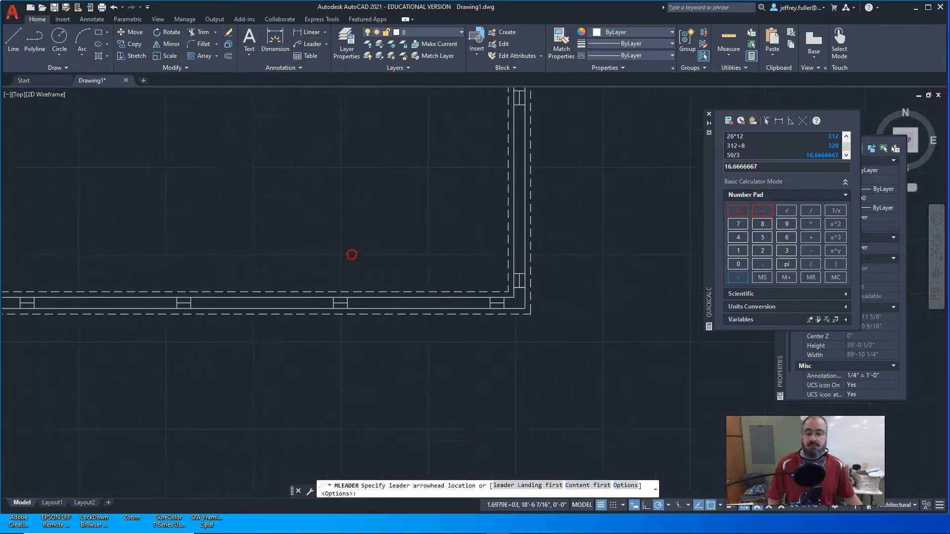
Place a VENT multileader on the bottom-wall vent and grip-adjust its text position.
click(341, 303)
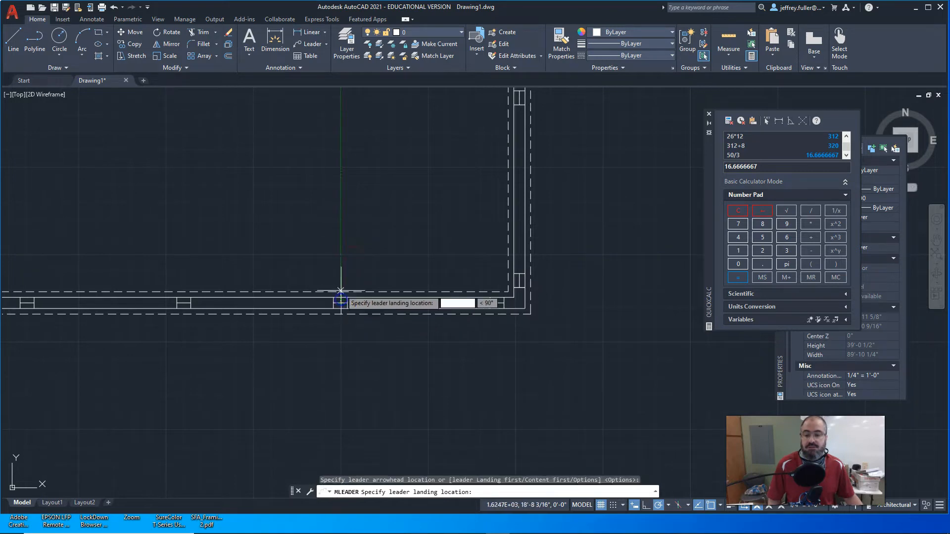
click(343, 297)
text(VENT)
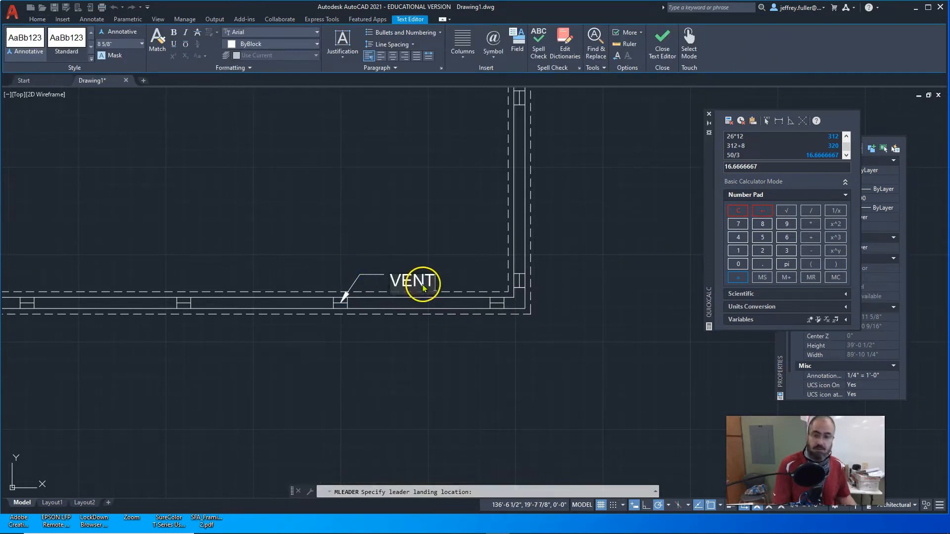
click(661, 42)
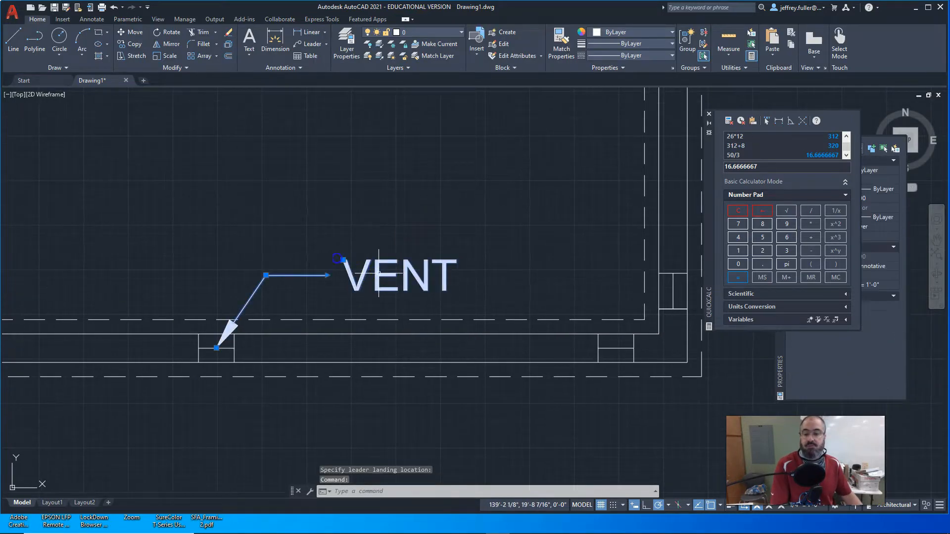
click(344, 259)
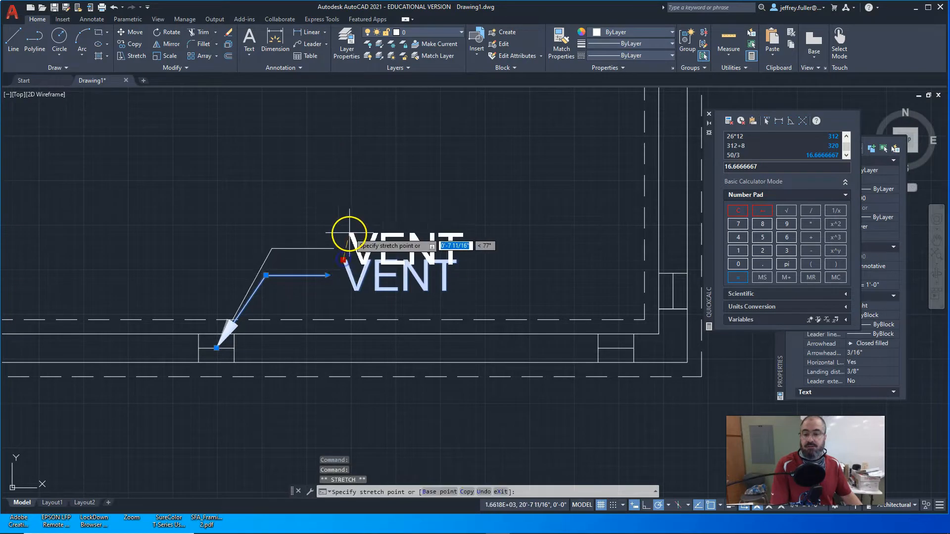
mouse_move(354, 215)
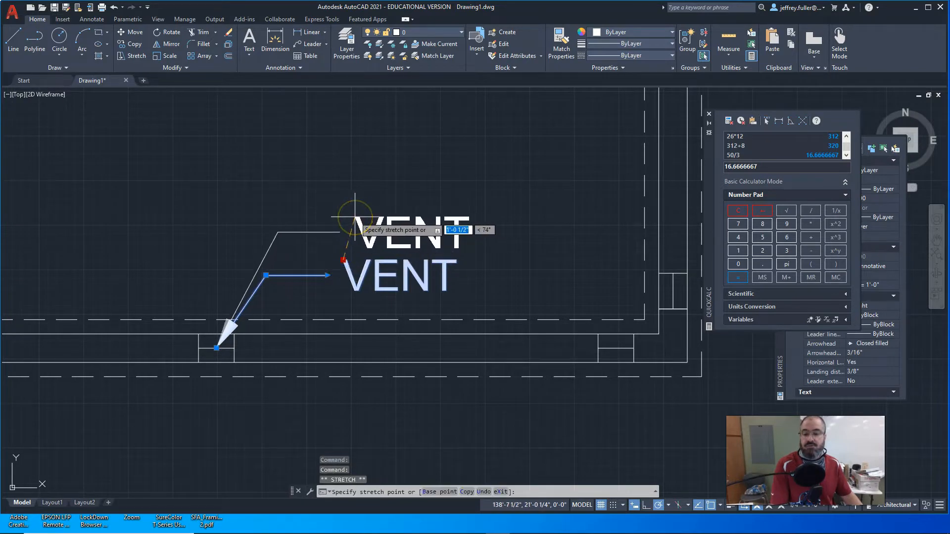
key(Escape)
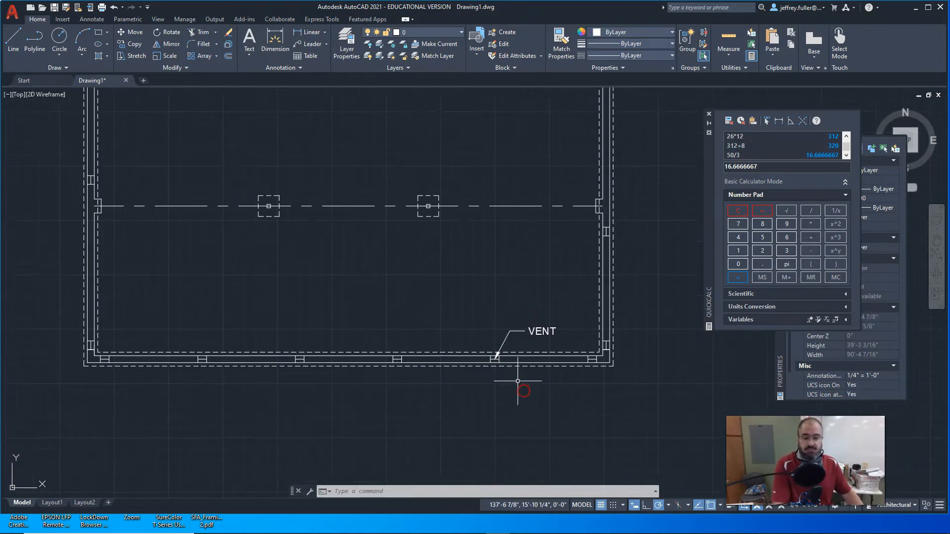
Copy the VENT leader note from its arrow point to the remaining bottom-wall vents.
click(538, 331)
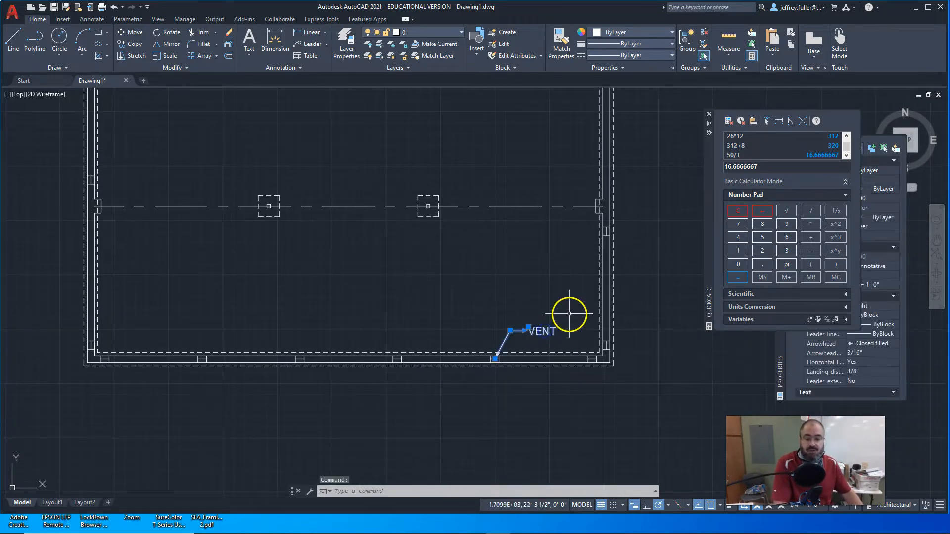
click(135, 44)
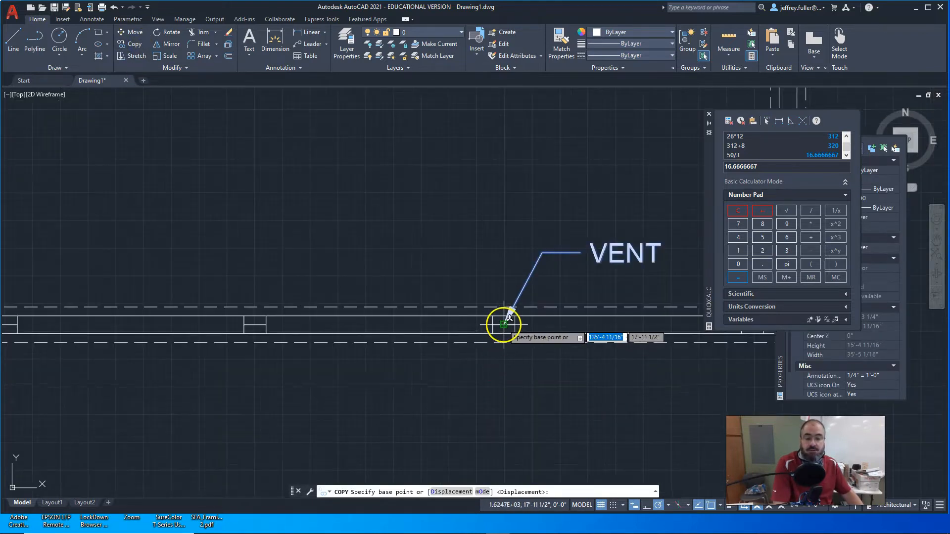
click(503, 325)
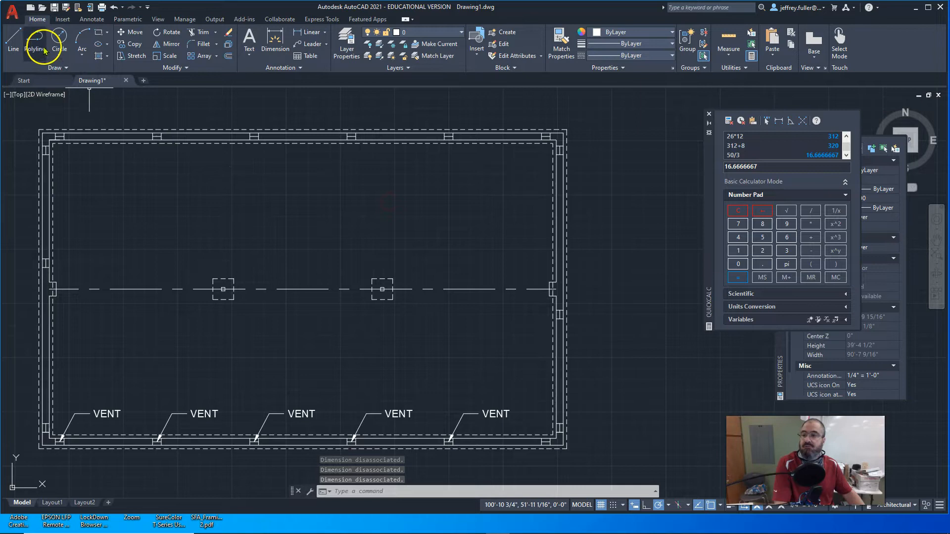
Add a VENT multileader pointing at the top wall's leftmost vent, keeping the typed text.
click(248, 44)
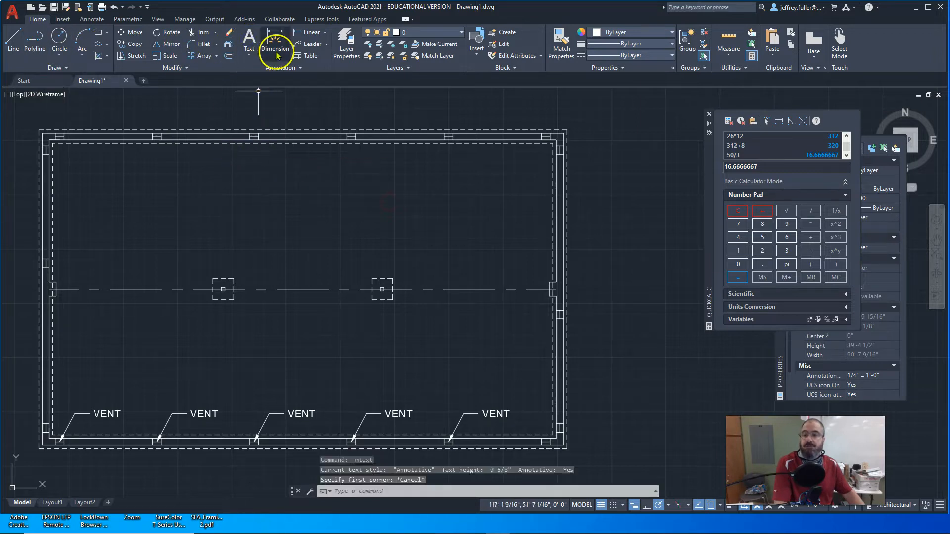
click(311, 44)
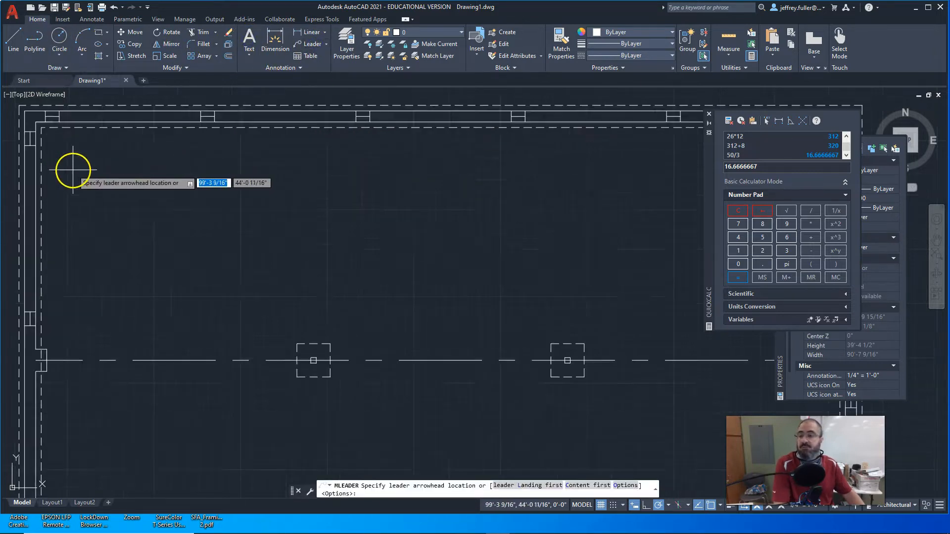
click(73, 170)
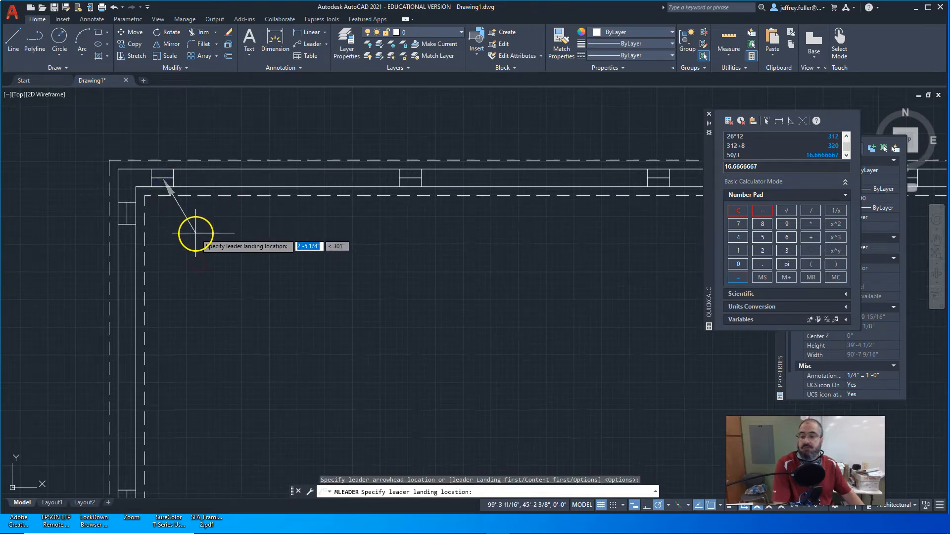
click(197, 235)
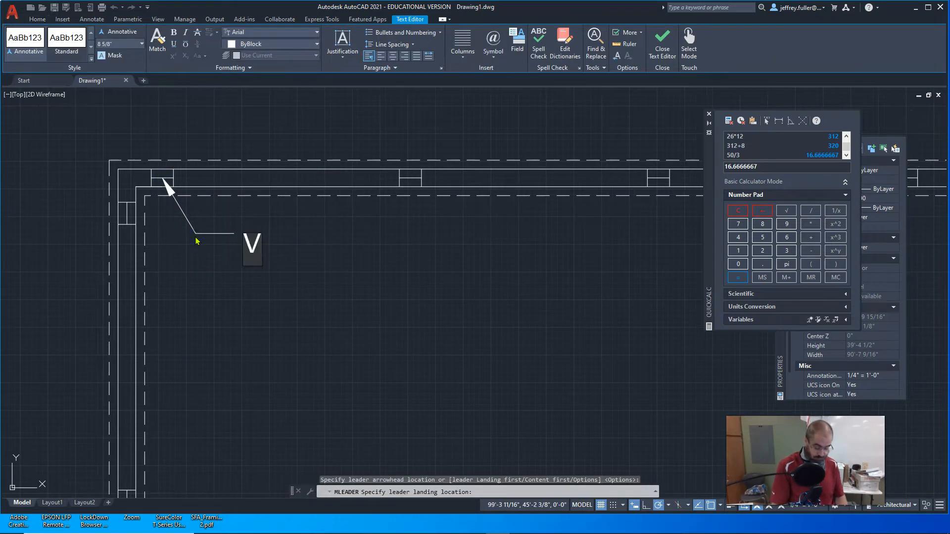
text(ENT)
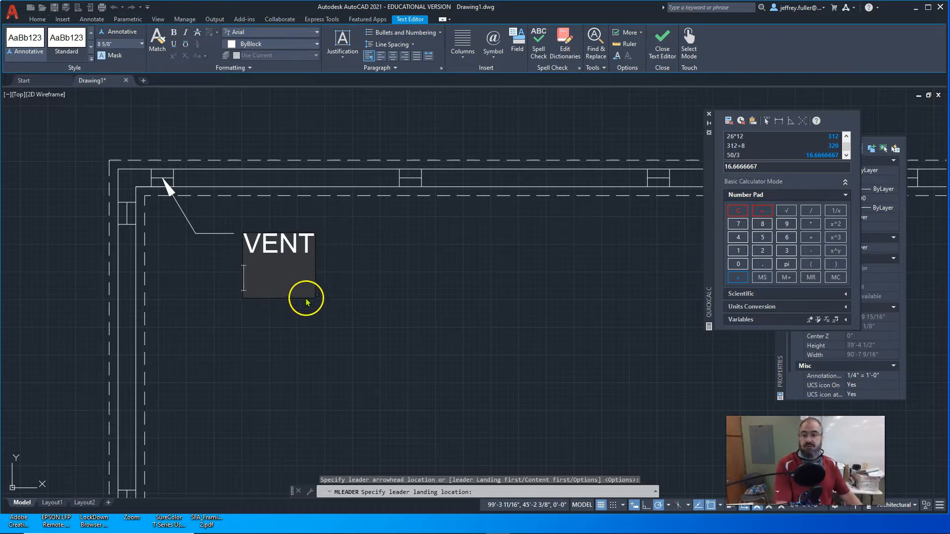
click(306, 301)
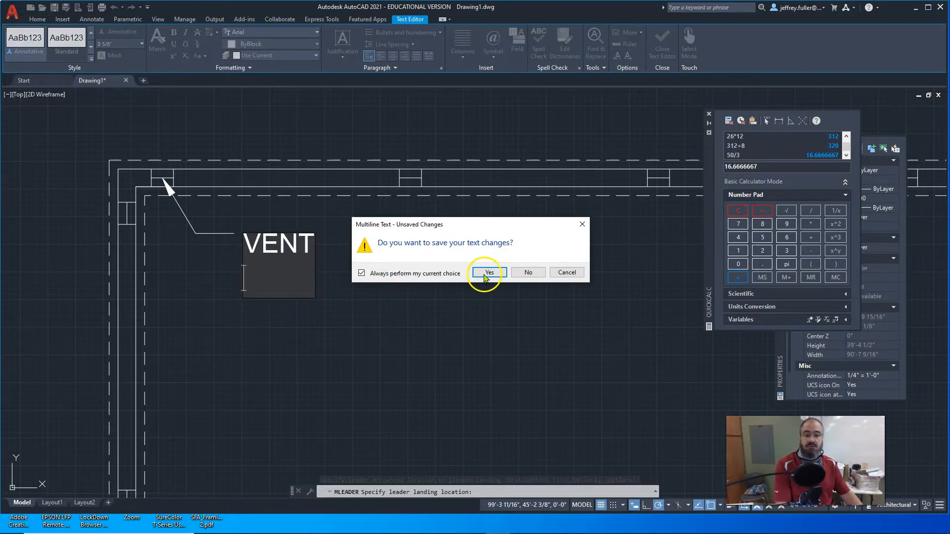
click(489, 272)
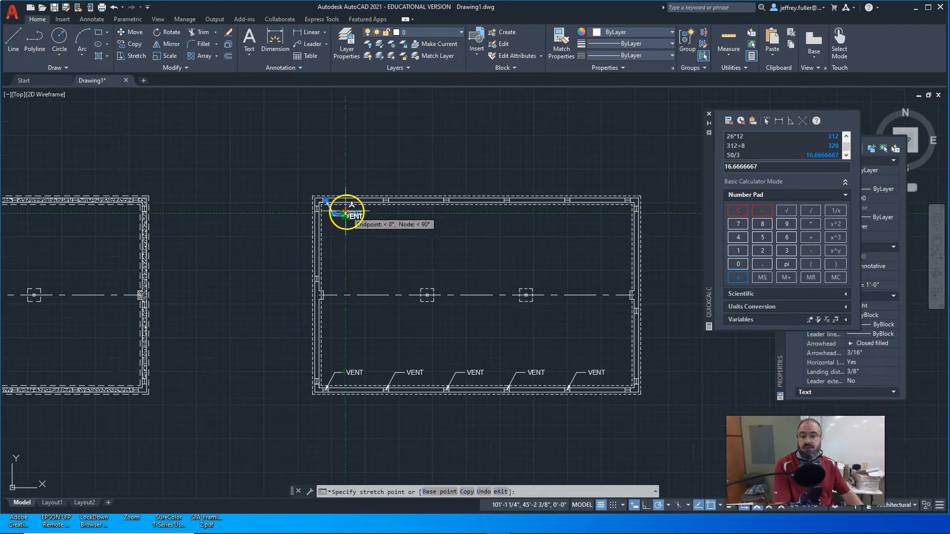
Copy the top VENT note from its arrow point to each vent along the top wall.
key(Escape)
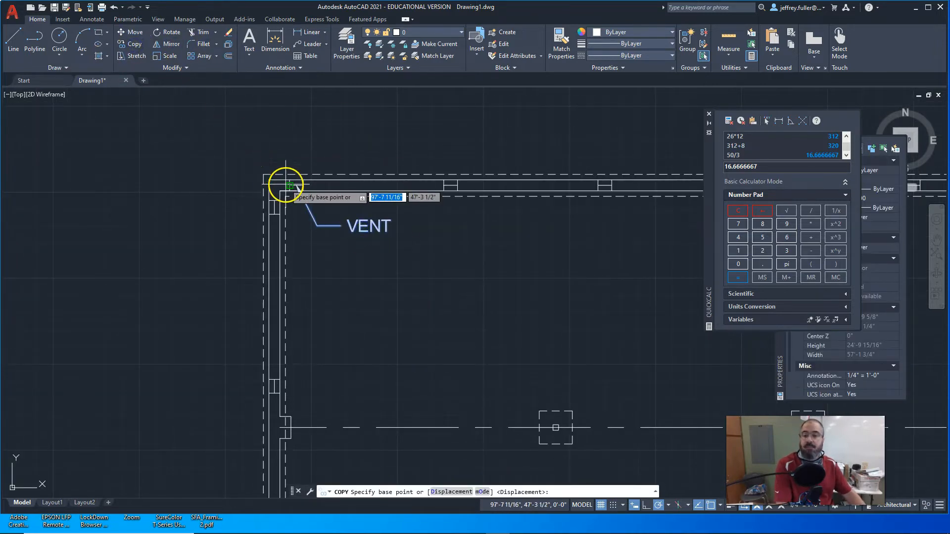
click(290, 185)
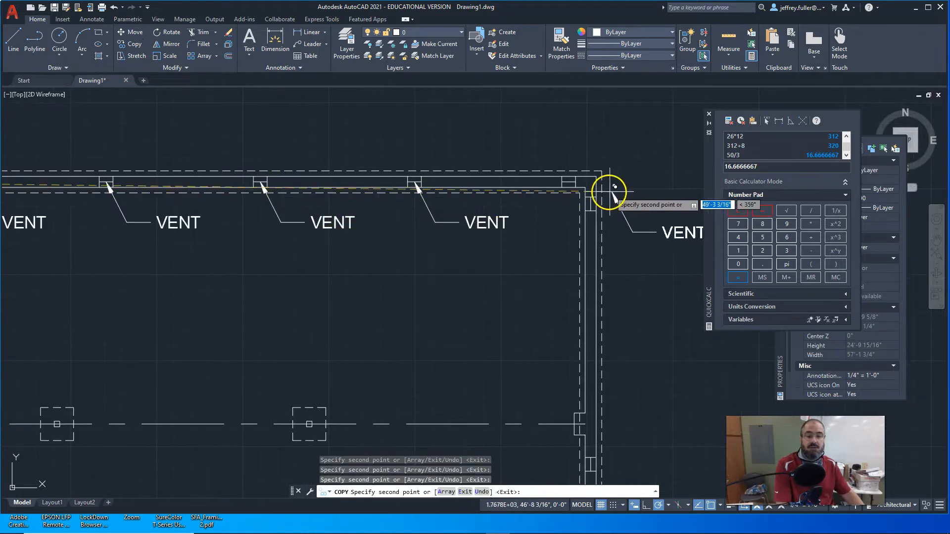
mouse_move(409, 279)
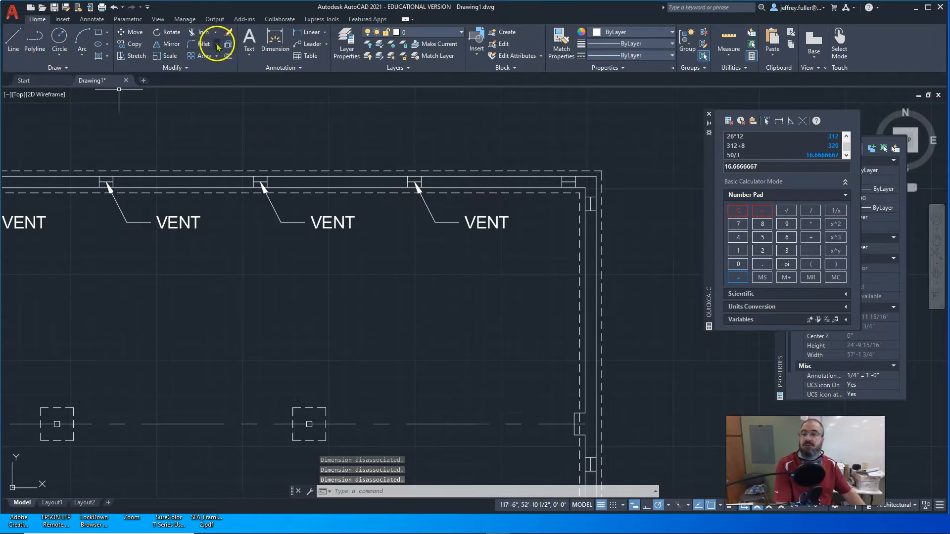
Add a VENT multileader at the top-right corner vent with its label inside the wall.
click(311, 44)
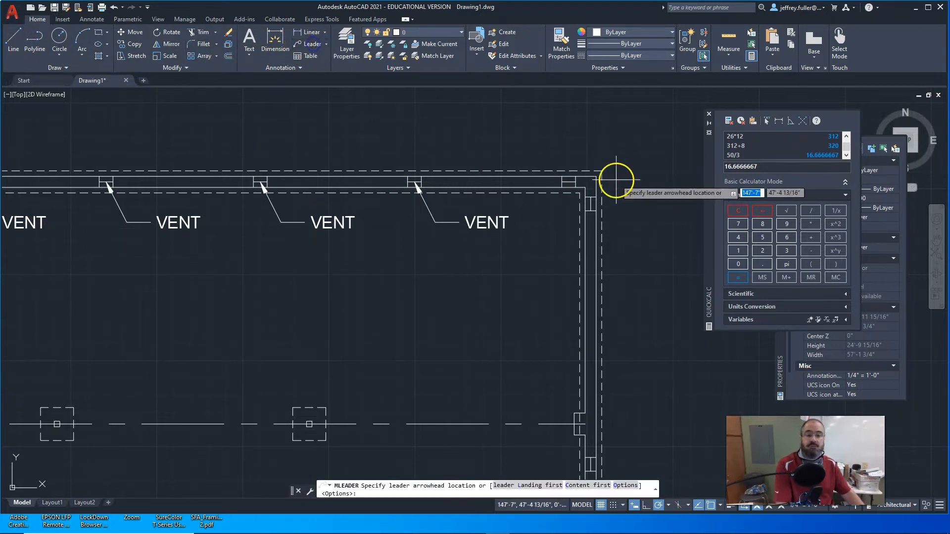
click(617, 180)
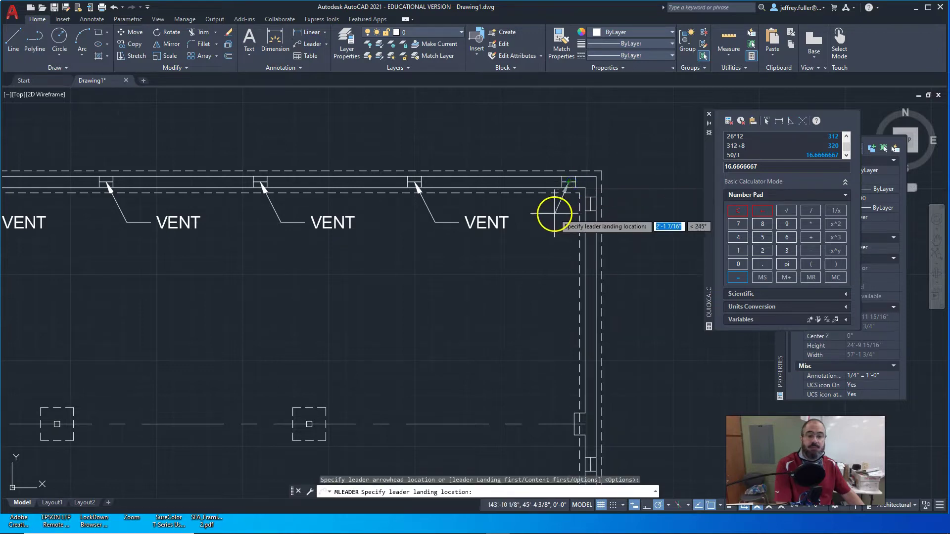
mouse_move(551, 227)
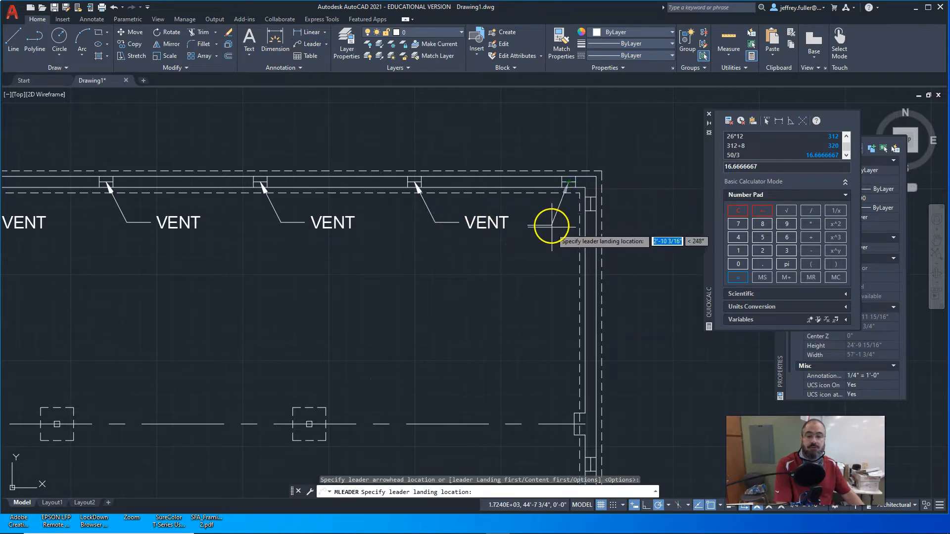
mouse_move(518, 253)
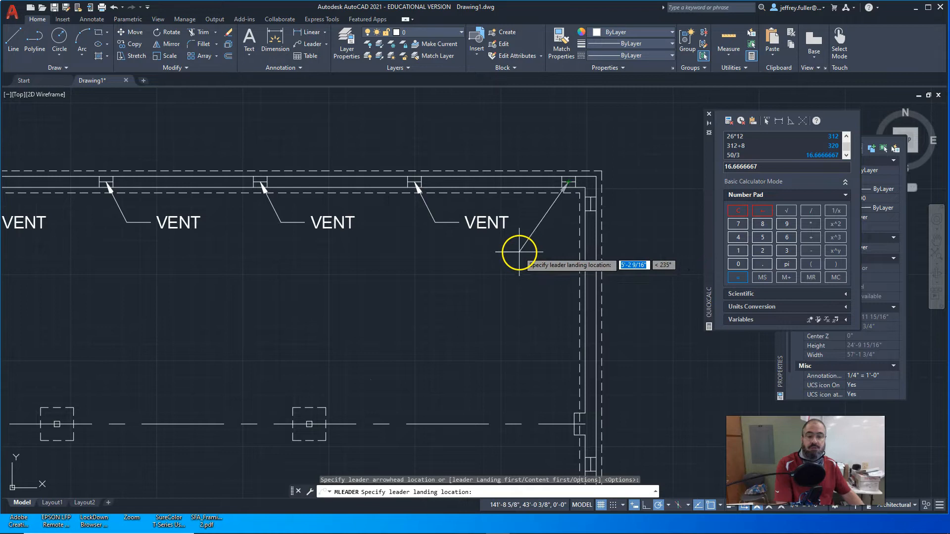
mouse_move(554, 219)
text(VENT)
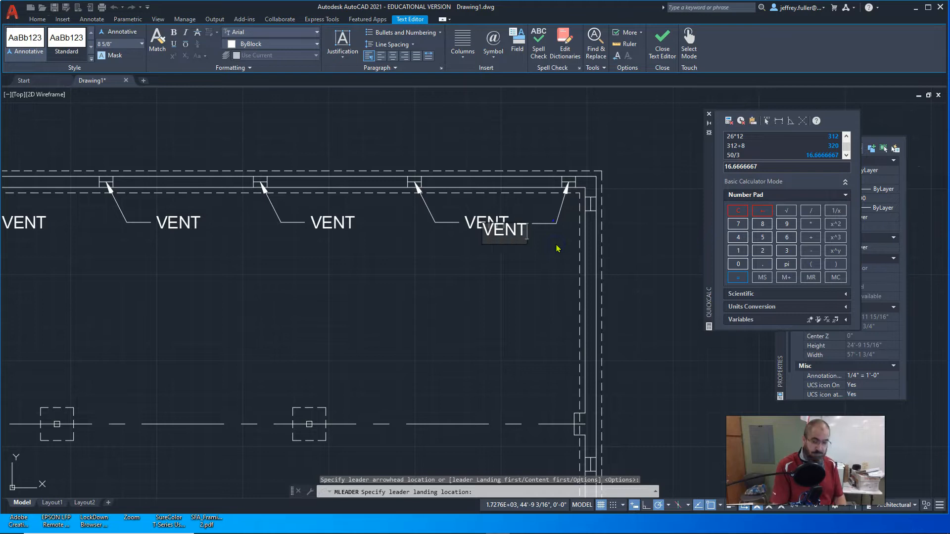
key(Escape)
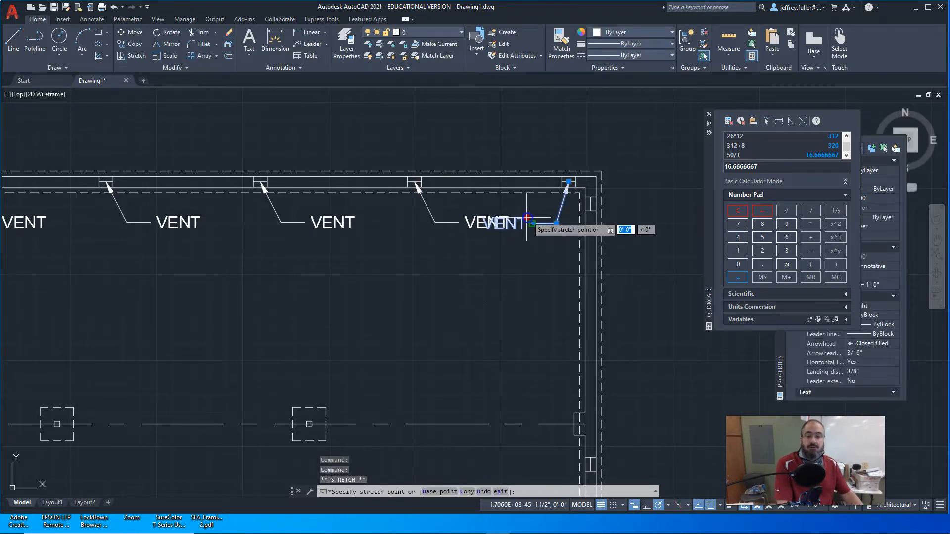
mouse_move(548, 241)
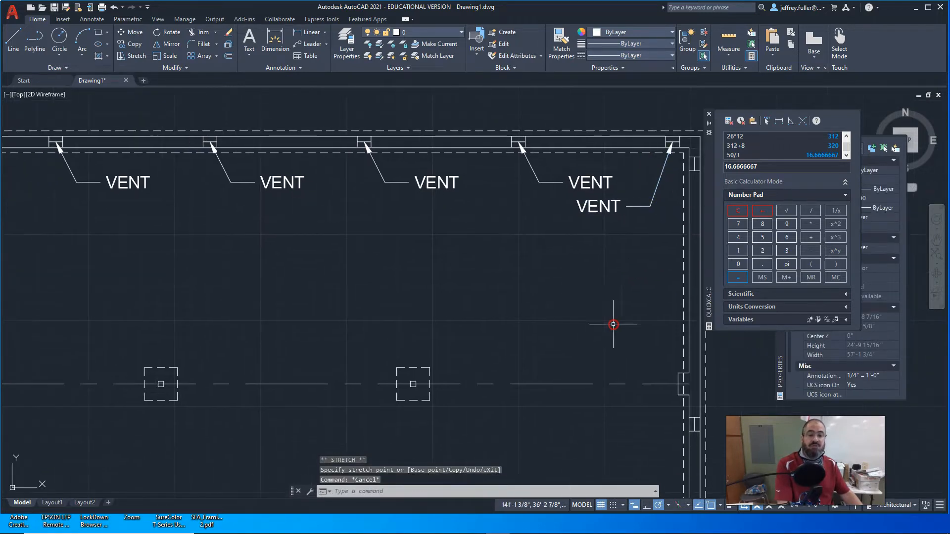
scroll(down, 3)
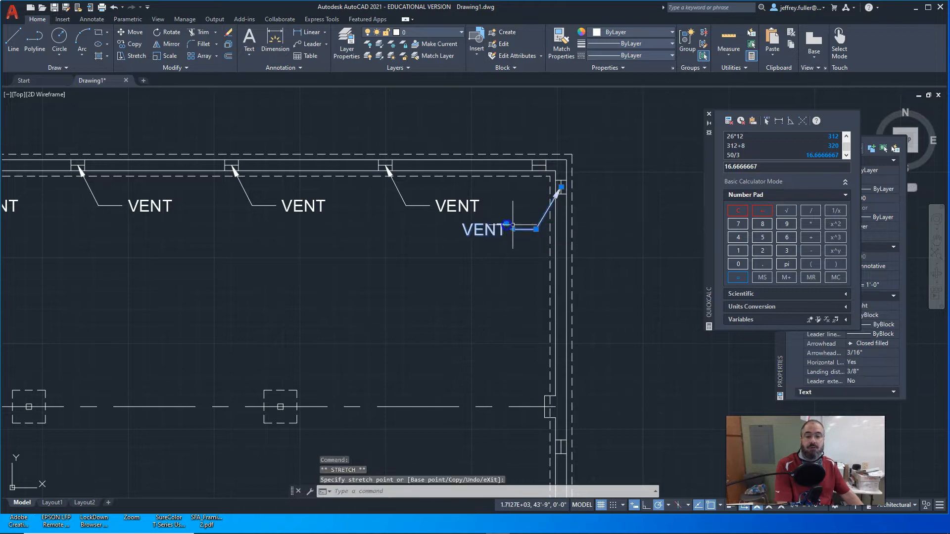
Try Add Leader from the Annotate tab's leader tools on the VENT callout.
click(91, 19)
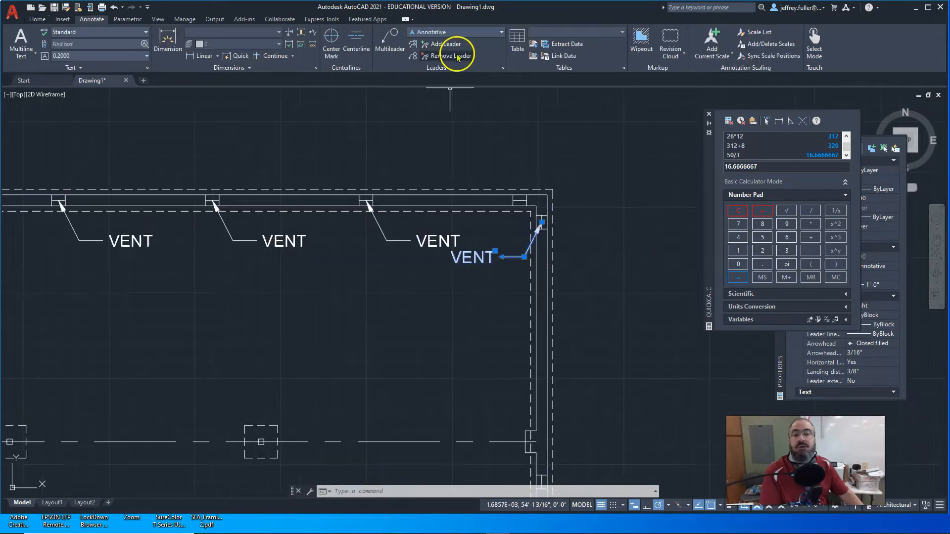
mouse_move(443, 43)
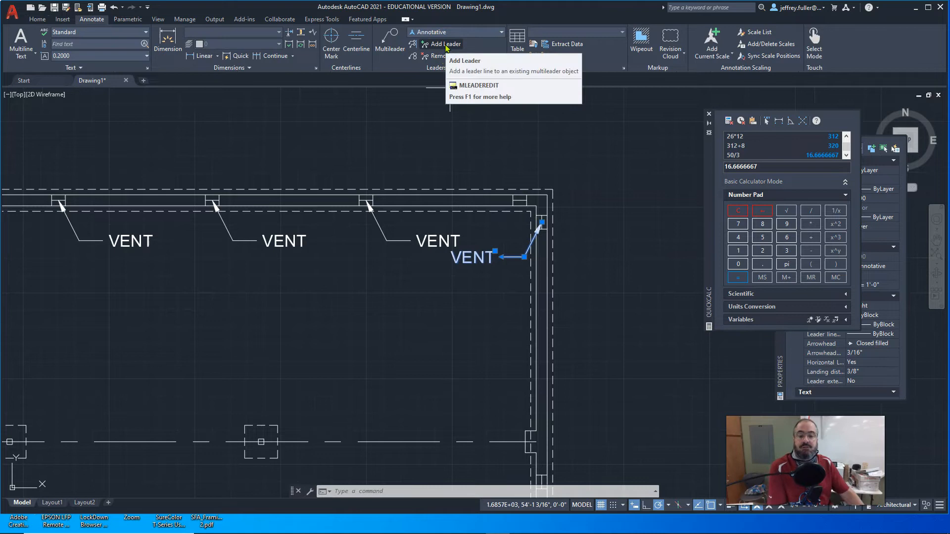
click(445, 43)
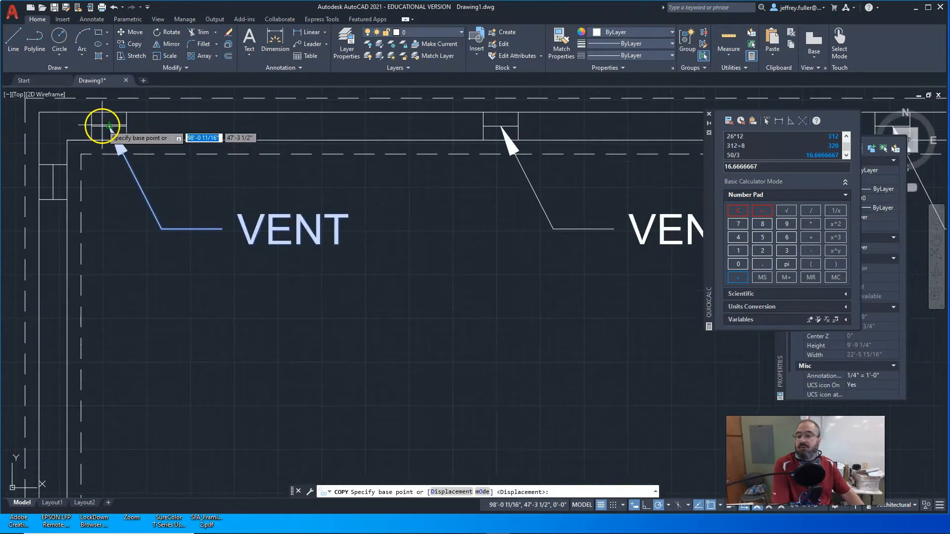
Copy the VENT callout from the top-left vent to the left-wall vents and grip-adjust it.
click(106, 126)
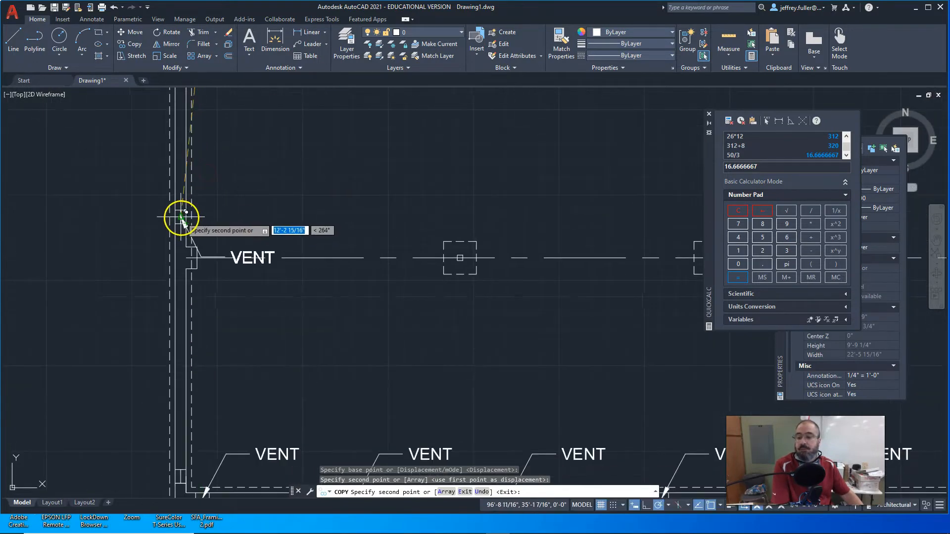
mouse_move(233, 333)
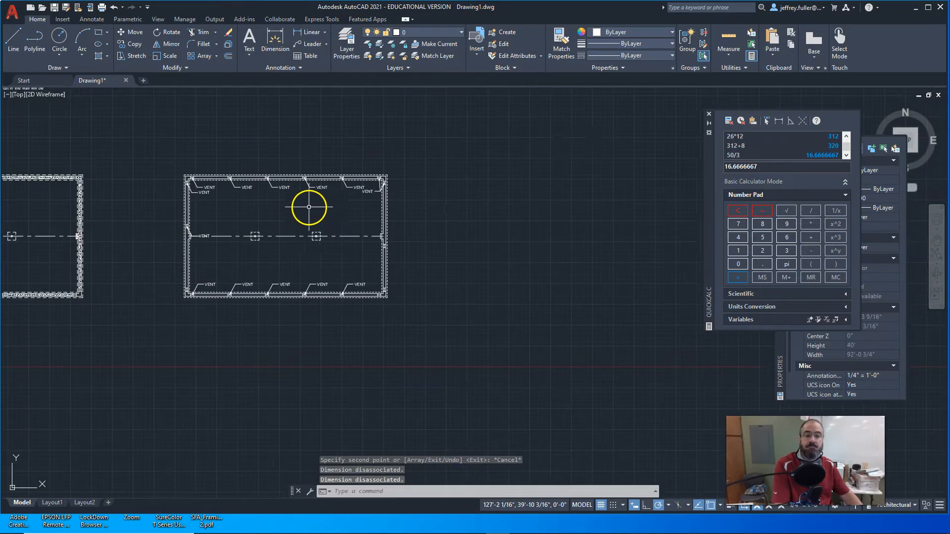
scroll(down, 3)
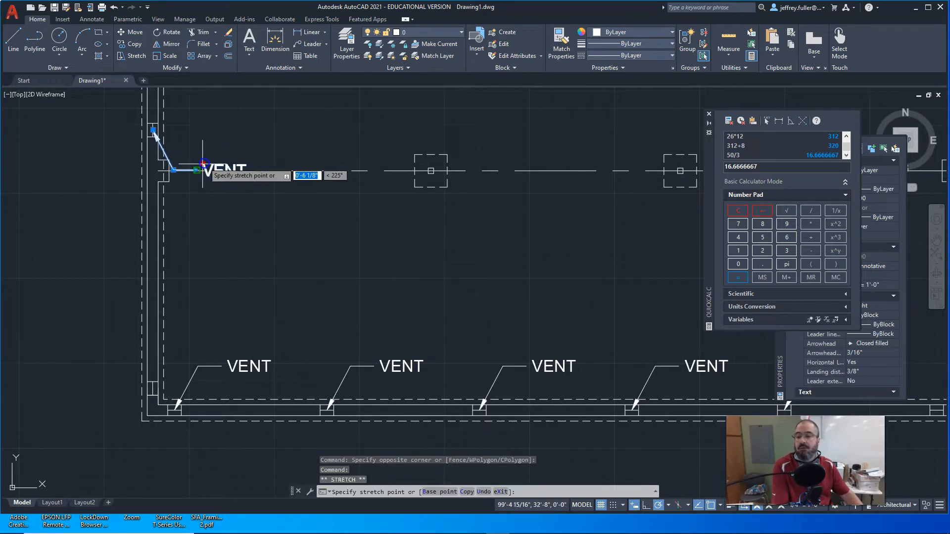
key(Escape)
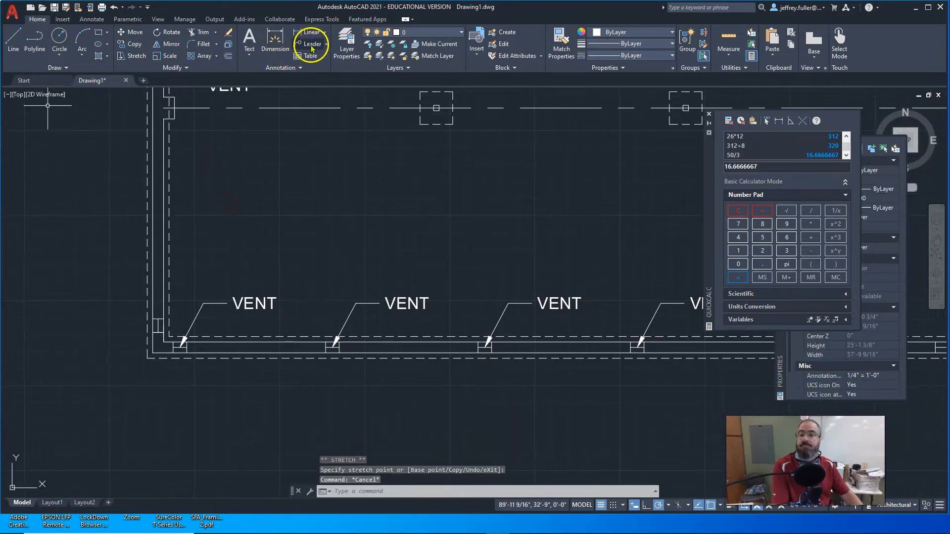
Add a VENT multileader pointing at the right-wall vent.
click(311, 43)
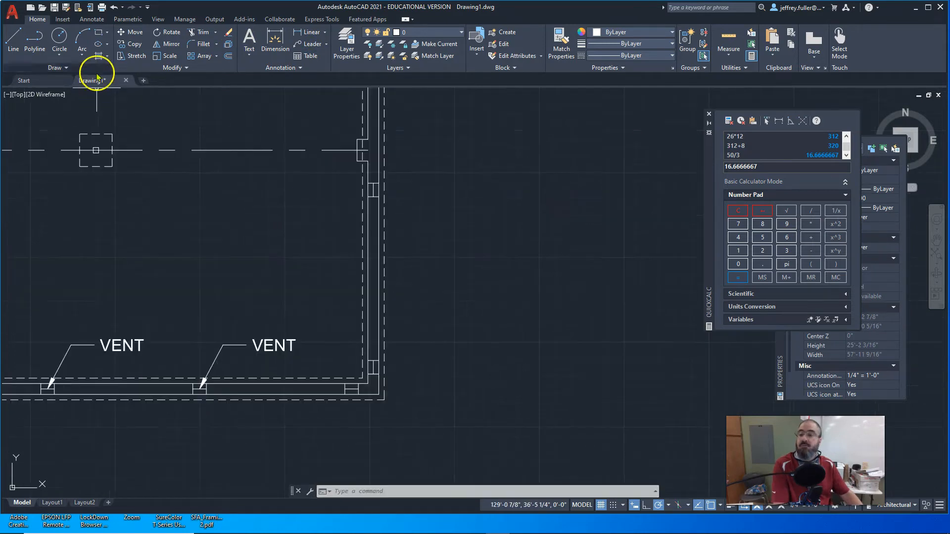
mouse_move(171, 44)
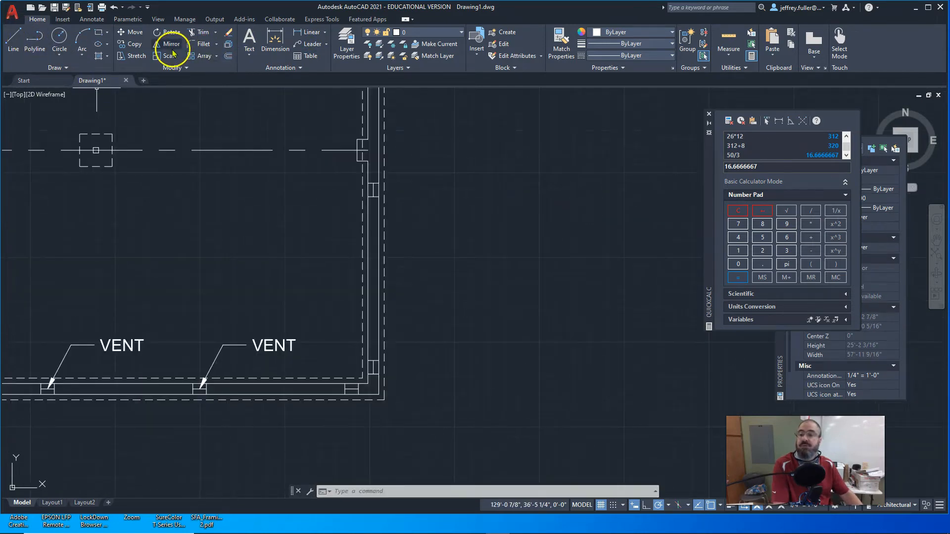
click(312, 43)
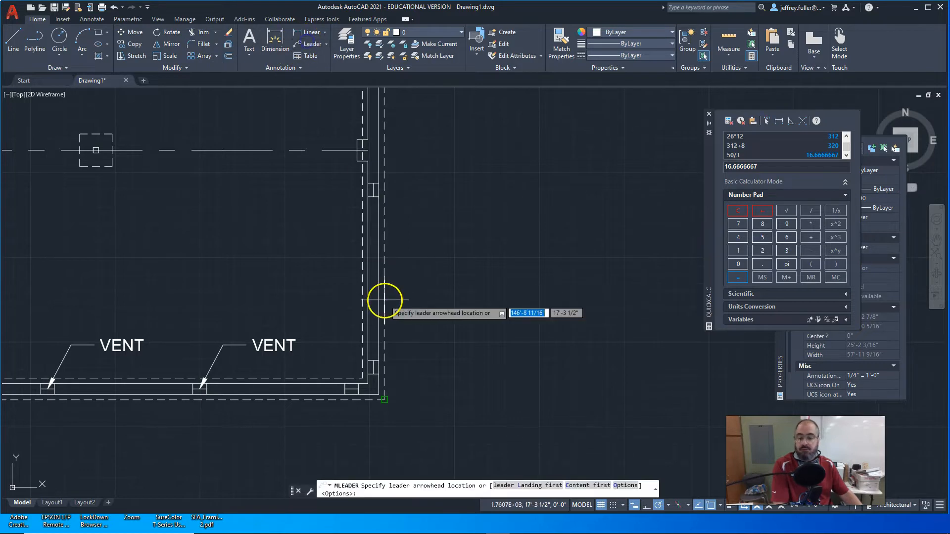
click(385, 302)
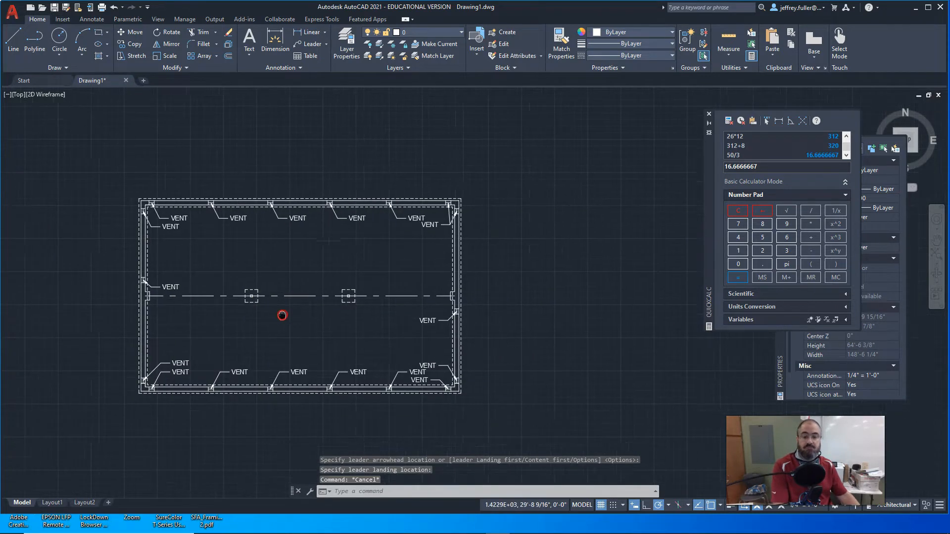
mouse_move(282, 315)
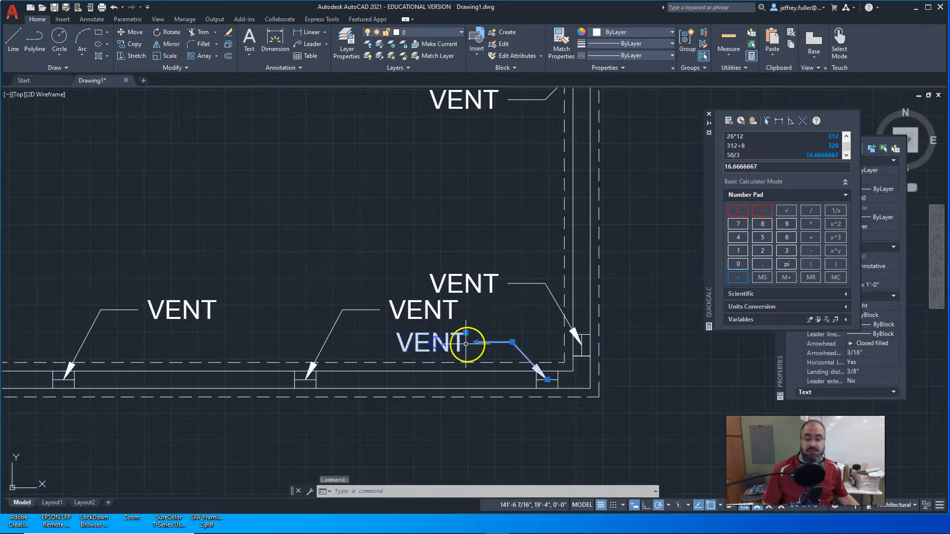
Grip-stretch the bottom-right corner VENT leader so its text sits inside the wall.
click(467, 343)
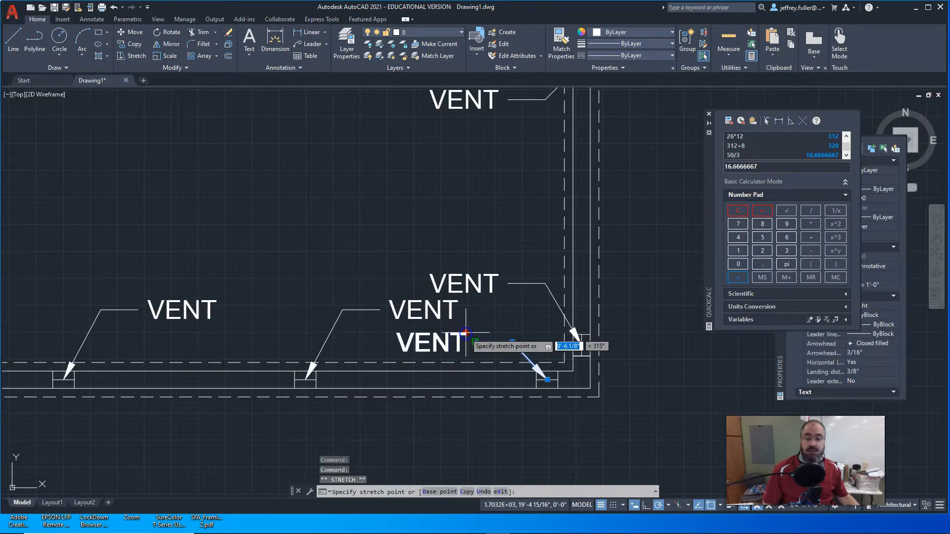
mouse_move(500, 332)
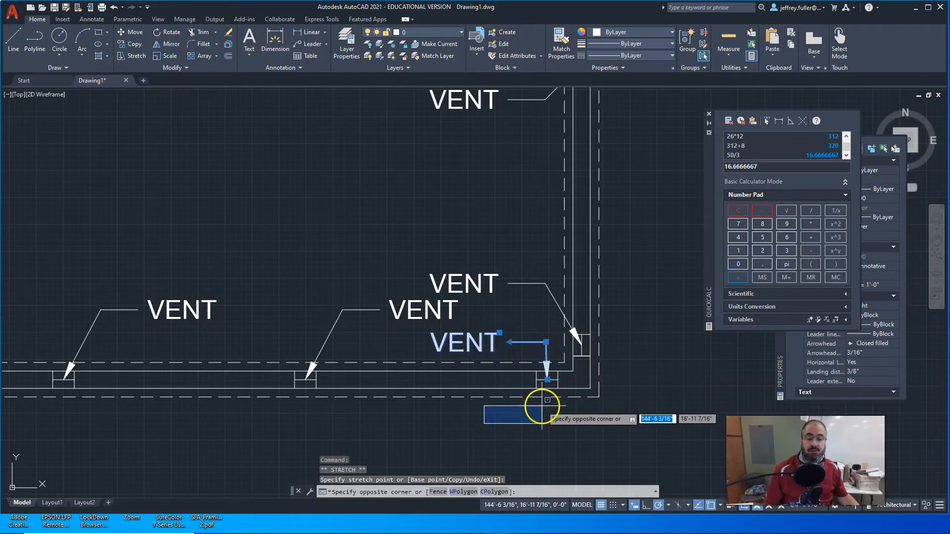
key(Escape)
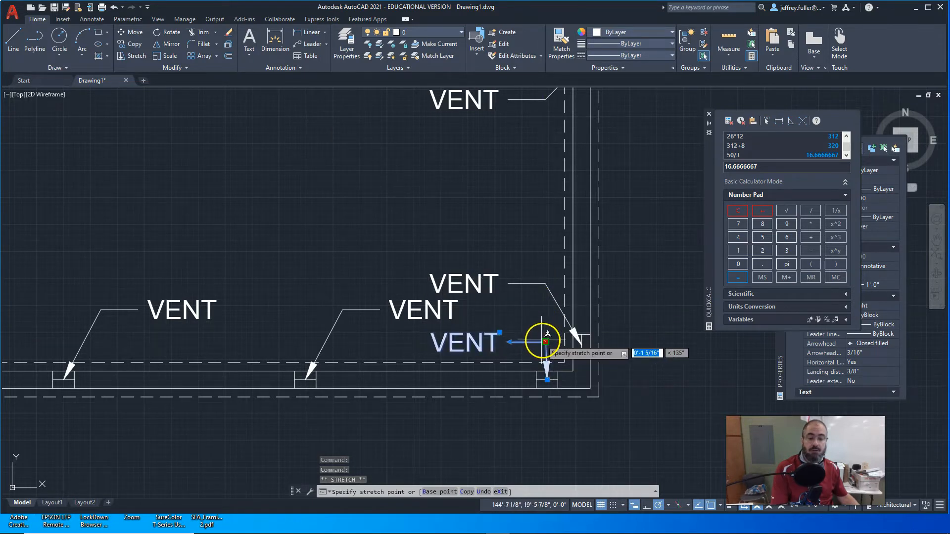
key(Escape)
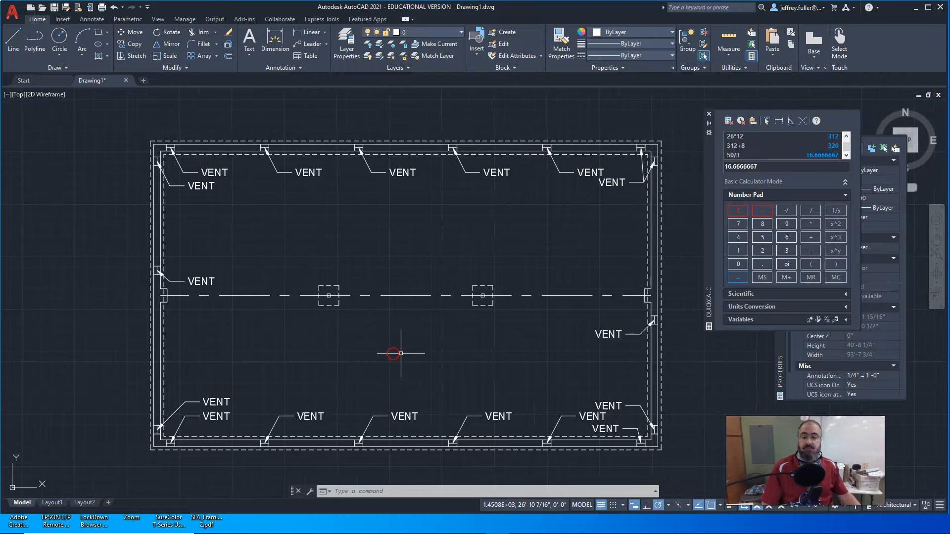
mouse_move(401, 353)
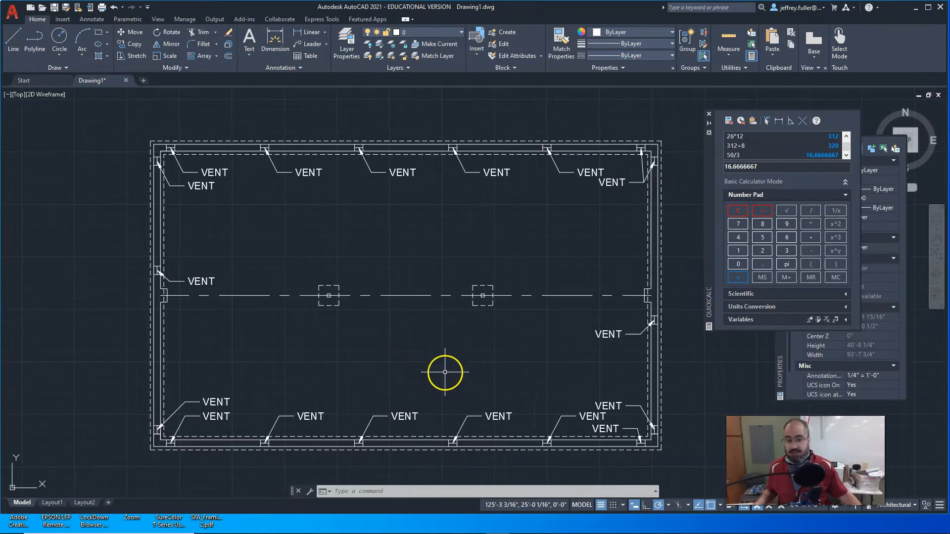
mouse_move(443, 366)
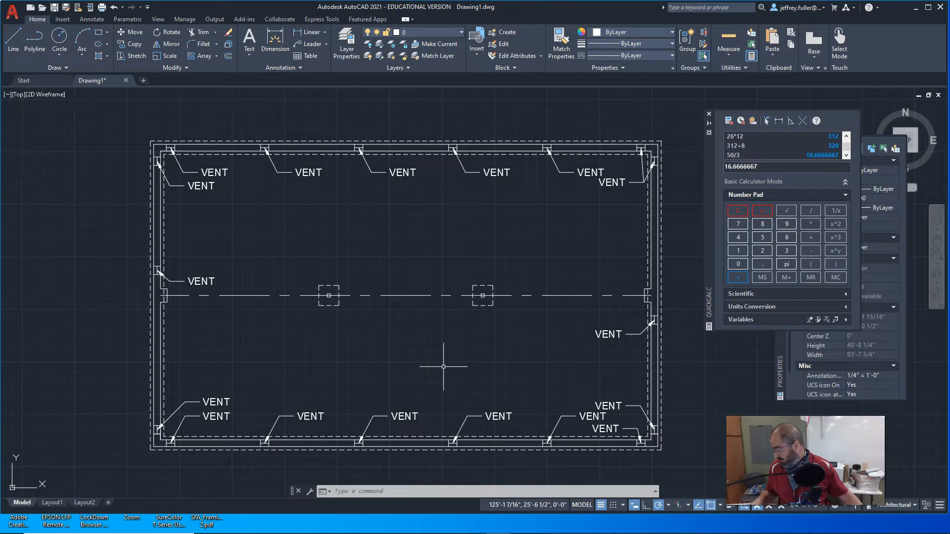
Draw a vertical joist-direction line with short angled end ticks inside the foundation.
click(13, 42)
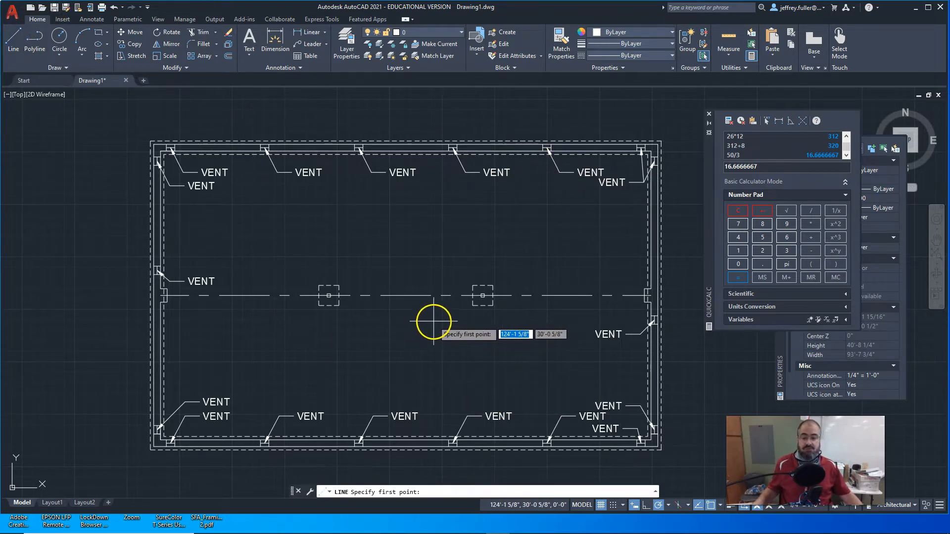
click(433, 322)
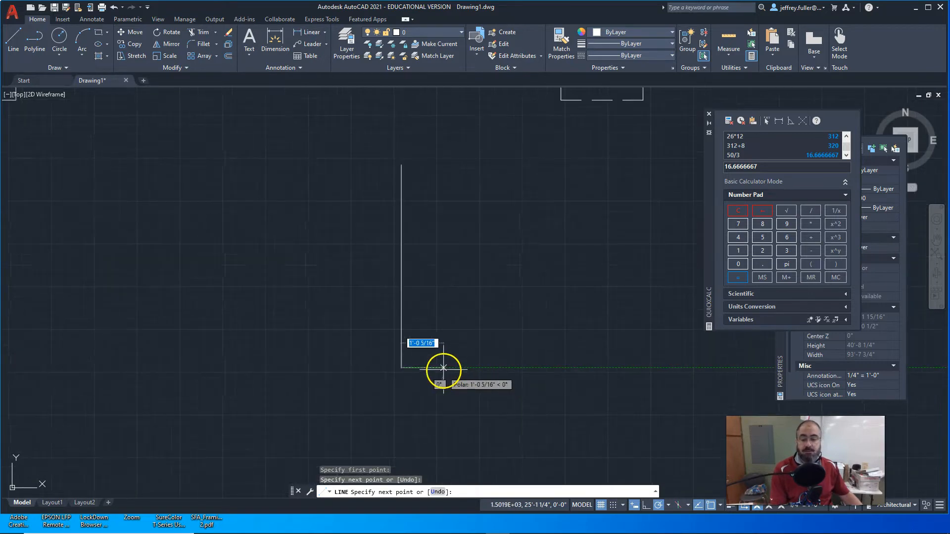
mouse_move(416, 354)
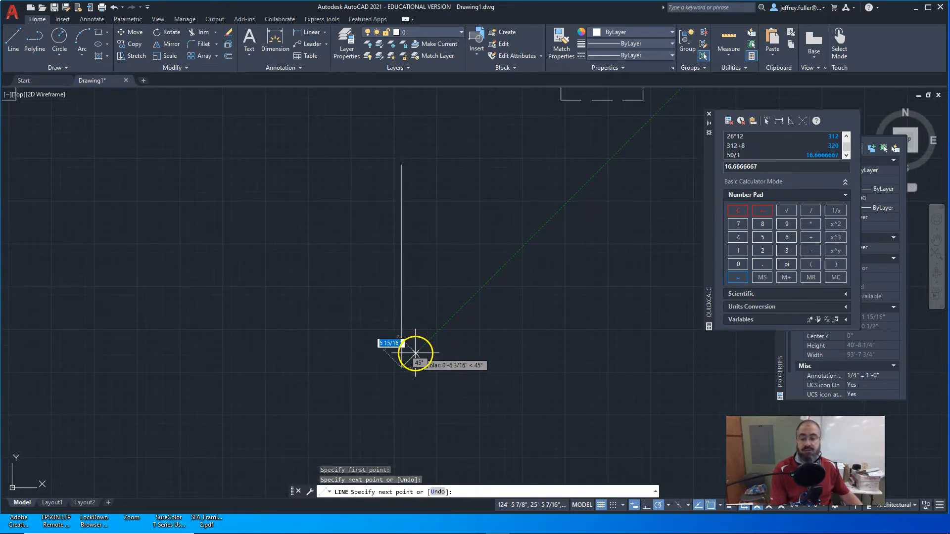
key(Escape)
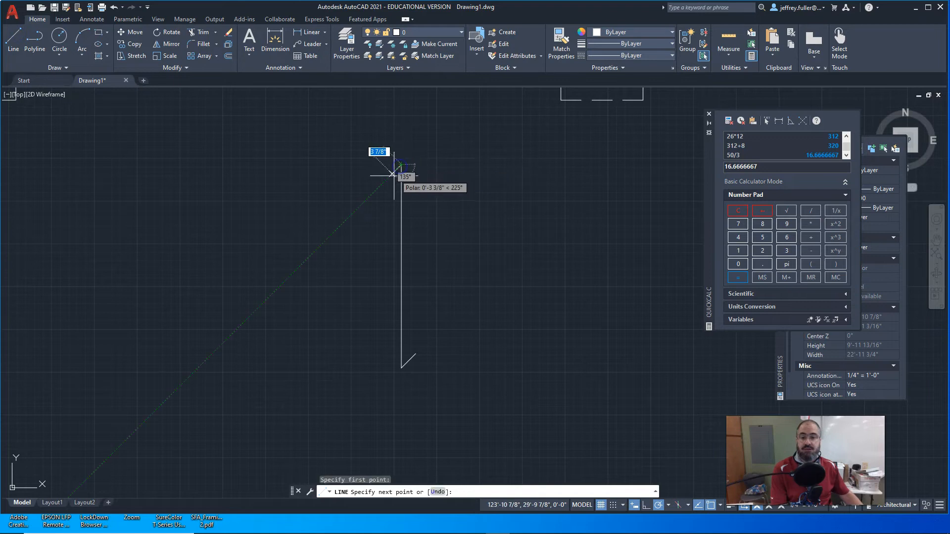
key(Escape)
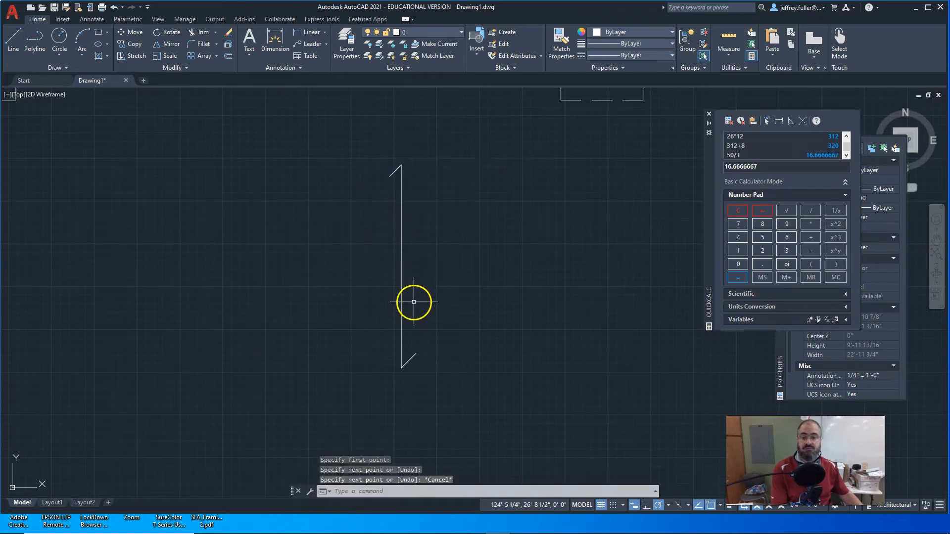
click(397, 169)
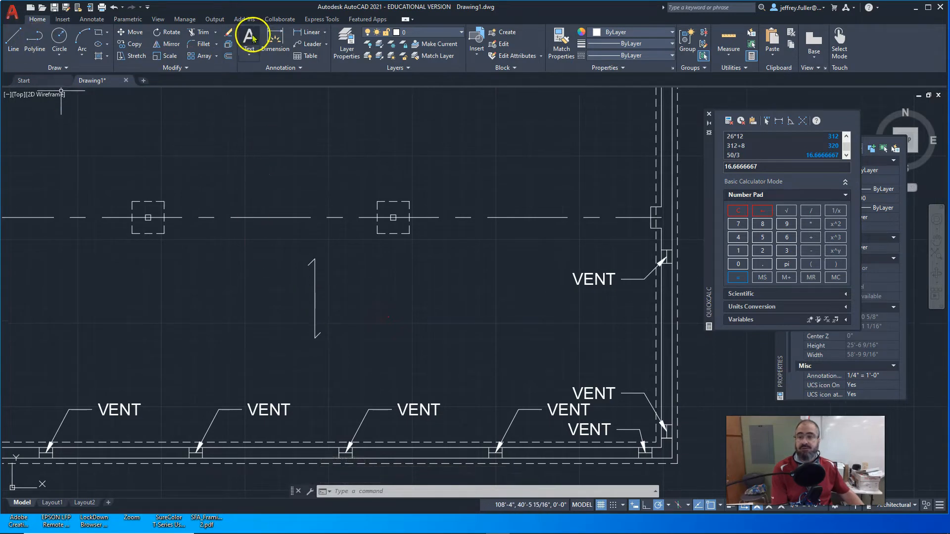
Add a multiline text note reading '2 x 10 JOISTS' beside the joist direction arrow.
click(249, 40)
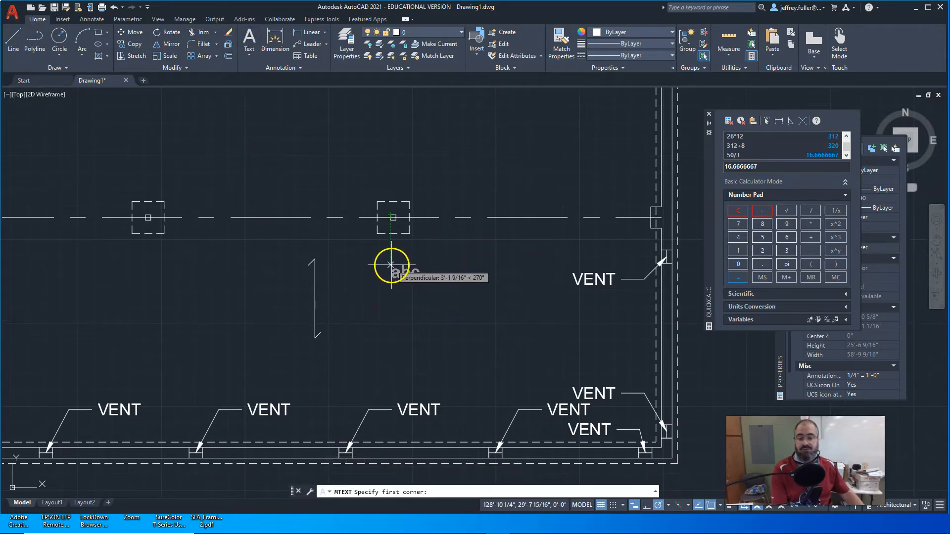
key(Escape)
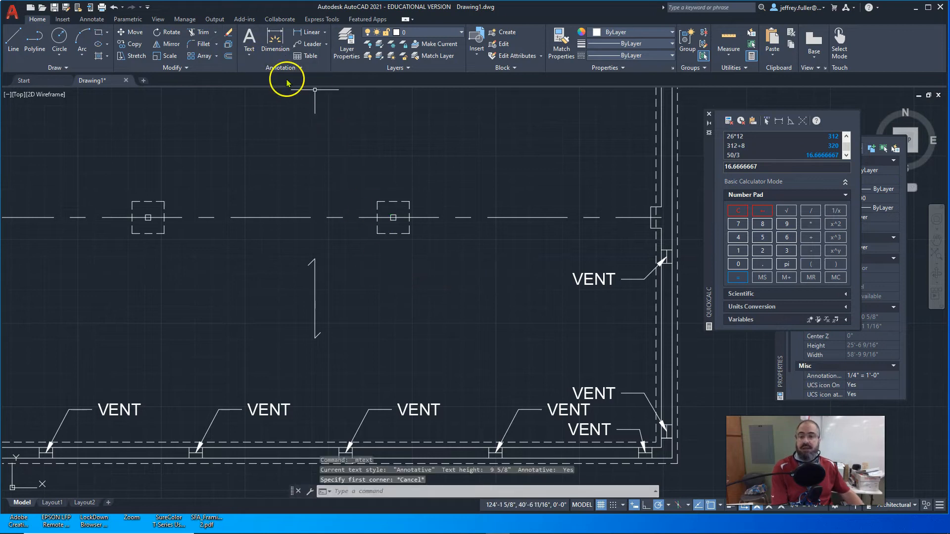
mouse_move(299, 116)
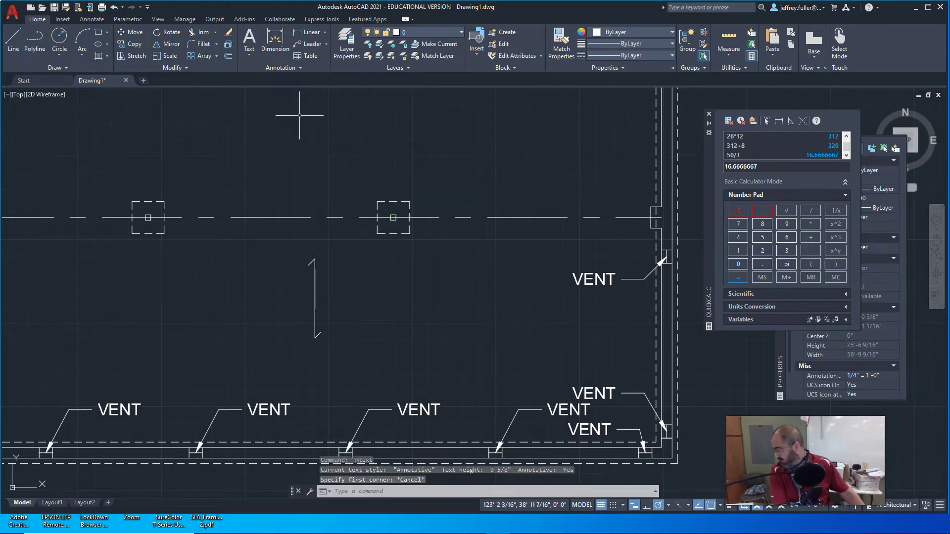
mouse_move(309, 111)
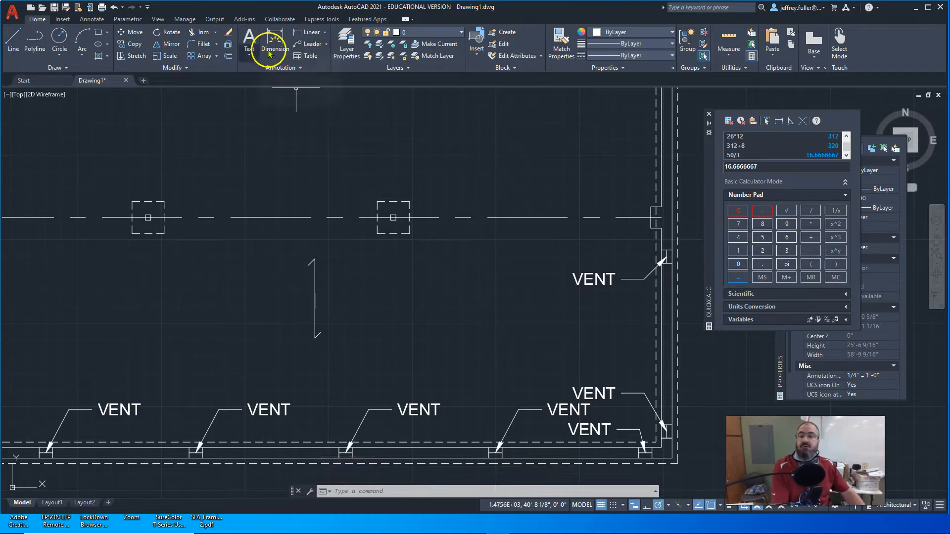
click(248, 43)
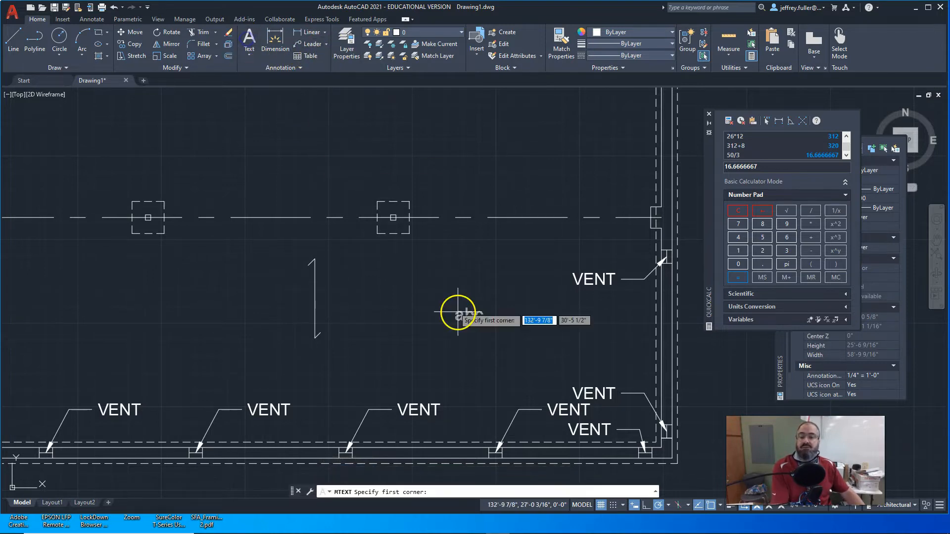
click(457, 312)
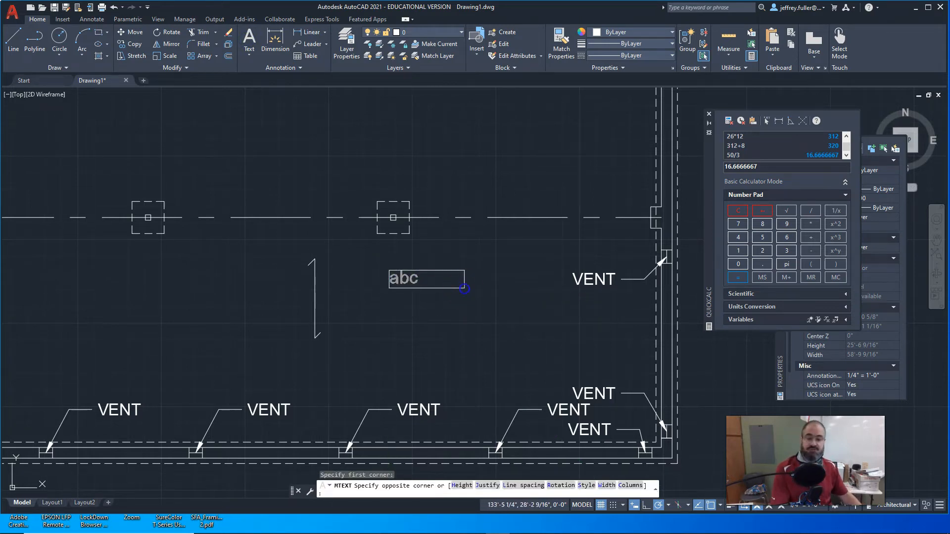
text(2)
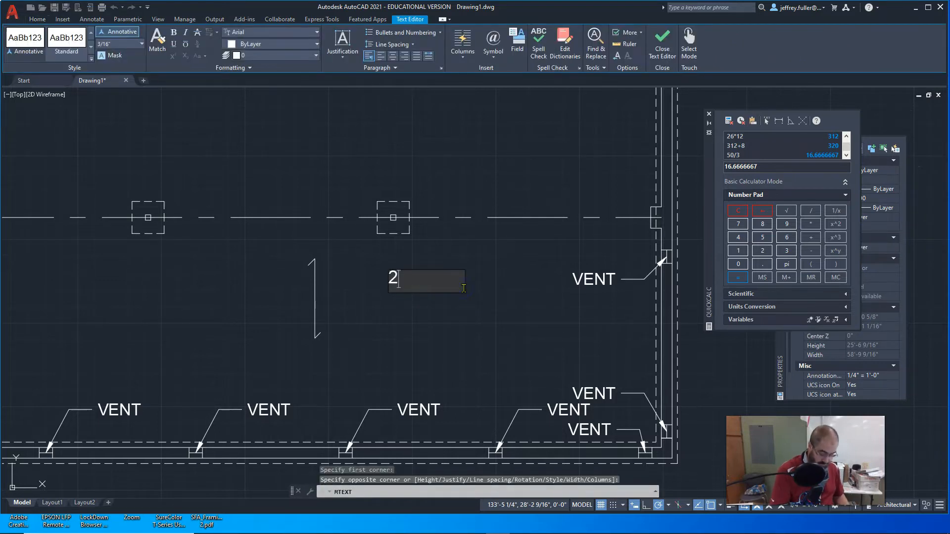
text(x)
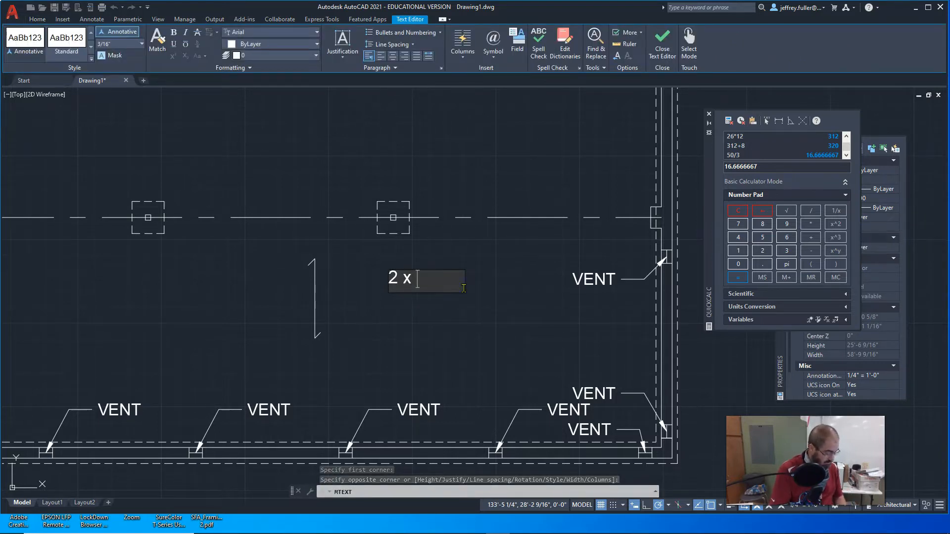
text(1)
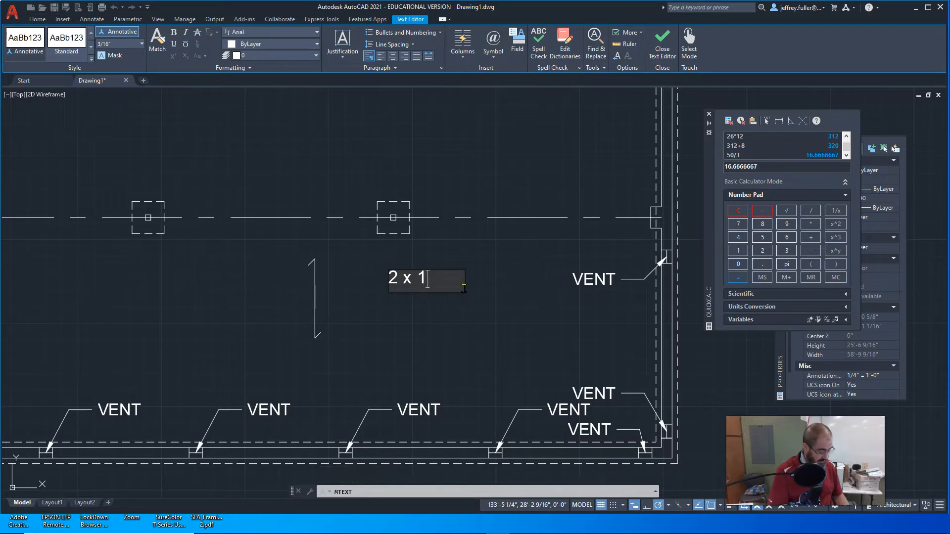
text(0 JOISTS)
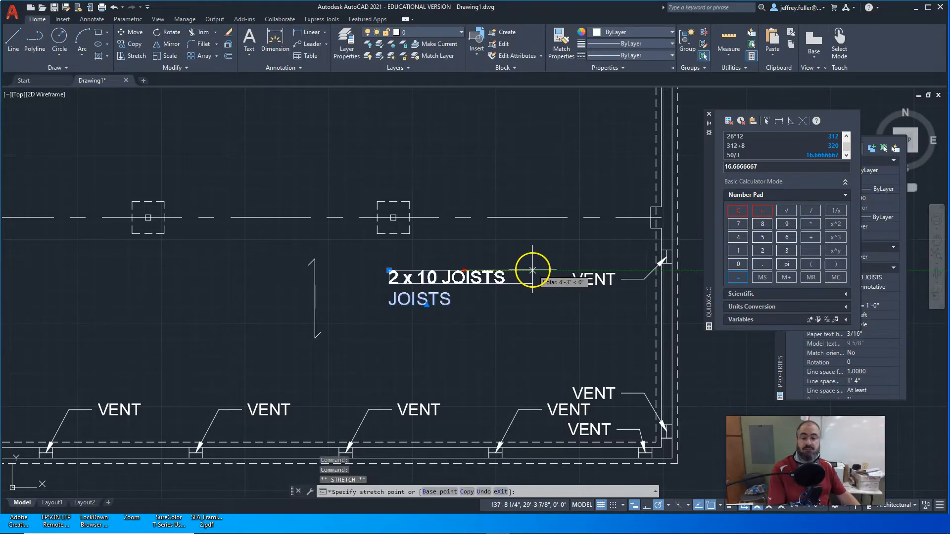
key(Escape)
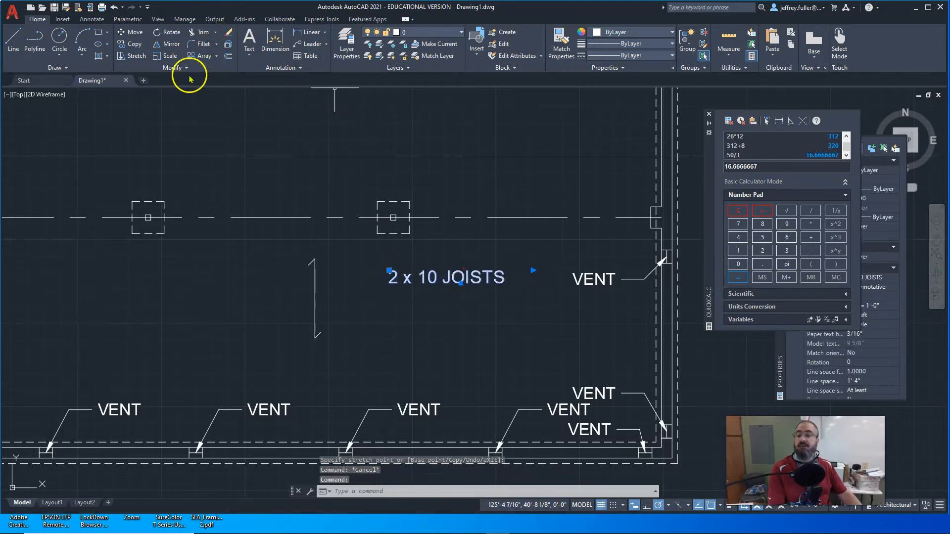
Rotate the 2 x 10 JOISTS note 90° and move it onto the joist arrow line.
click(171, 32)
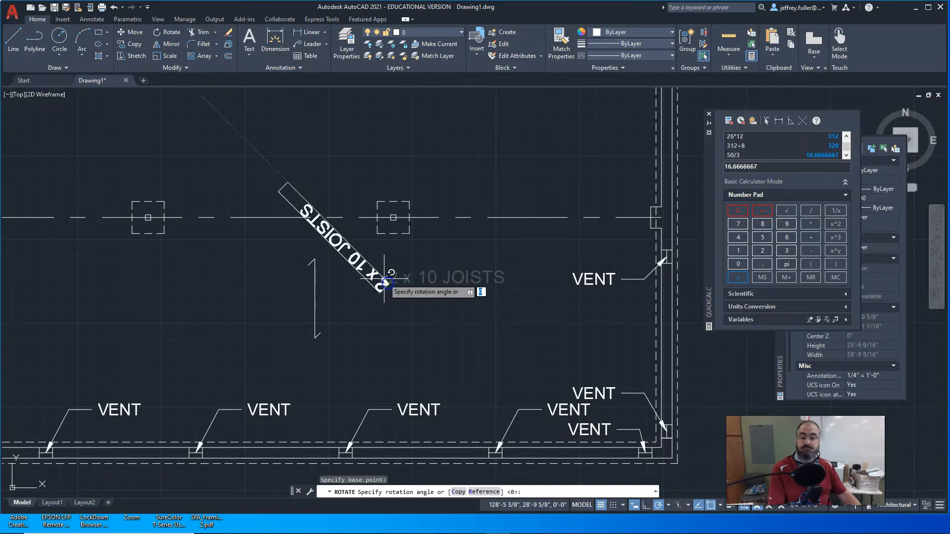
key(Escape)
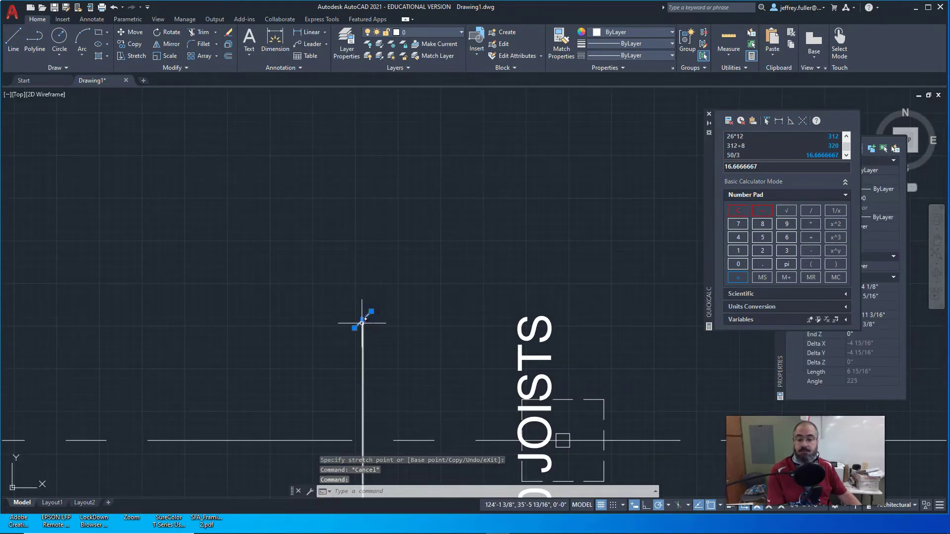
mouse_move(381, 388)
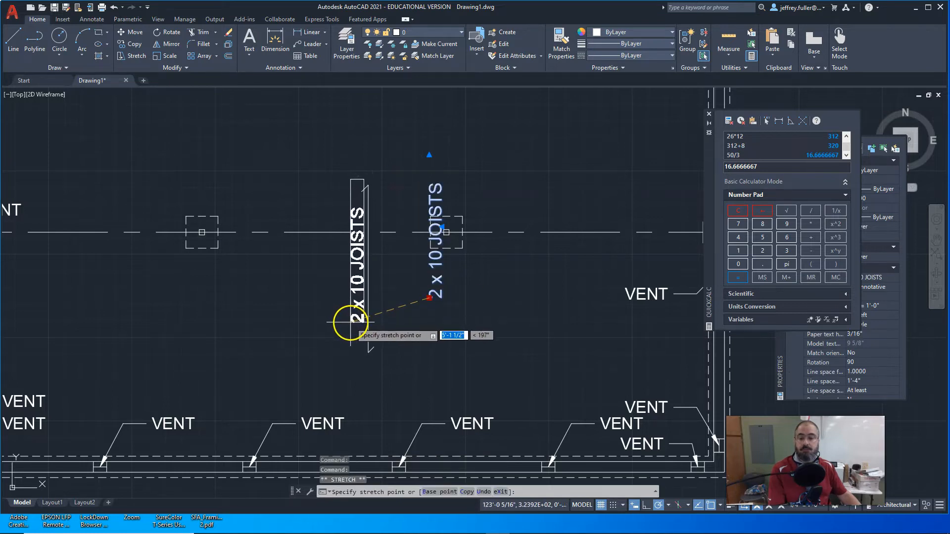
click(452, 348)
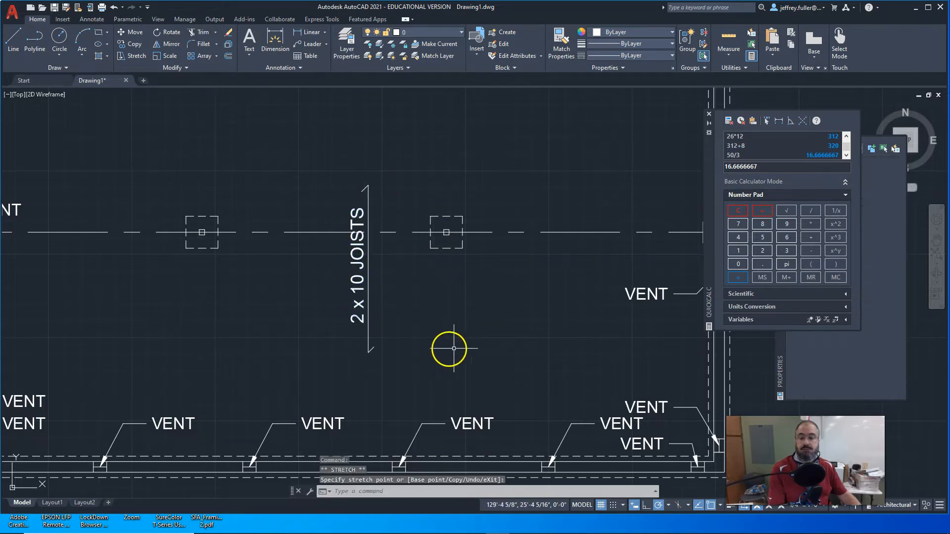
key(Escape)
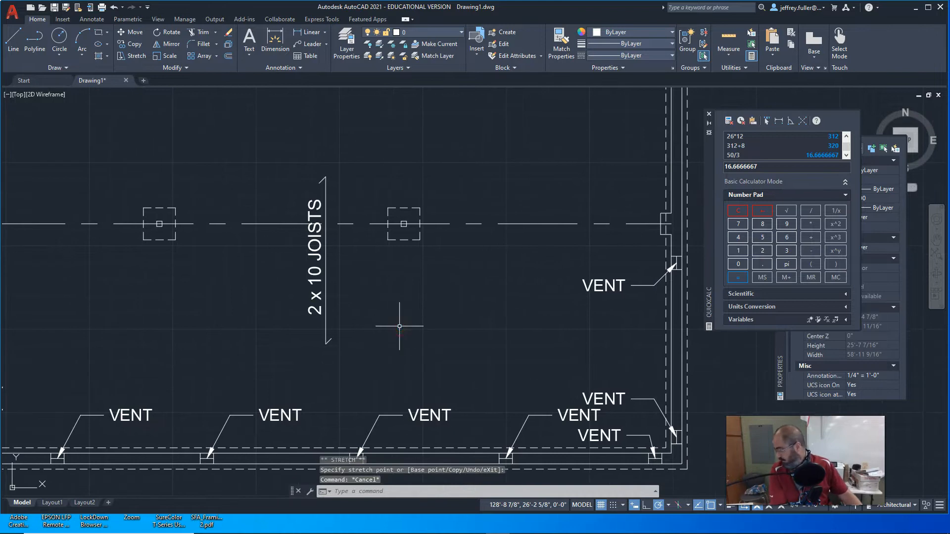
mouse_move(79, 76)
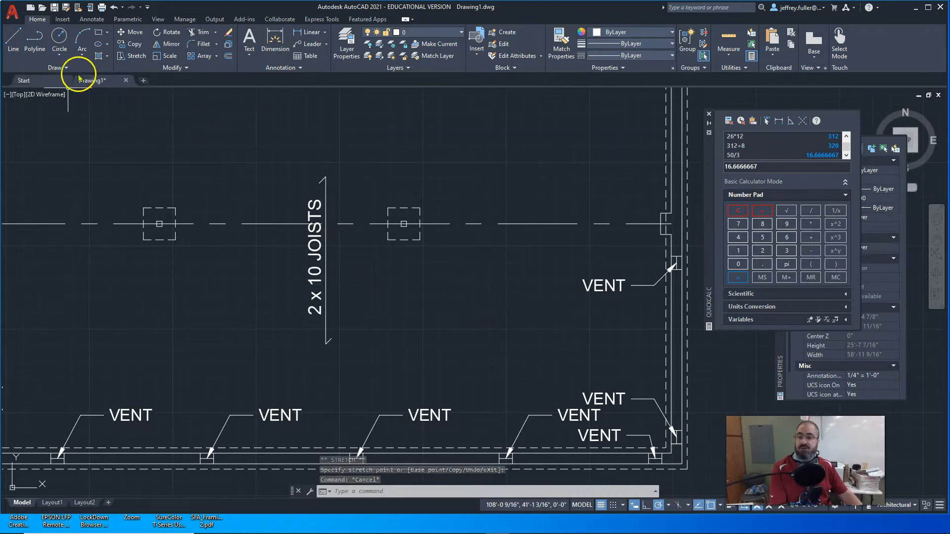
Place a '16" O.C.' multiline text note next to the 2 x 10 JOISTS label.
click(248, 40)
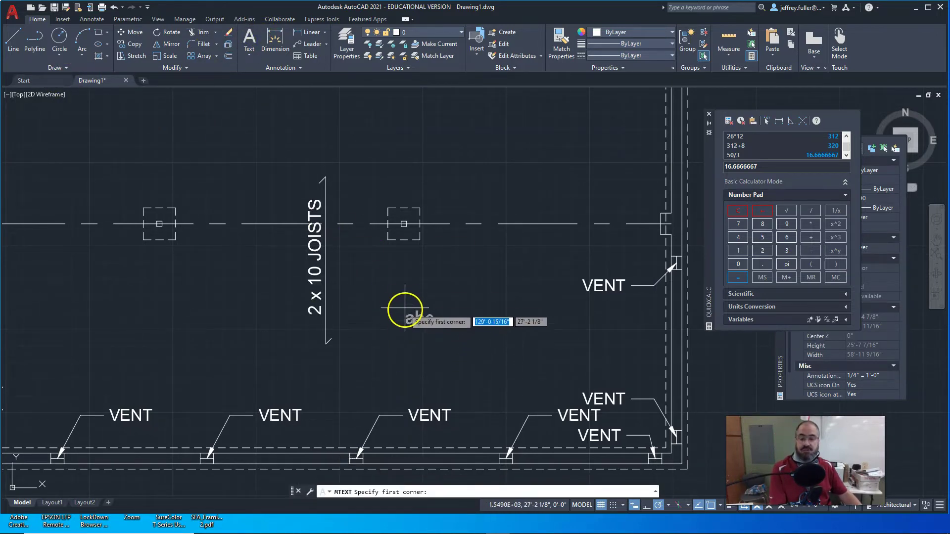
click(403, 306)
text(16")
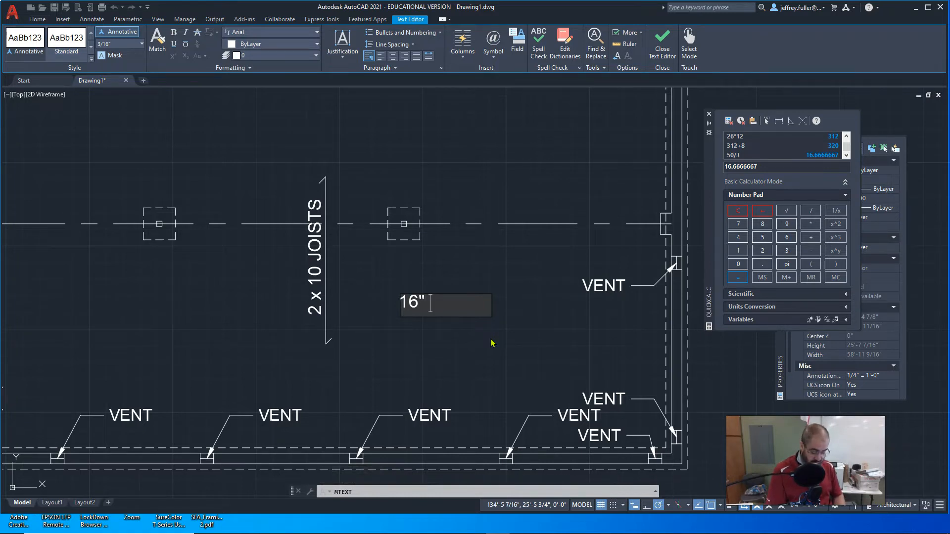
text(O)
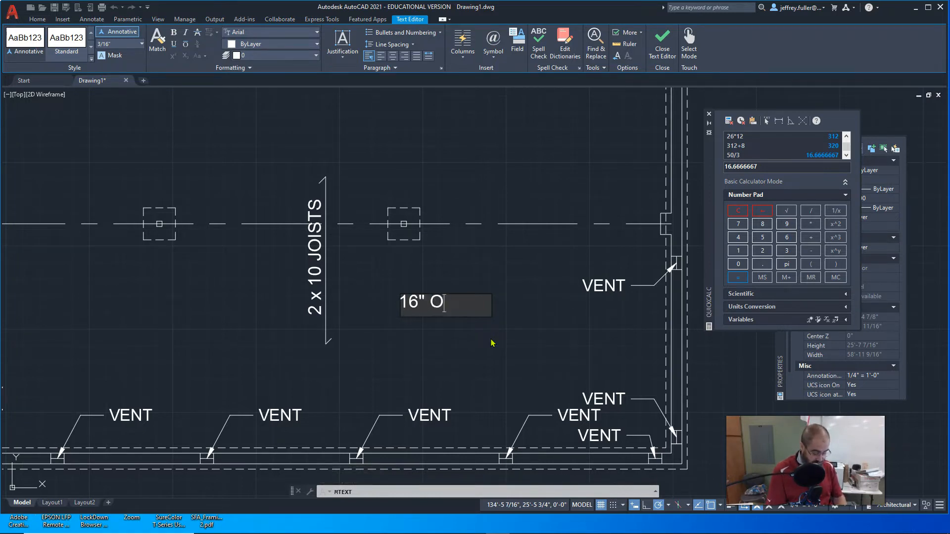
text(.C.)
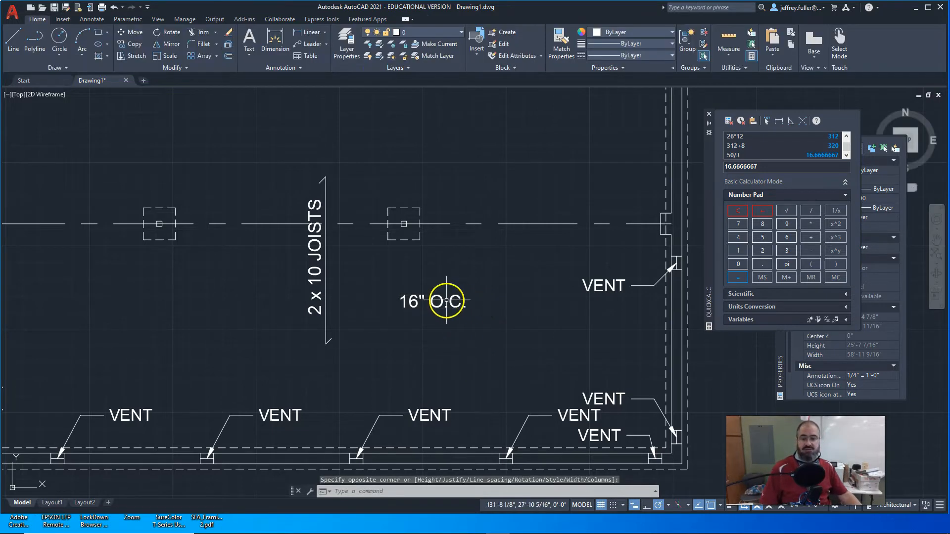
click(432, 302)
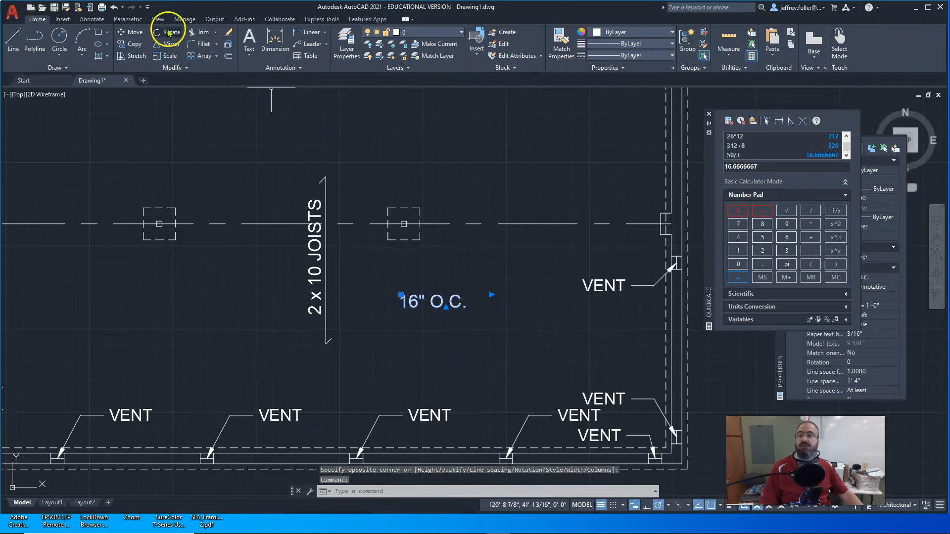
Rotate the 16" O.C. note vertical and set it beside the joist label.
click(170, 32)
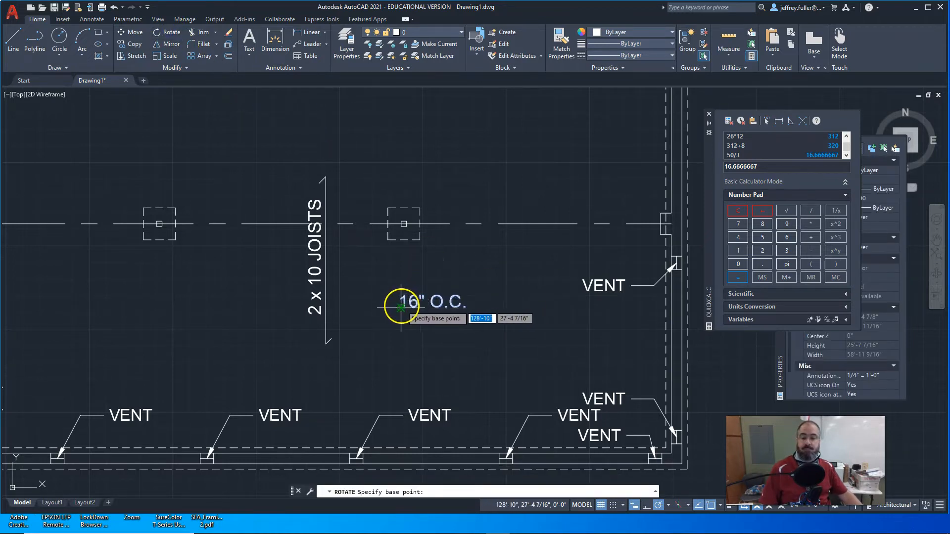
click(402, 308)
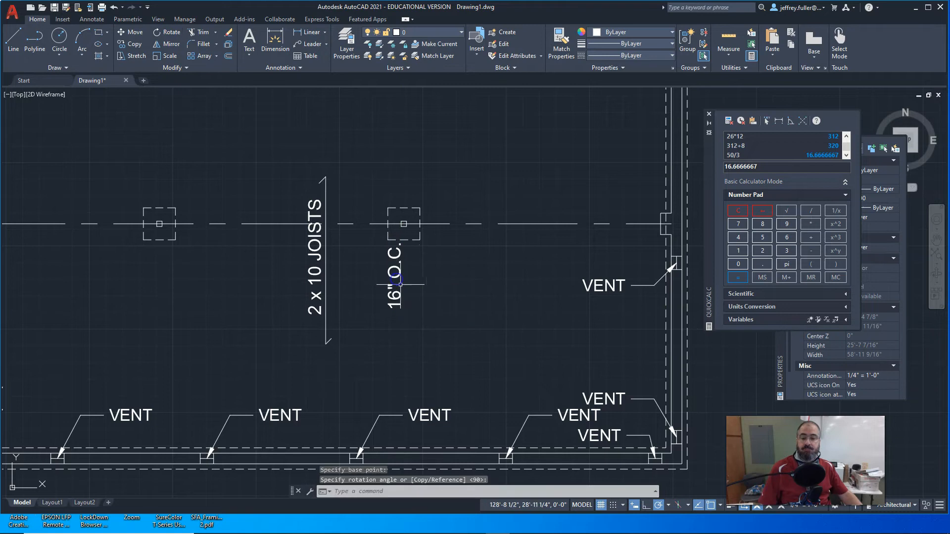
click(392, 297)
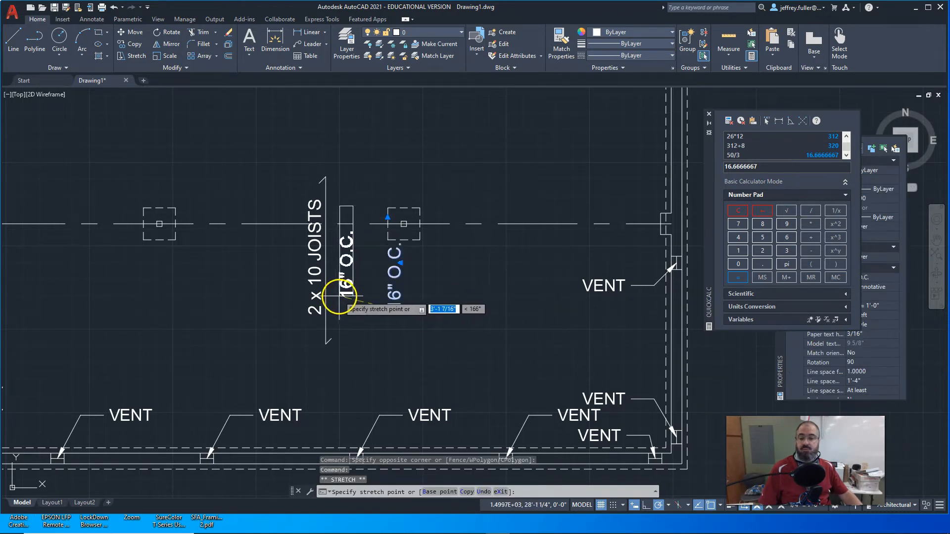
mouse_move(332, 301)
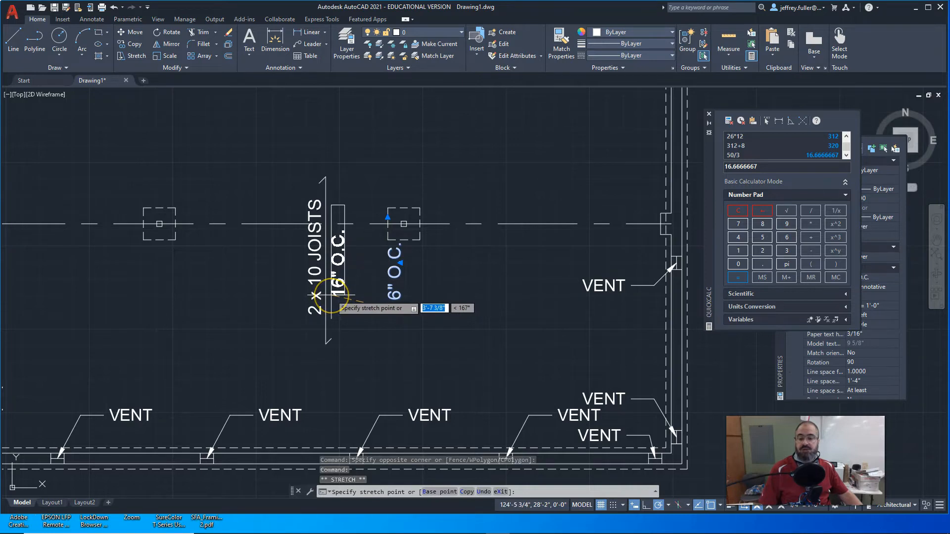
click(407, 330)
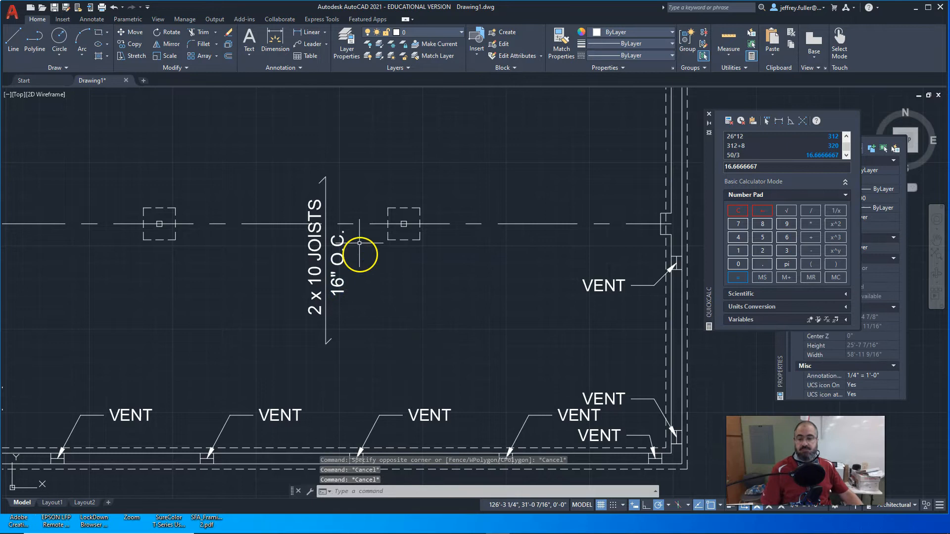
click(327, 249)
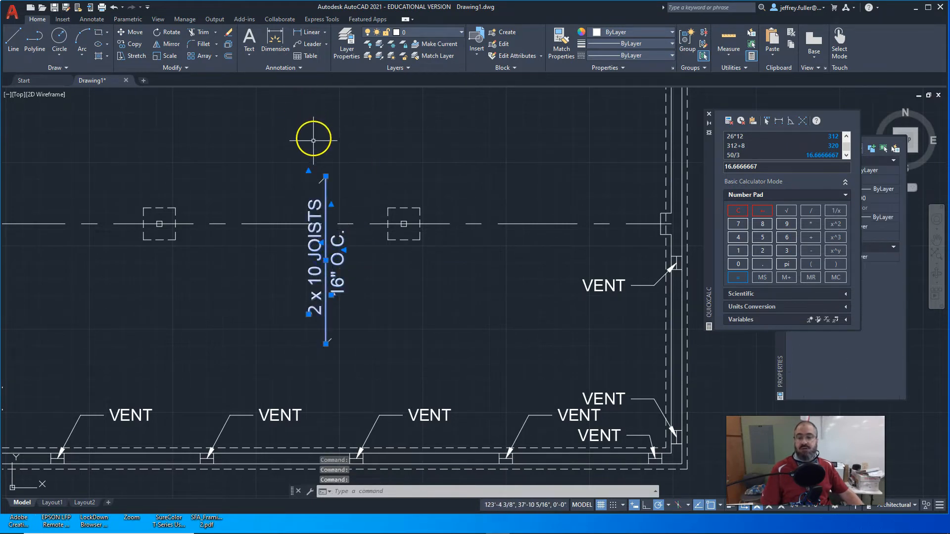
mouse_move(328, 365)
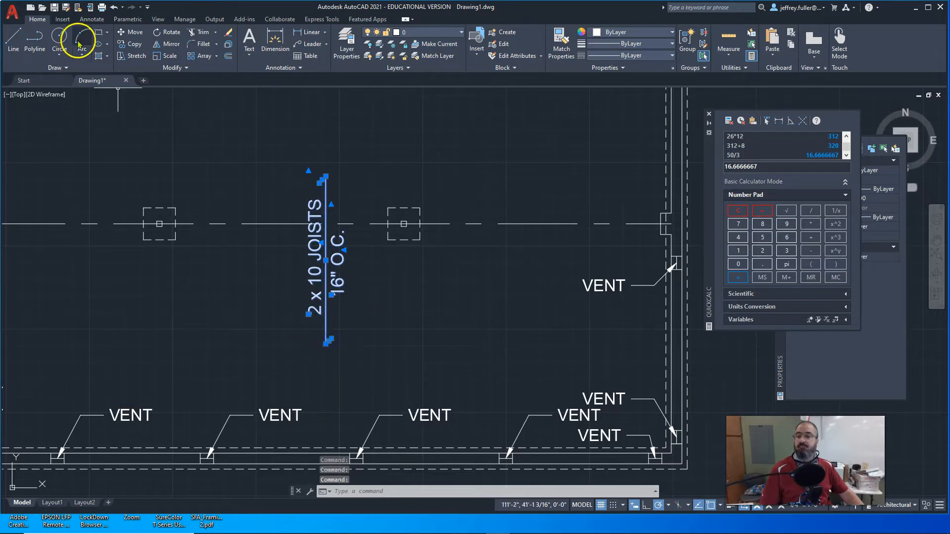
Move the joist line and its two labels left toward the foundation's left wall.
click(134, 32)
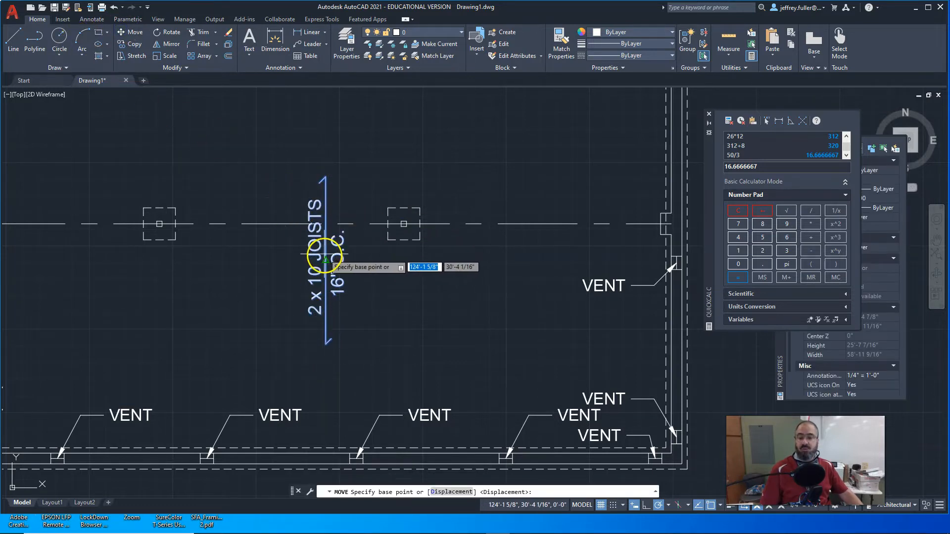
click(326, 259)
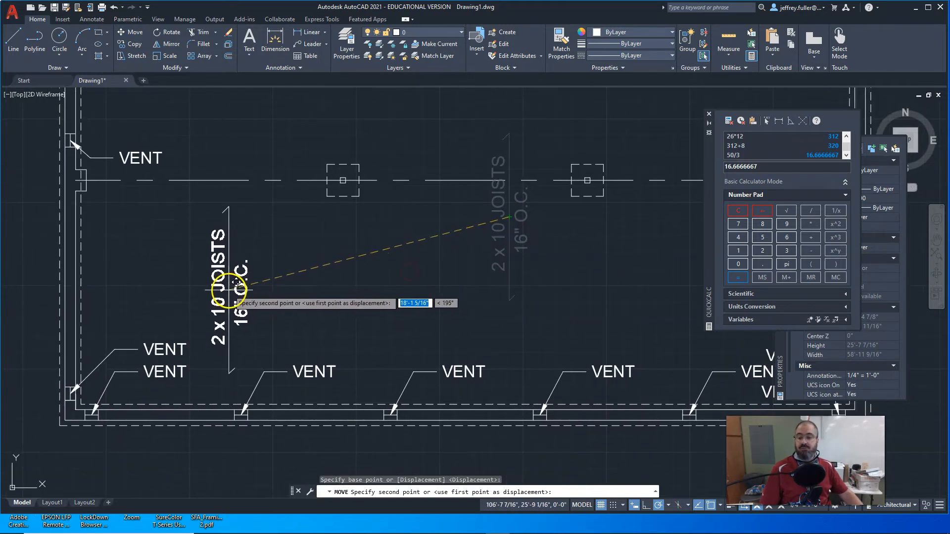
key(Escape)
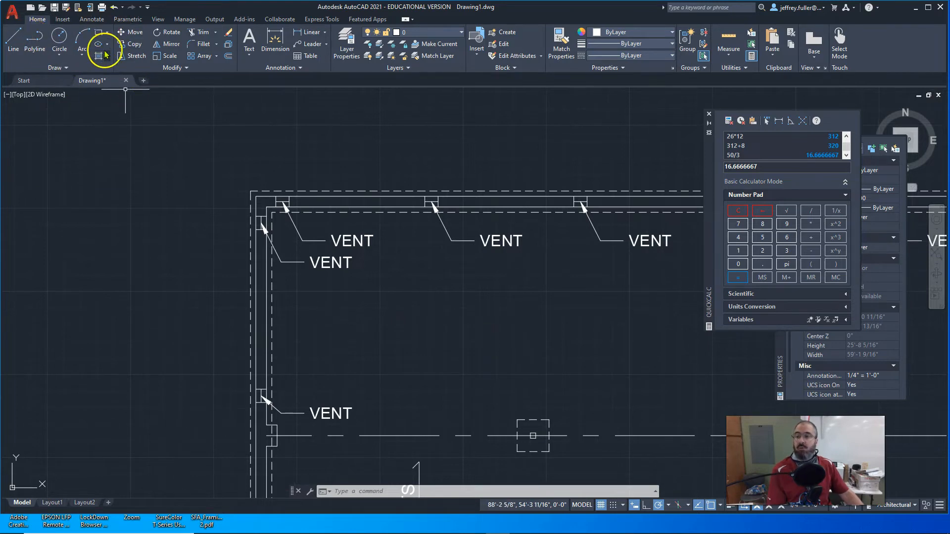
Draw a short line across the top foundation wall and select it for a 12" offset.
click(13, 40)
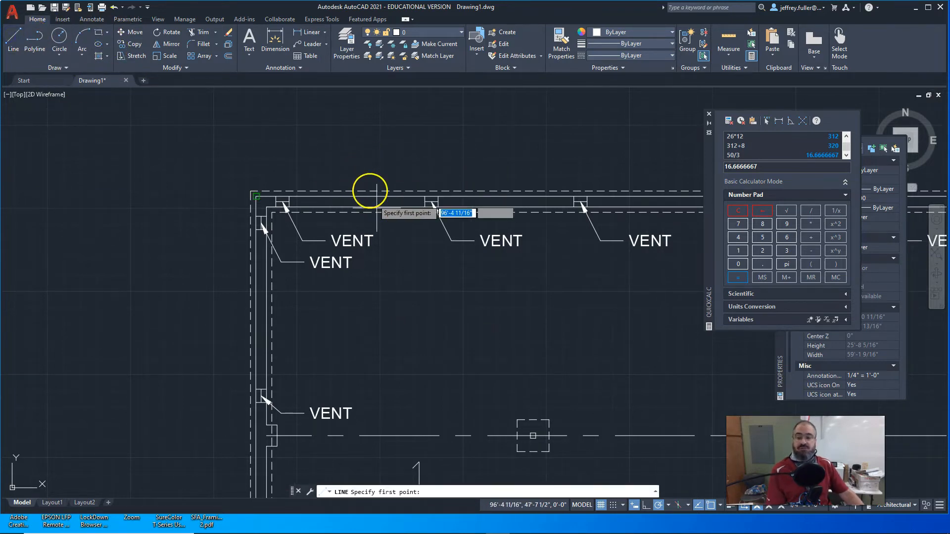
mouse_move(392, 230)
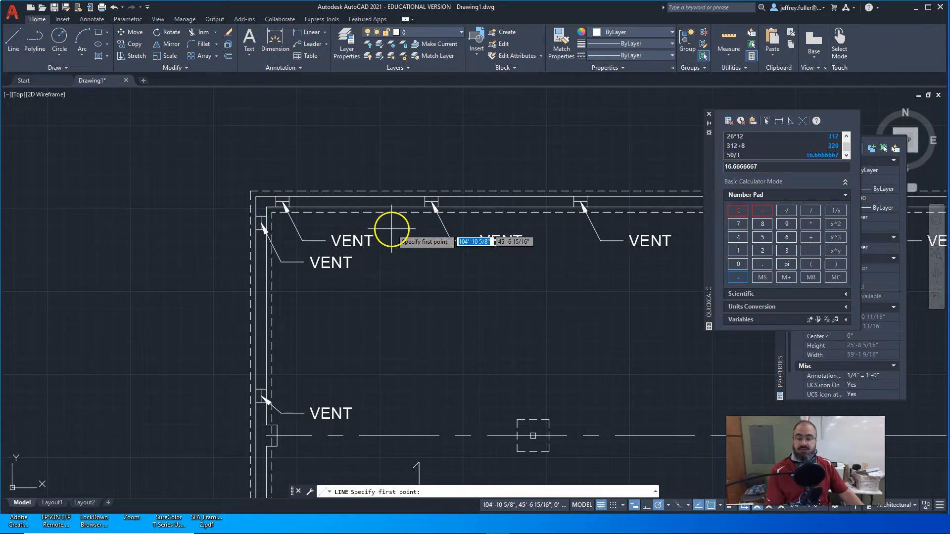
mouse_move(303, 196)
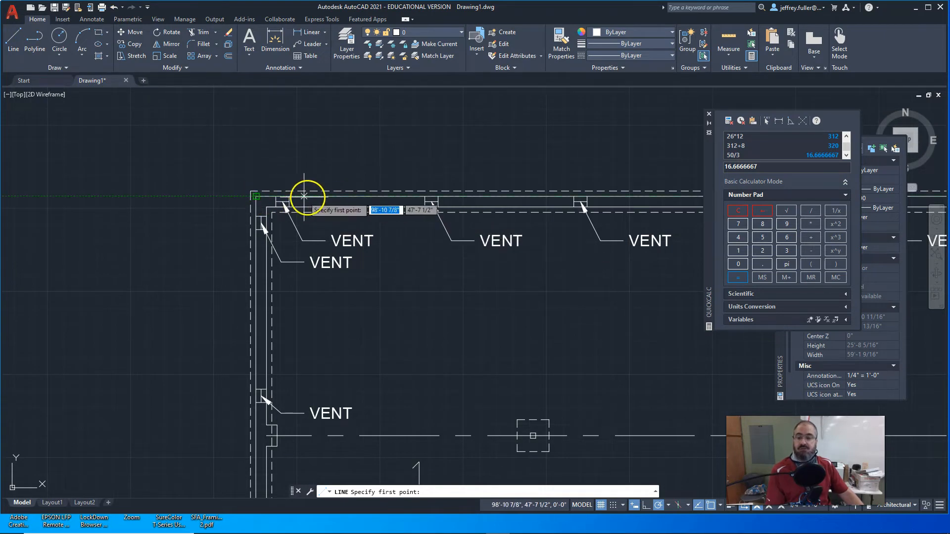
mouse_move(354, 197)
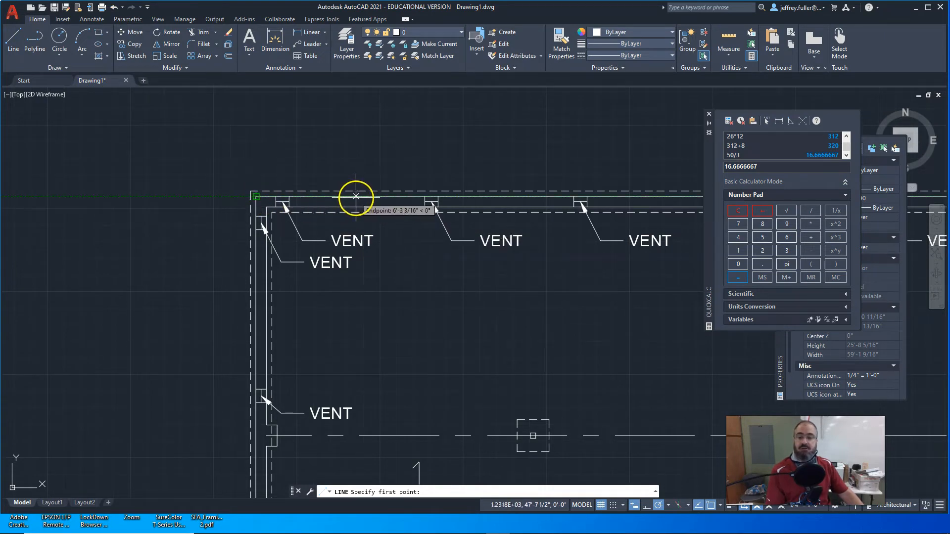
key(Escape)
text(12)
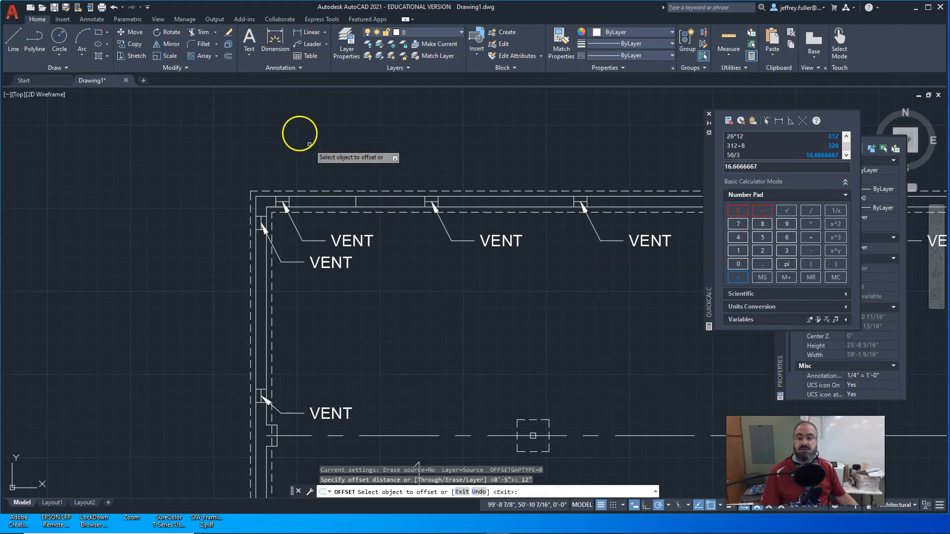
click(343, 203)
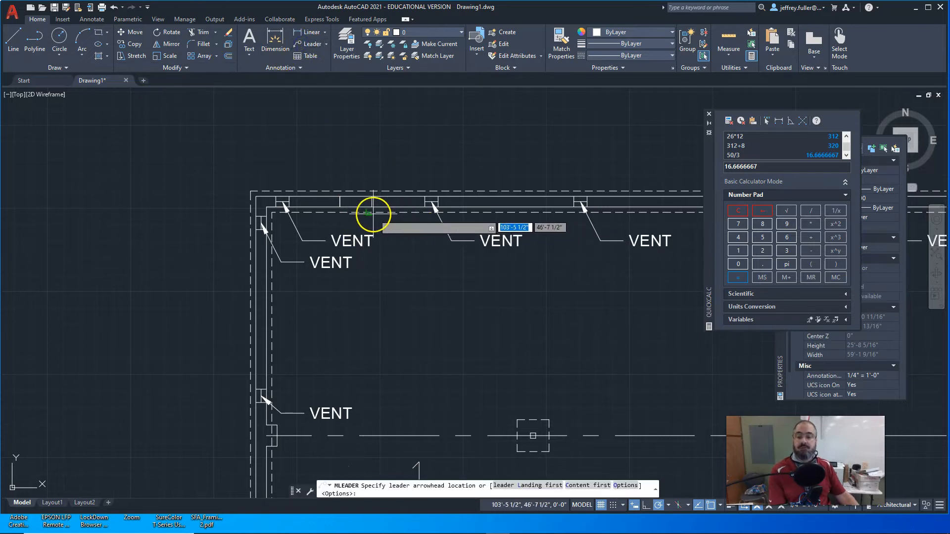
mouse_move(356, 200)
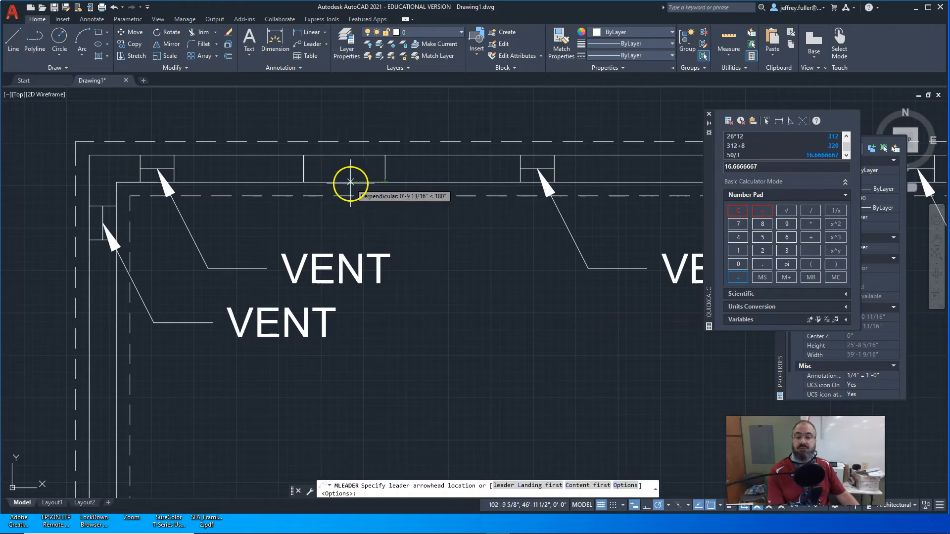
Point an ACESS DOOR multileader at the top-wall opening and adjust its landing.
click(351, 183)
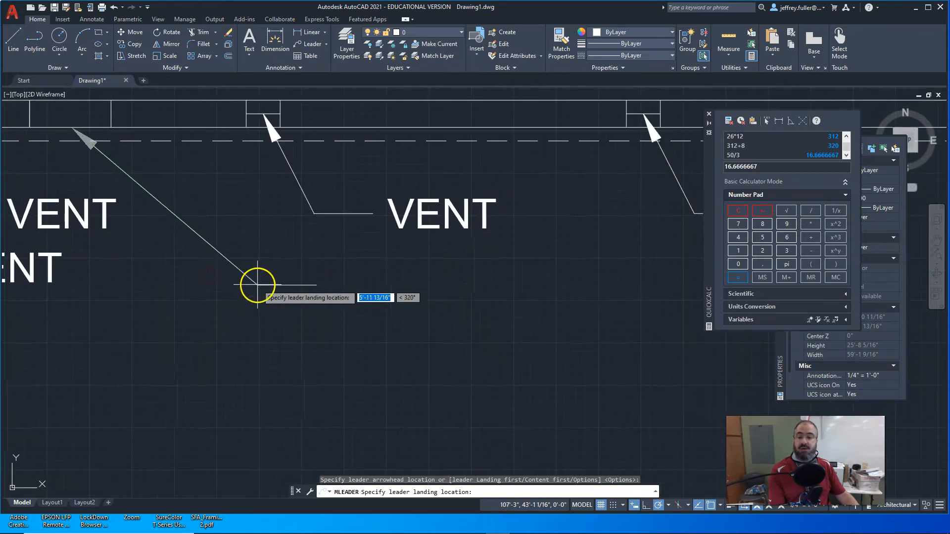
click(256, 285)
text(ACESS DOOR)
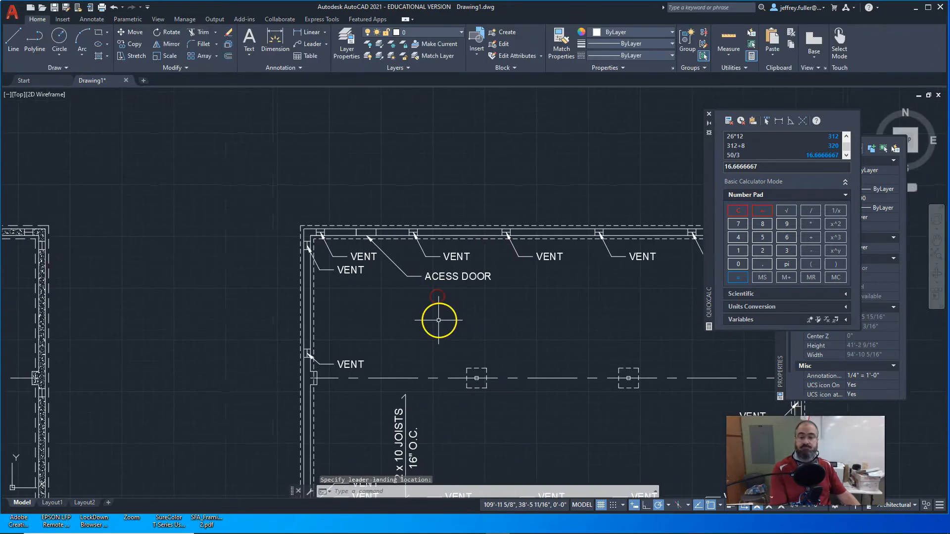
scroll(up, 3)
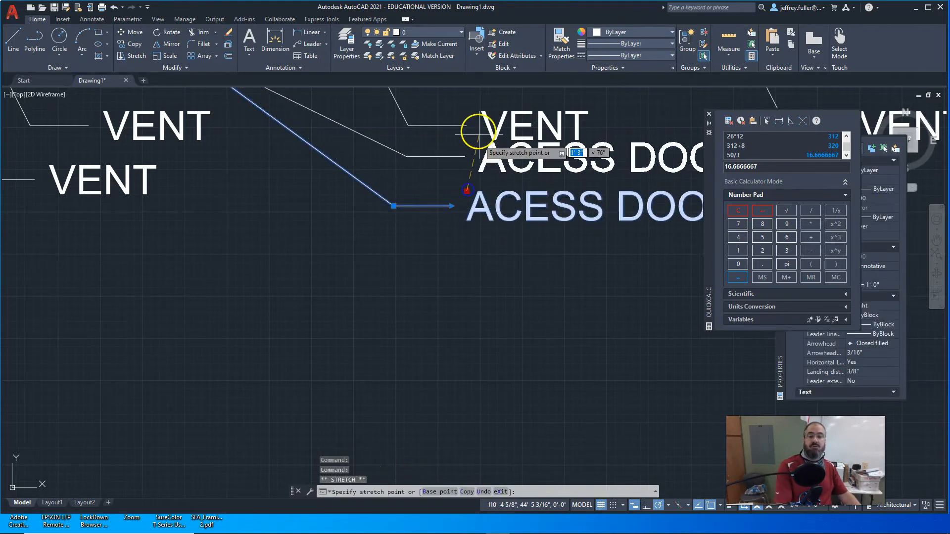
mouse_move(482, 151)
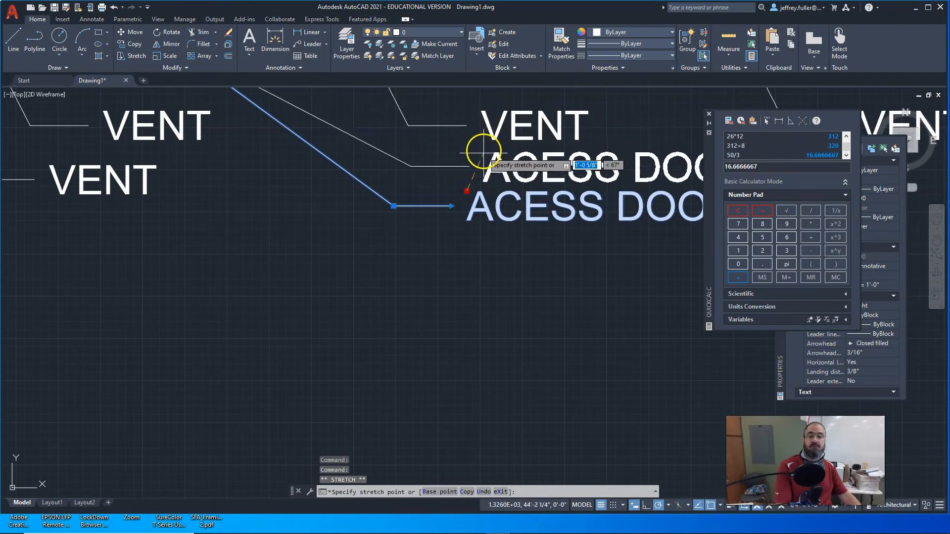
click(482, 230)
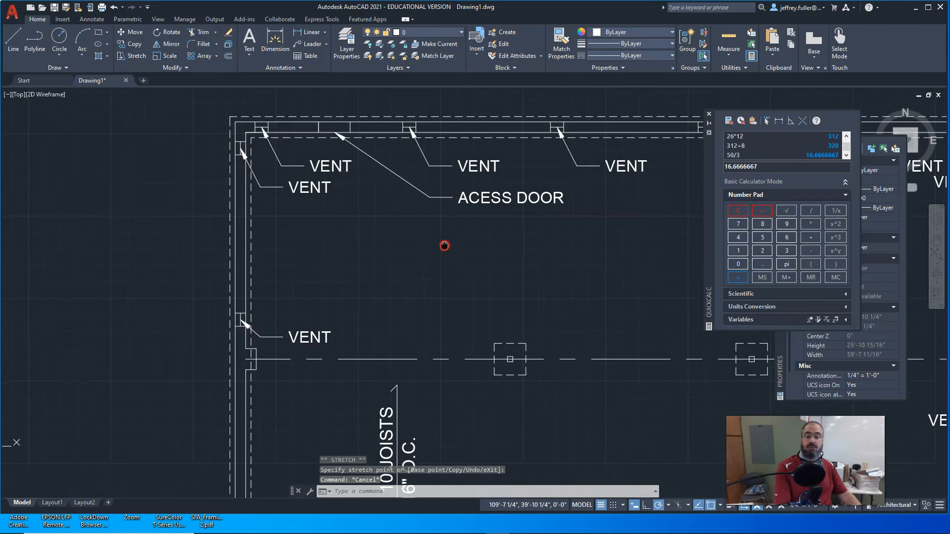
scroll(down, 3)
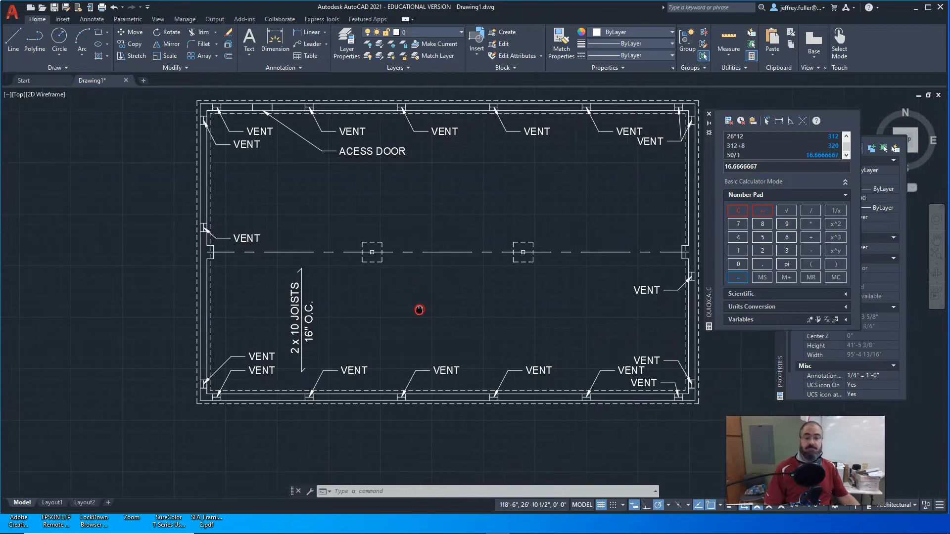
mouse_move(367, 227)
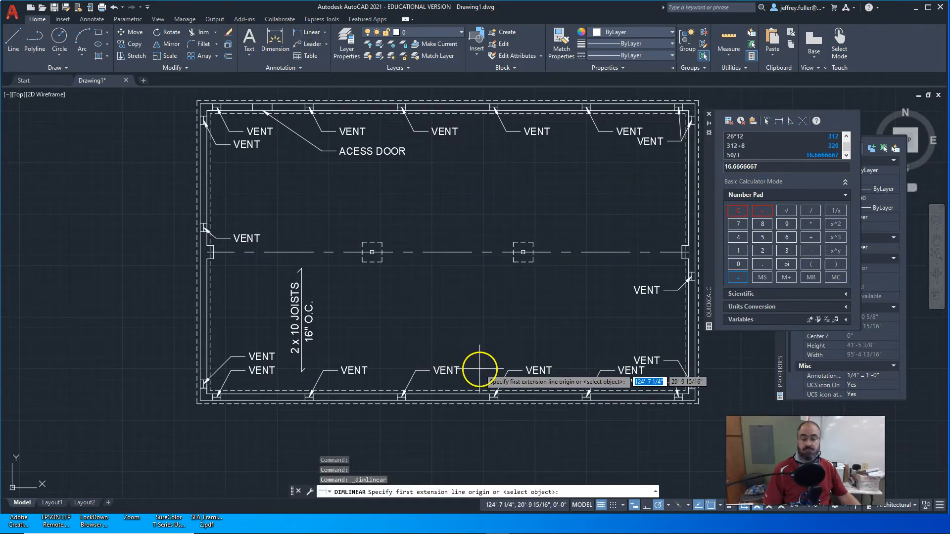
mouse_move(476, 391)
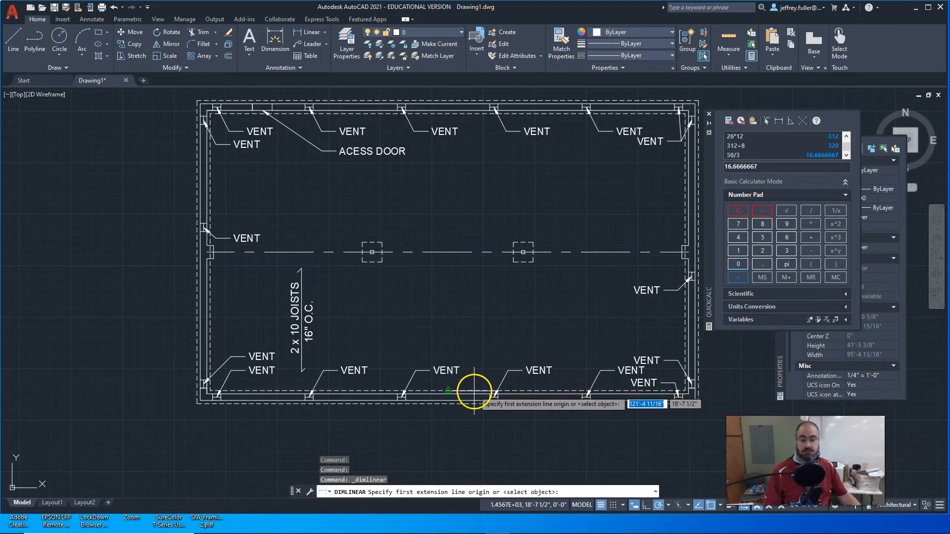
mouse_move(465, 357)
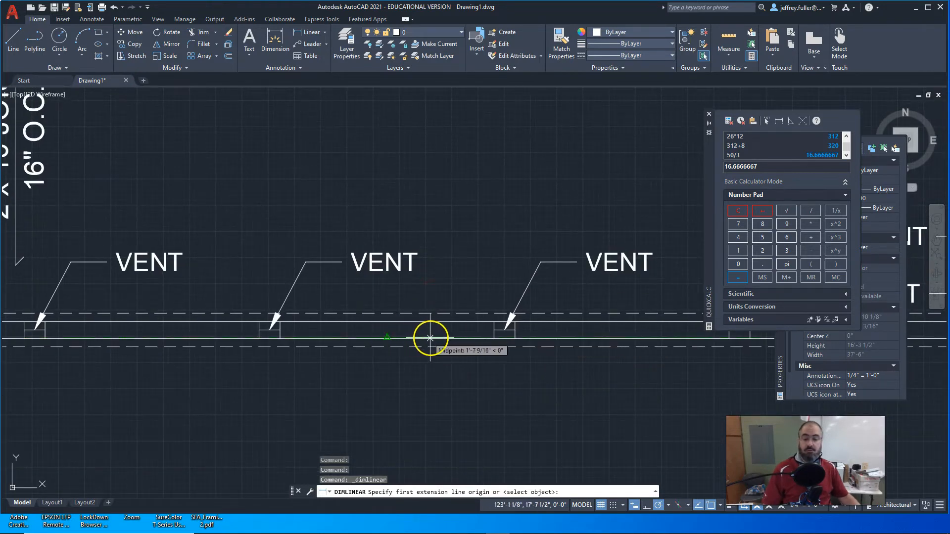
Pick the bottom wall corner as the start of an overall linear dimension.
click(430, 338)
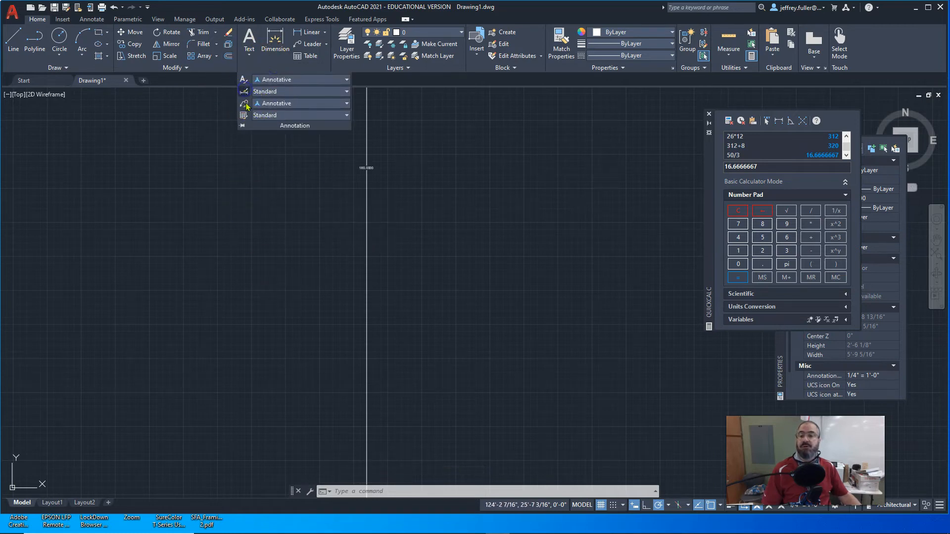
Set the Annotative dimension style to place text above the line, review its units, and close.
click(244, 91)
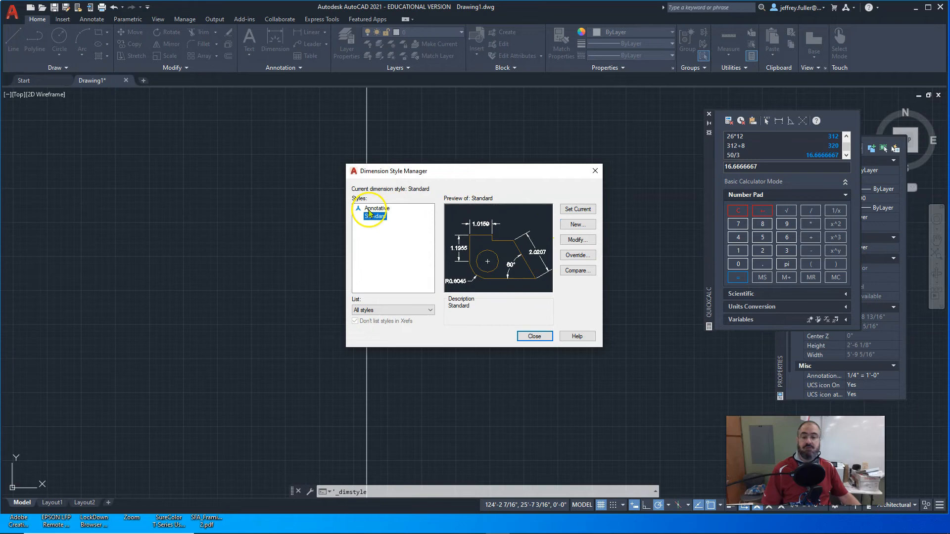
click(377, 209)
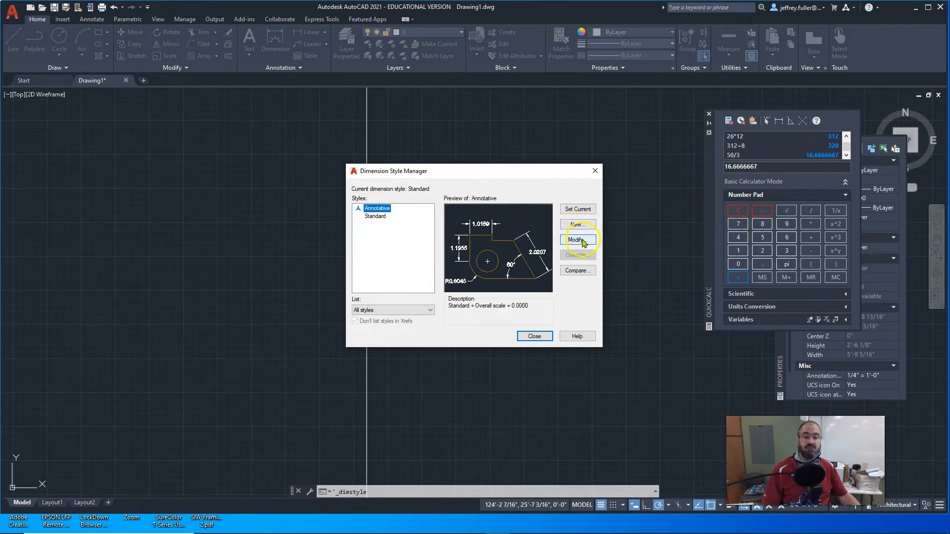
click(576, 239)
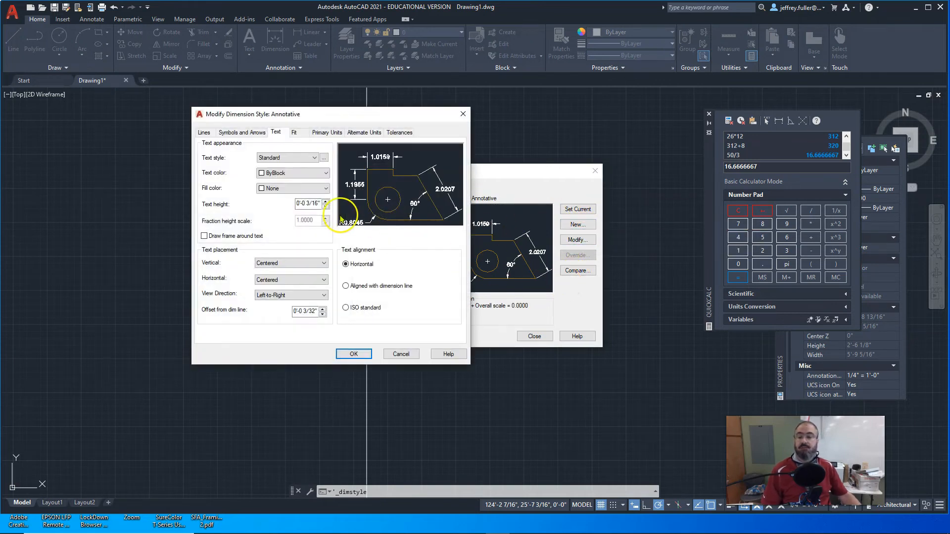
mouse_move(291, 263)
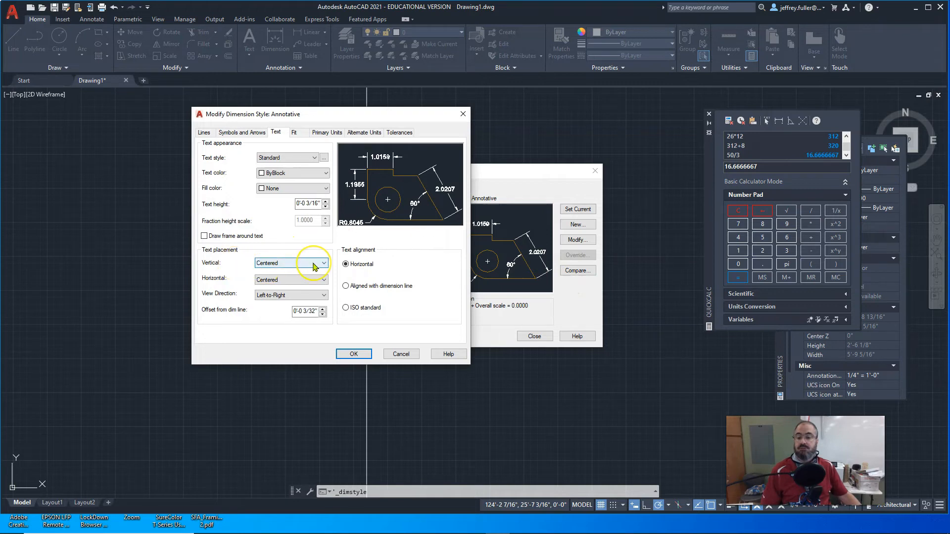
mouse_move(291, 263)
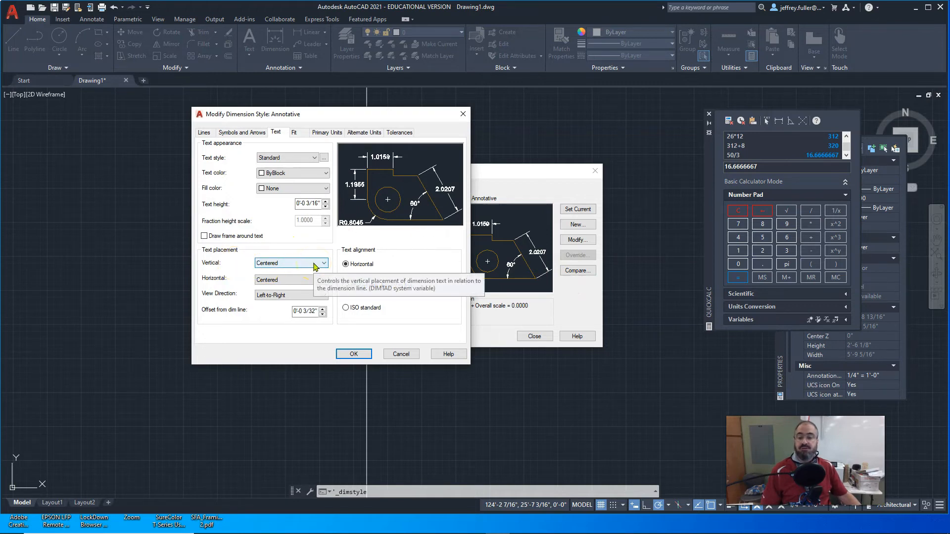
click(326, 262)
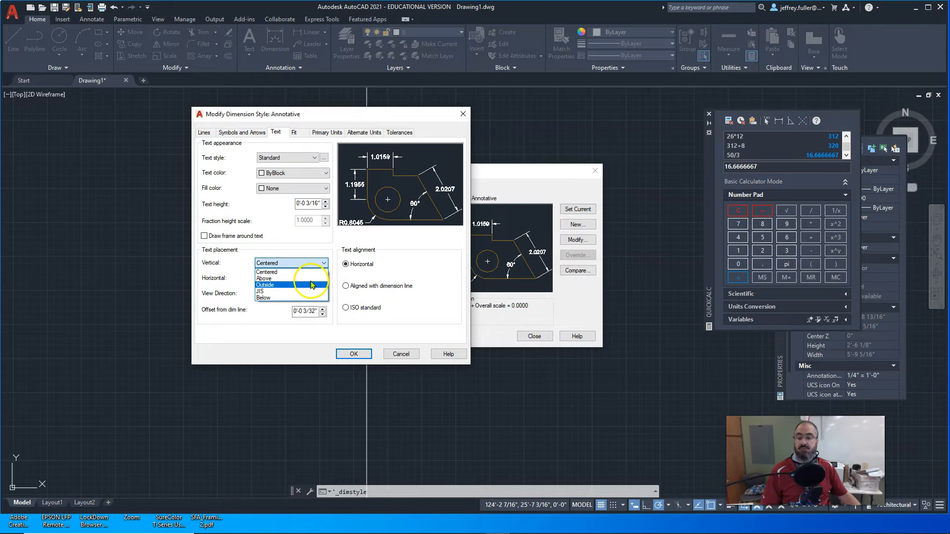
click(264, 278)
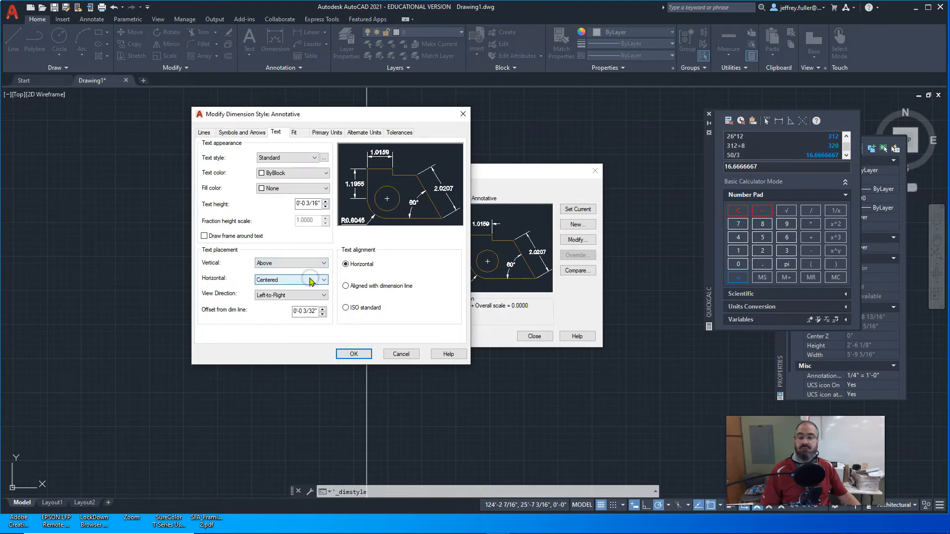
click(345, 285)
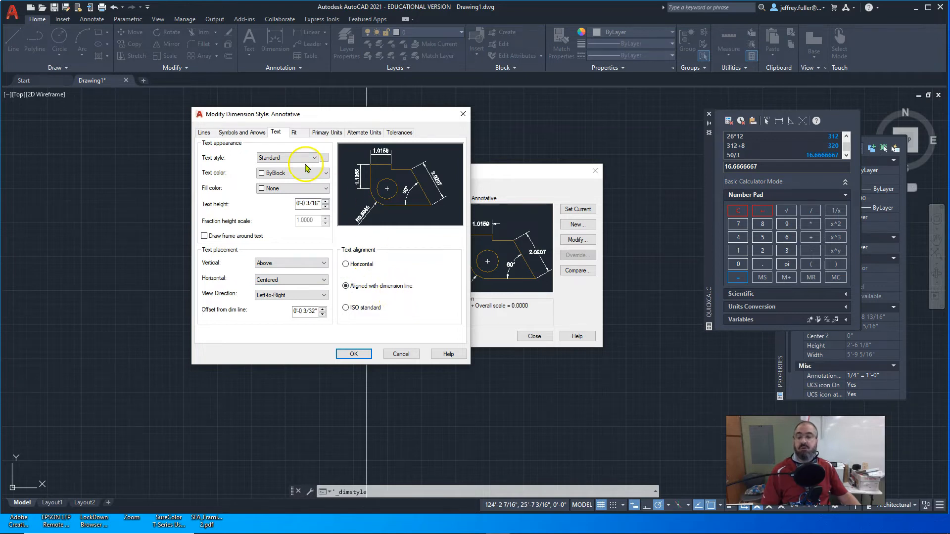
click(326, 133)
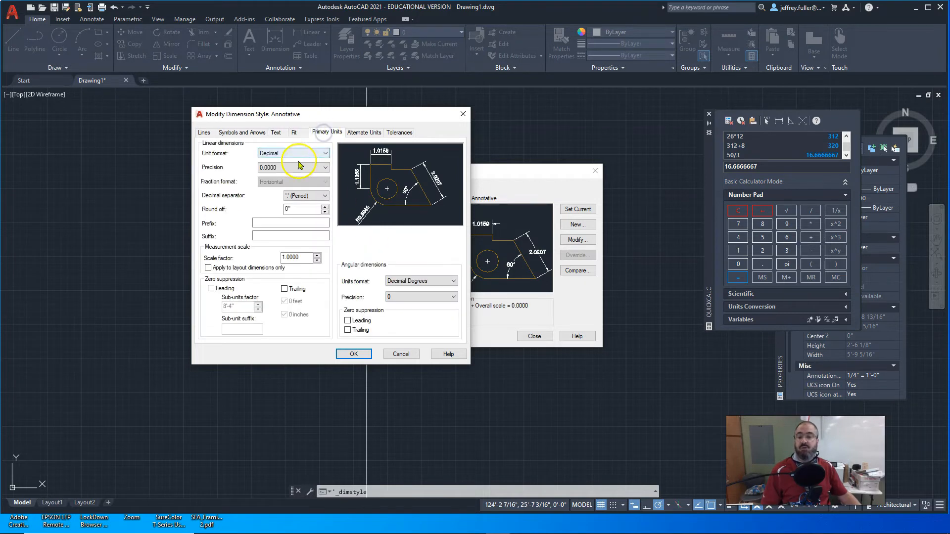
click(317, 153)
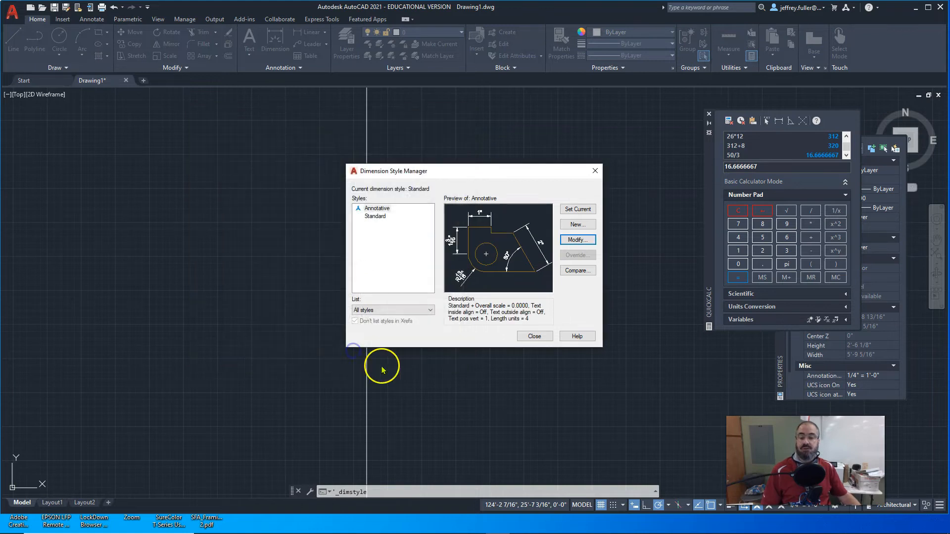
click(534, 337)
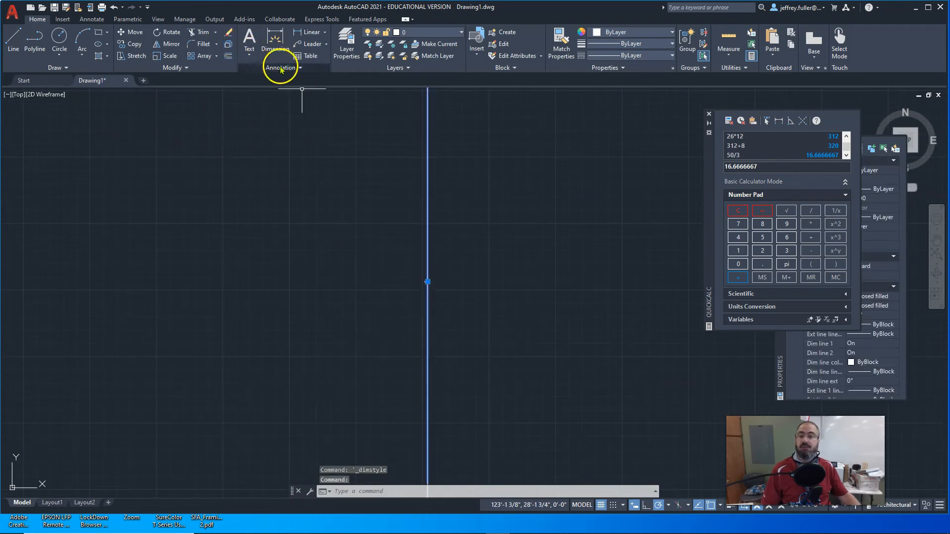
Apply the Annotative dimension style to the 15' dimension and deselect it.
click(281, 68)
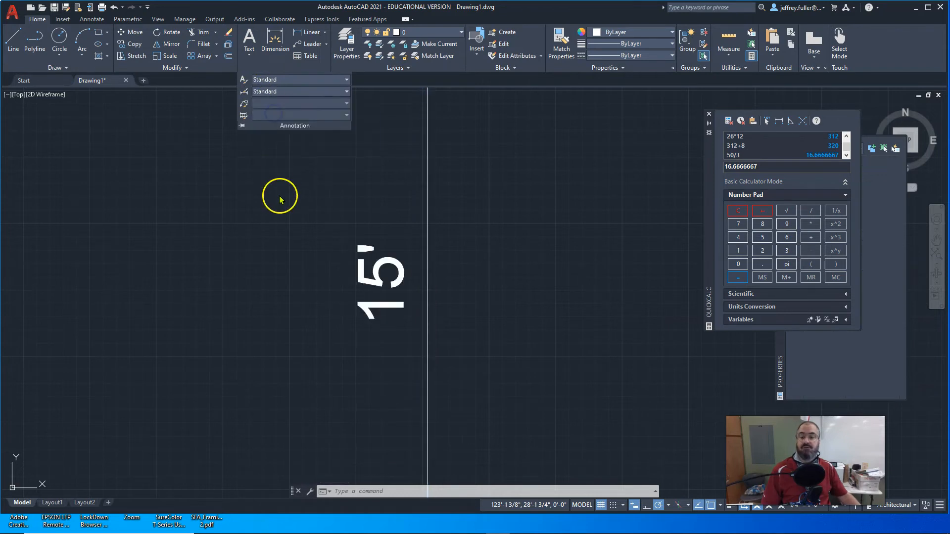
click(295, 208)
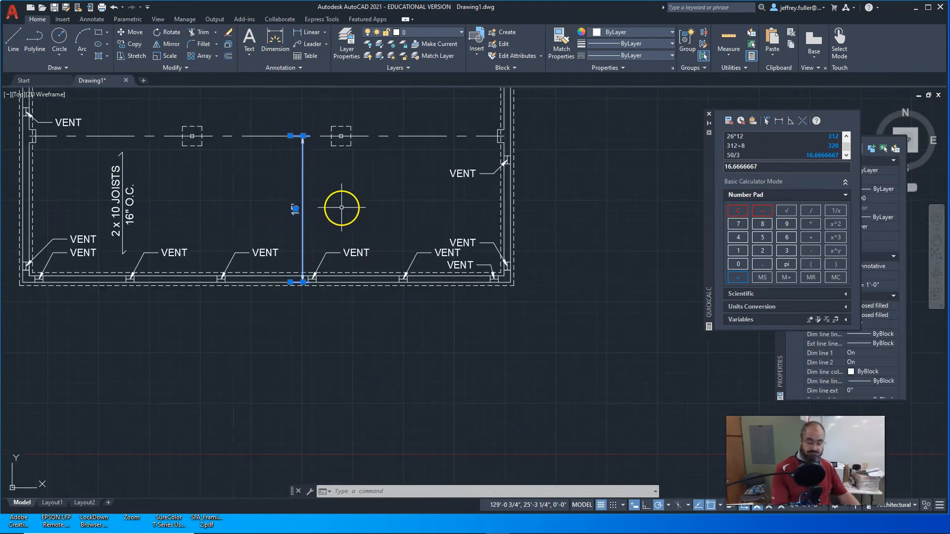
key(Escape)
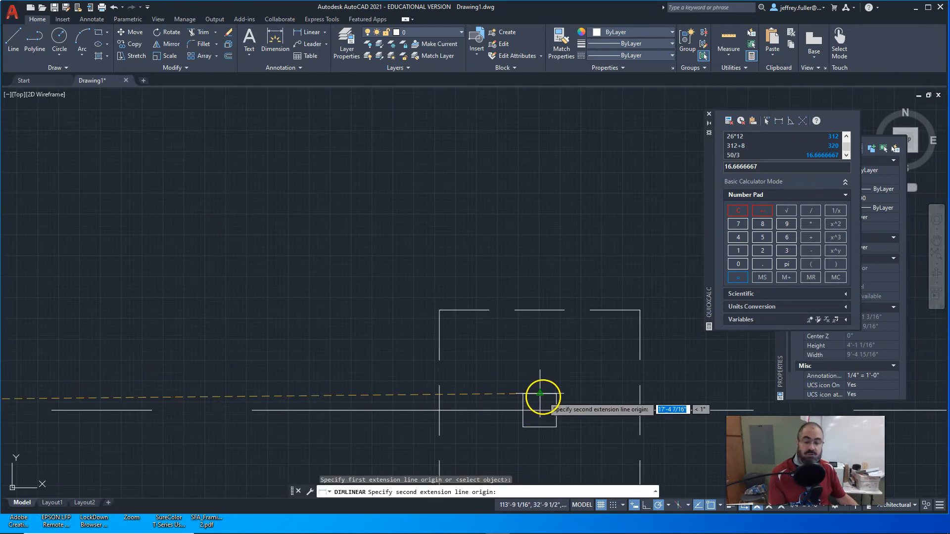
Chain beam-line dimensions 17'-4 3/8", 15'-3 3/16", 17'-4 3/8" and apply a dimension style.
click(540, 394)
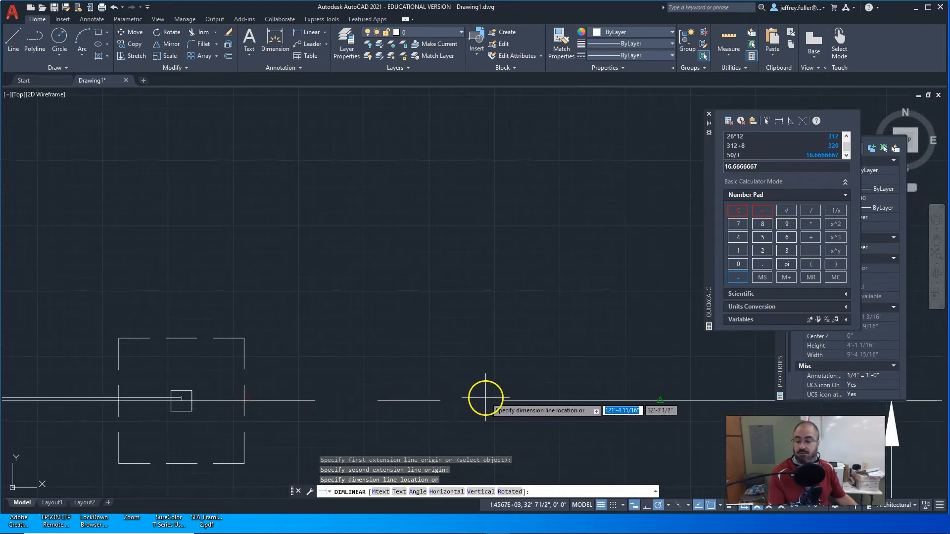
mouse_move(388, 351)
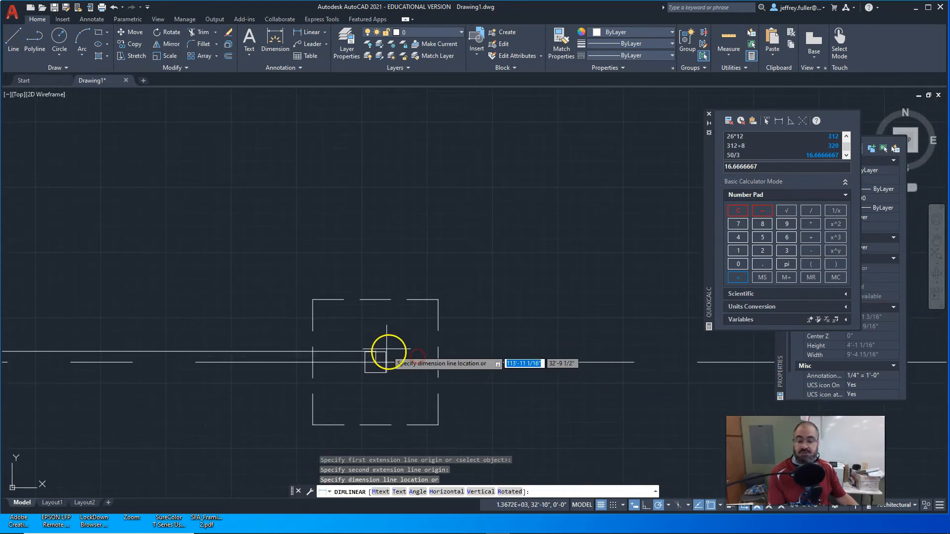
click(375, 254)
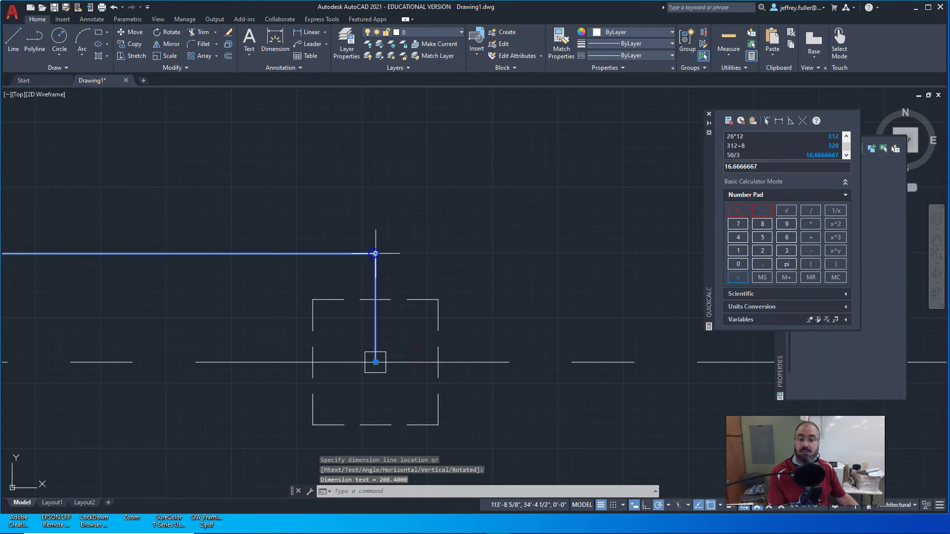
right_click(375, 254)
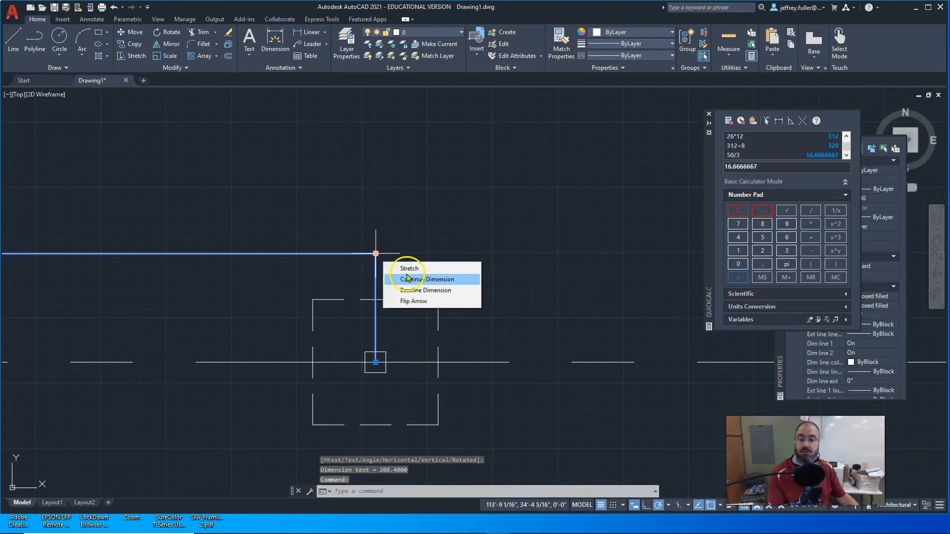
click(425, 279)
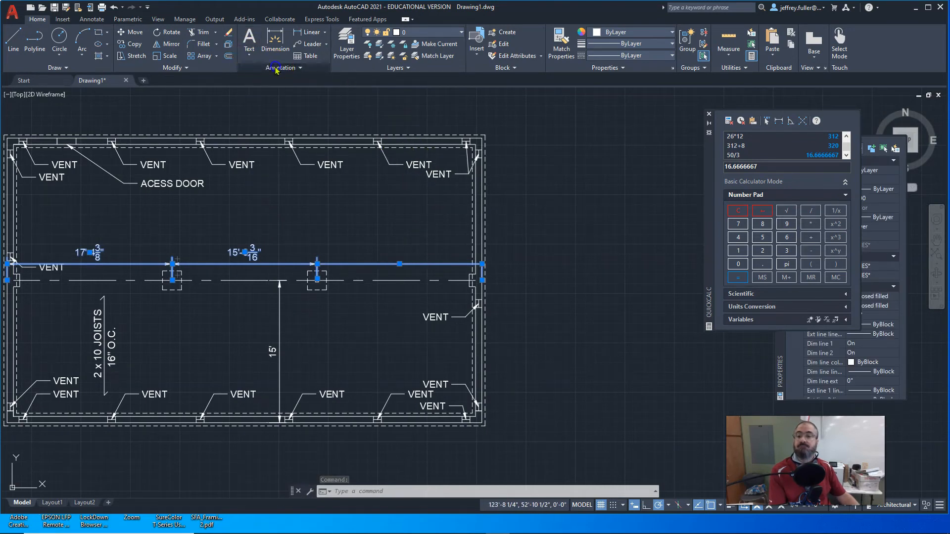
click(281, 68)
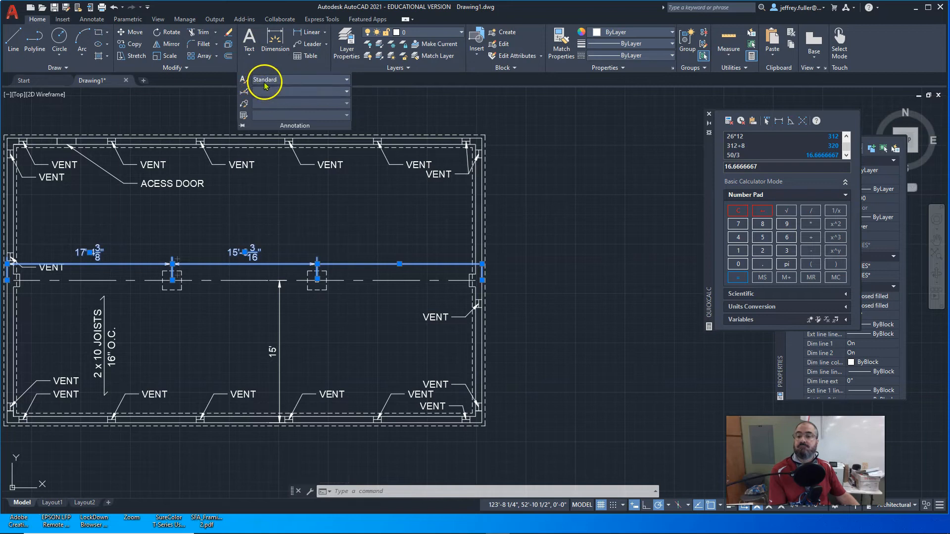
click(277, 91)
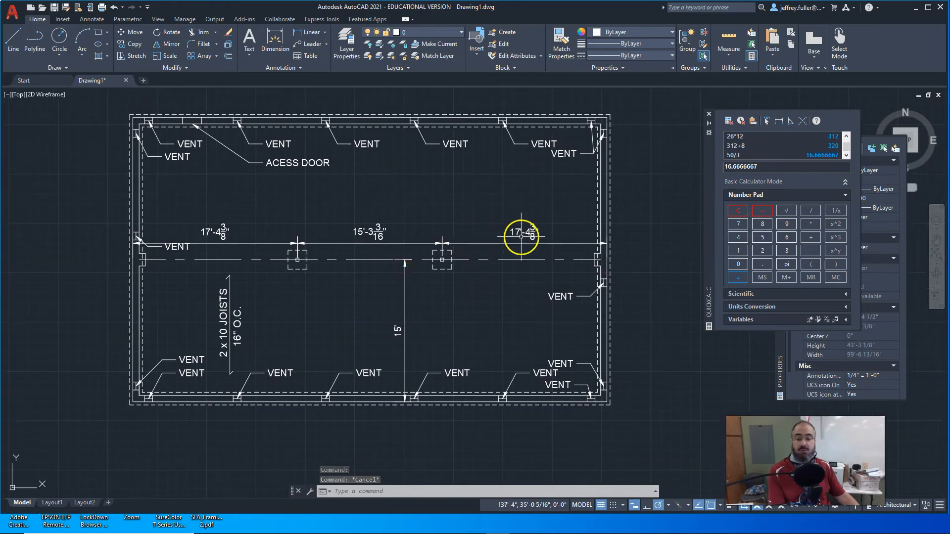
mouse_move(605, 241)
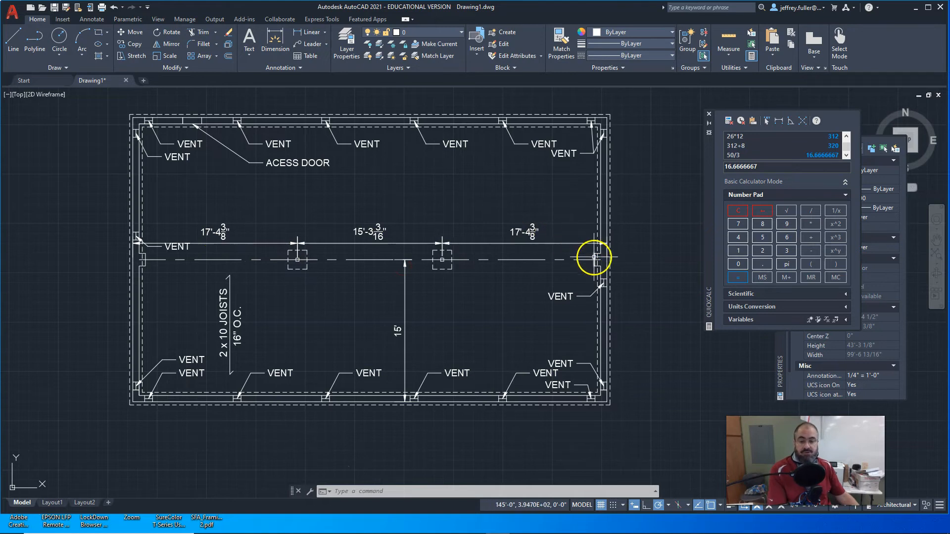
mouse_move(476, 261)
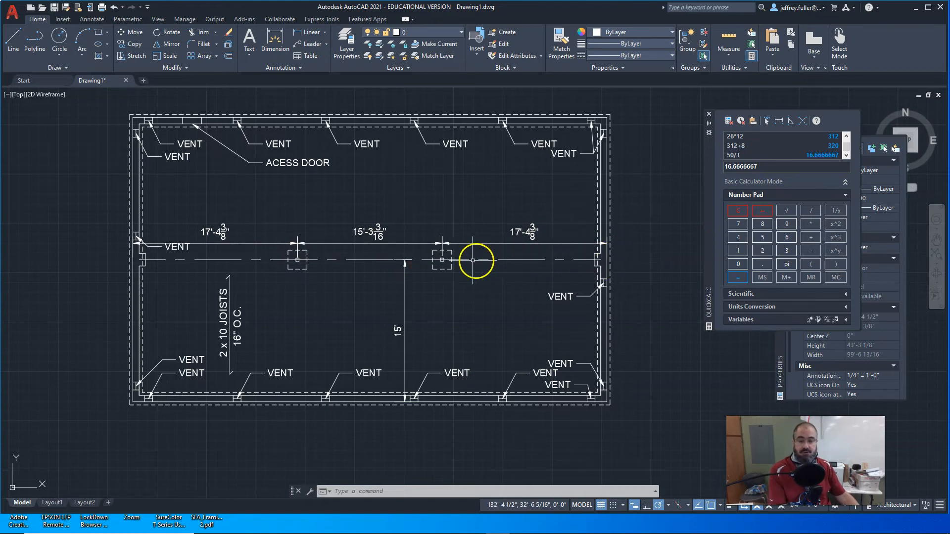
mouse_move(275, 266)
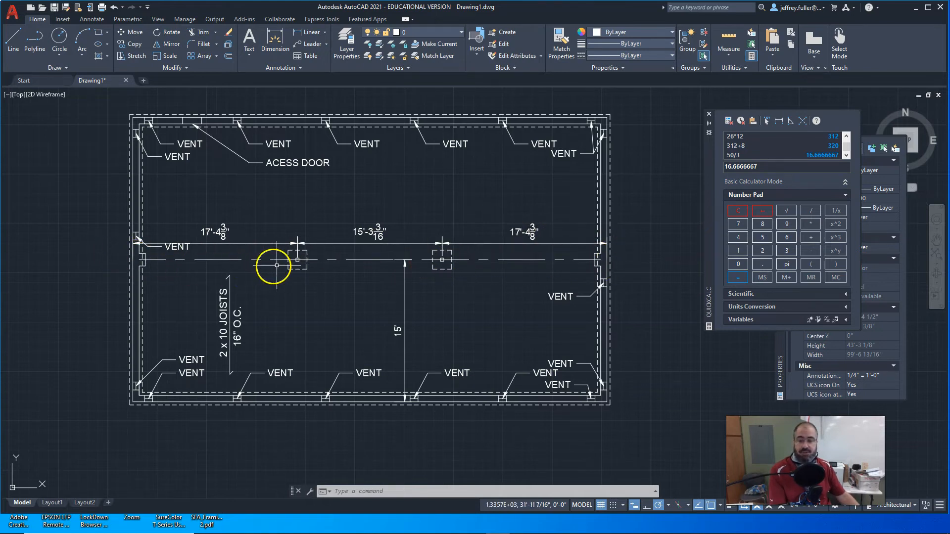
mouse_move(418, 226)
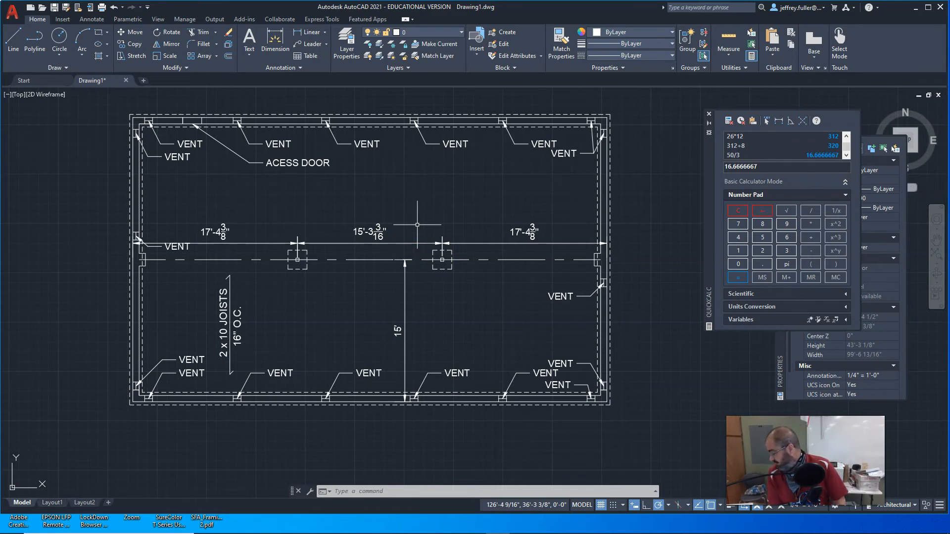
mouse_move(444, 194)
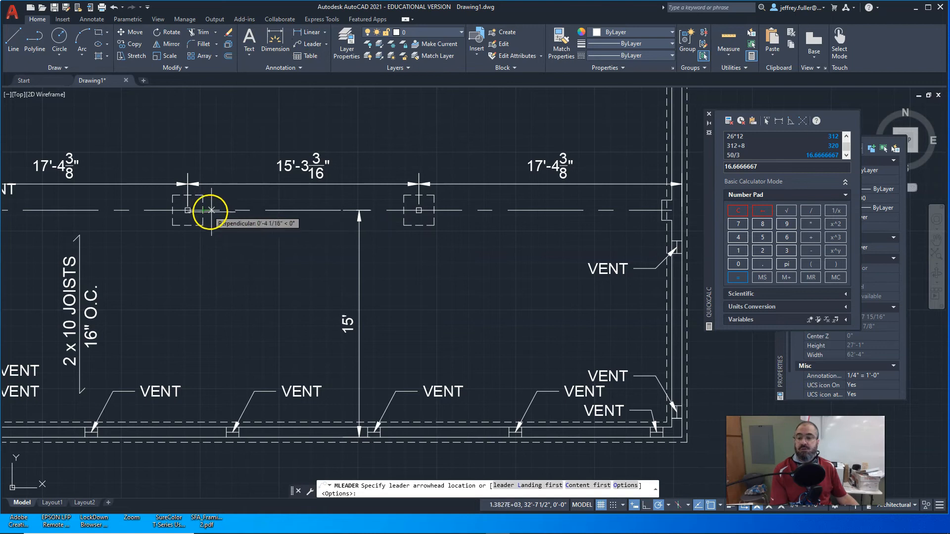
Place a leader on the beam line near the left footing with the note '6 x10 BEAM'.
click(188, 210)
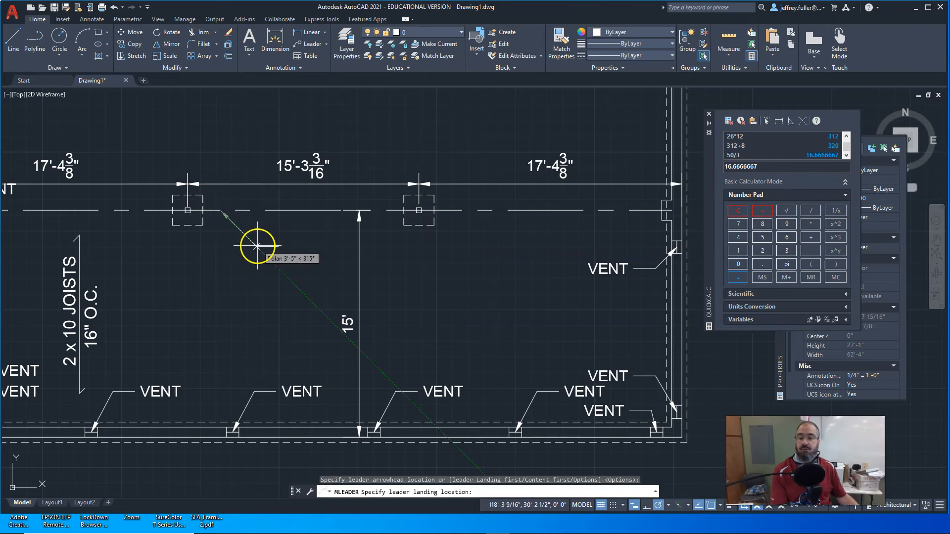
click(257, 245)
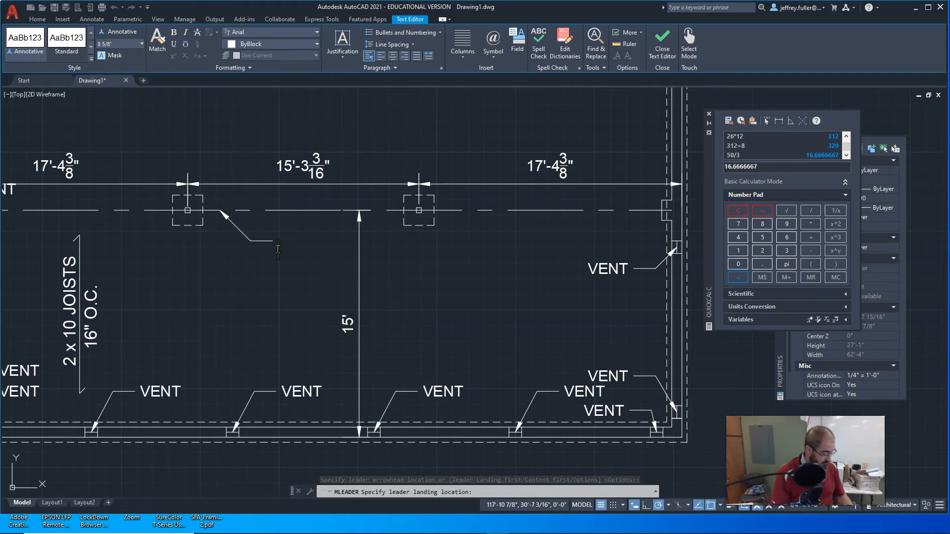
text(6)
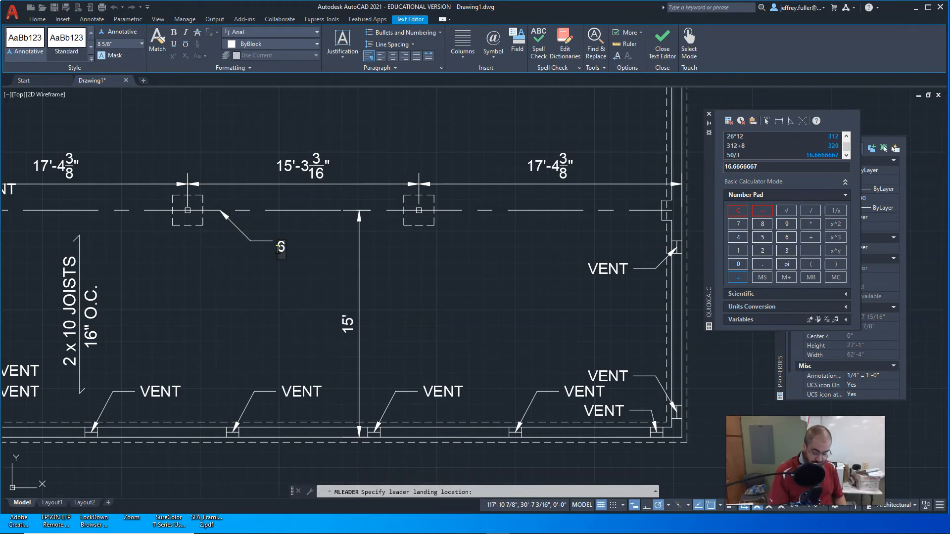
text(x1)
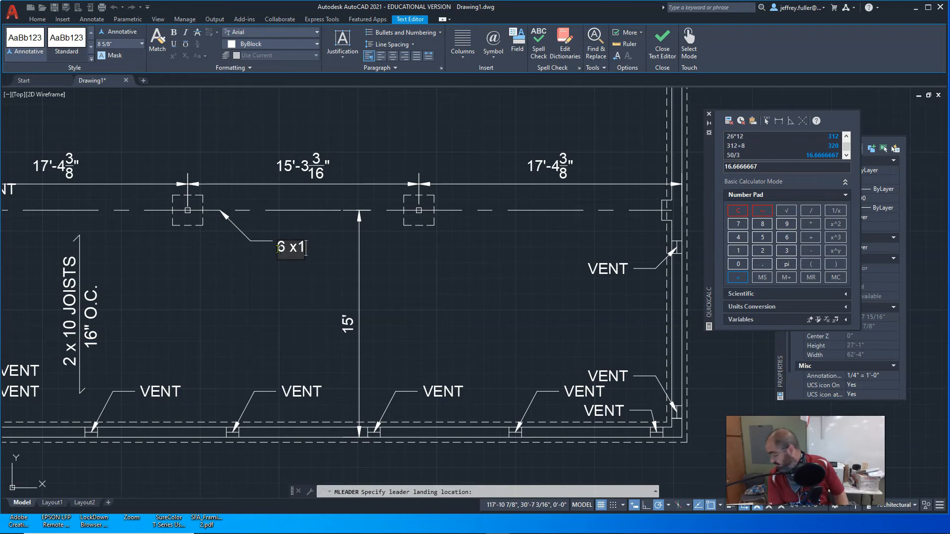
text(0)
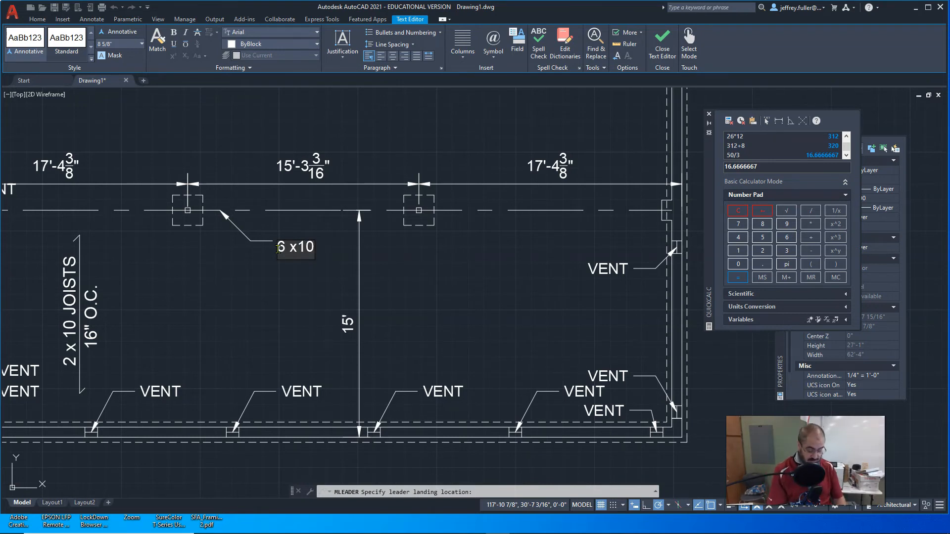
text(BEAM)
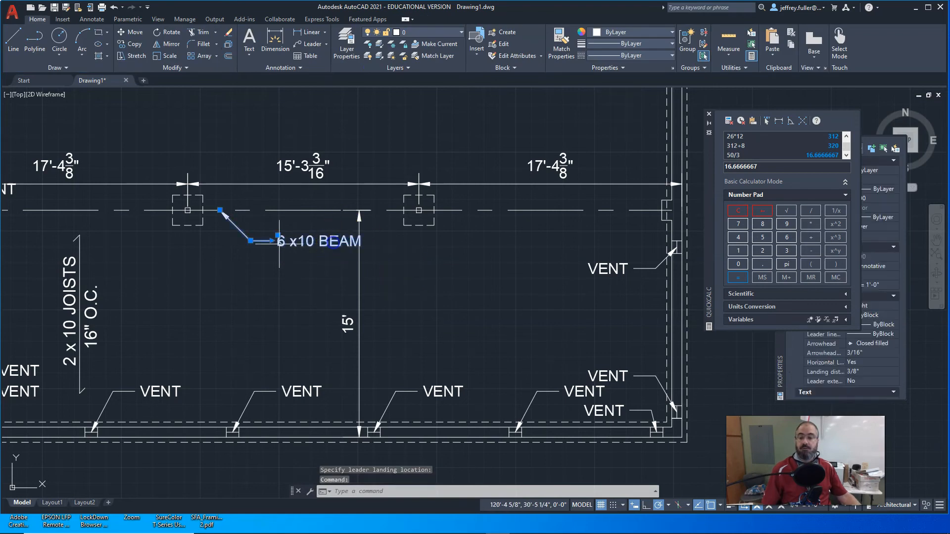
Reposition the '6 x10 BEAM' leader's landing point.
click(282, 244)
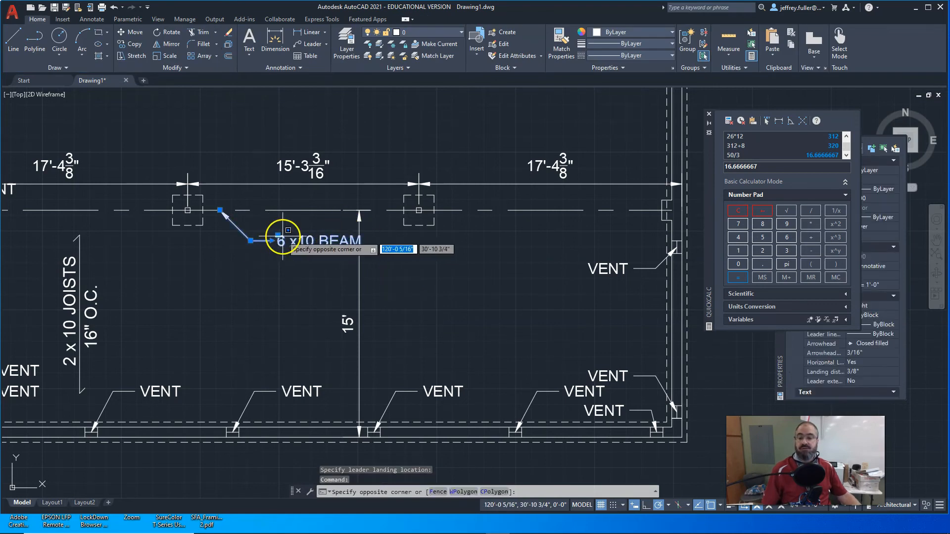
mouse_move(285, 267)
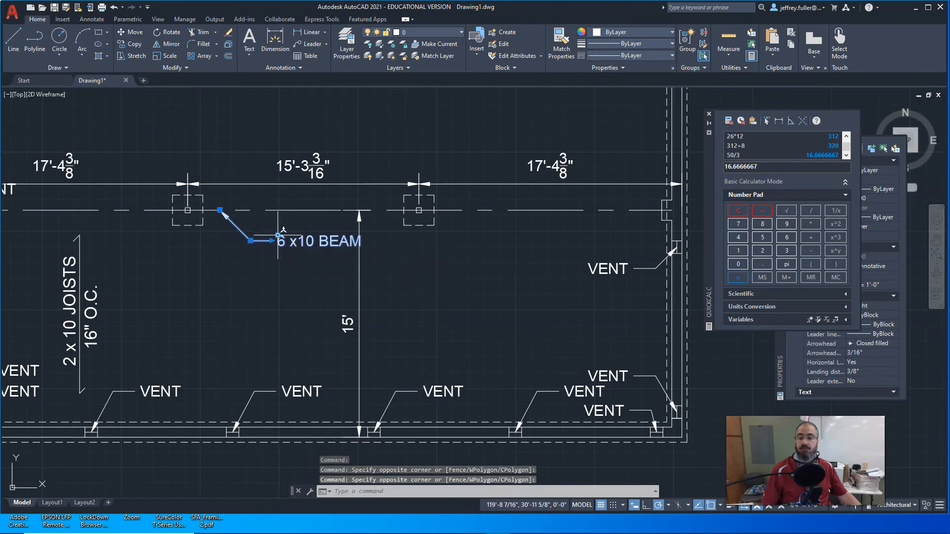
click(249, 240)
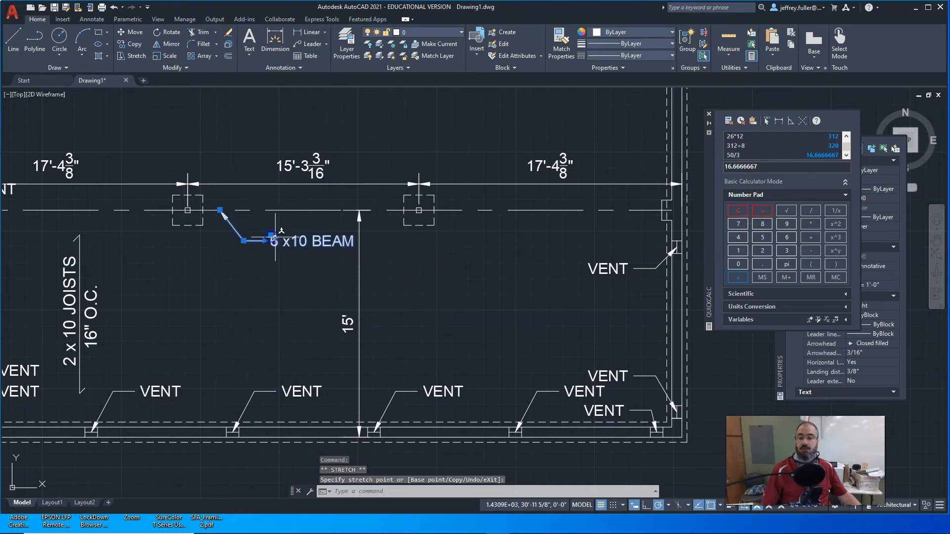
key(Escape)
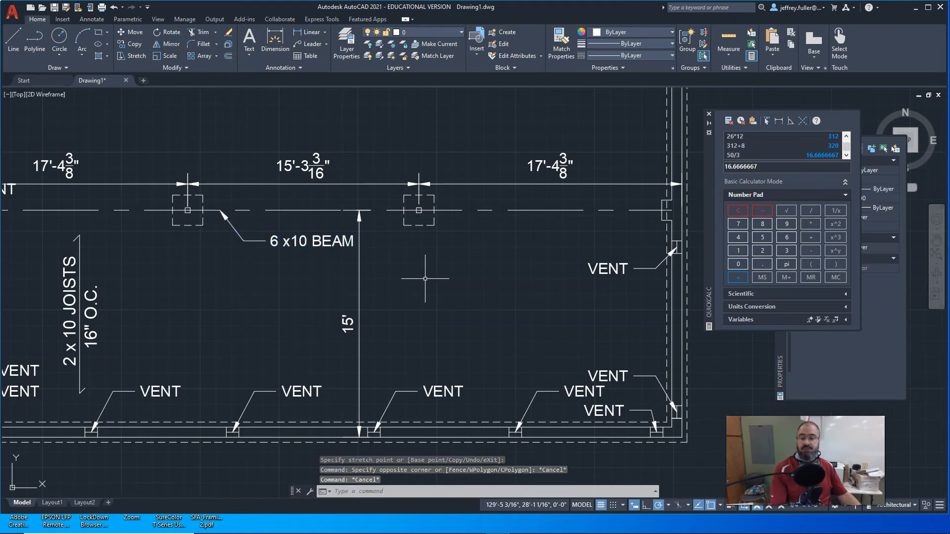
scroll(down, 3)
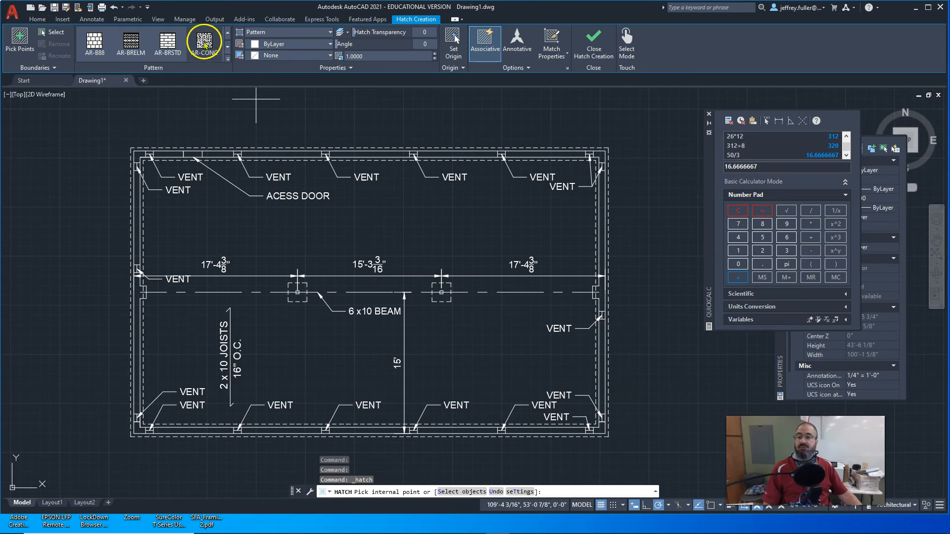
mouse_move(135, 132)
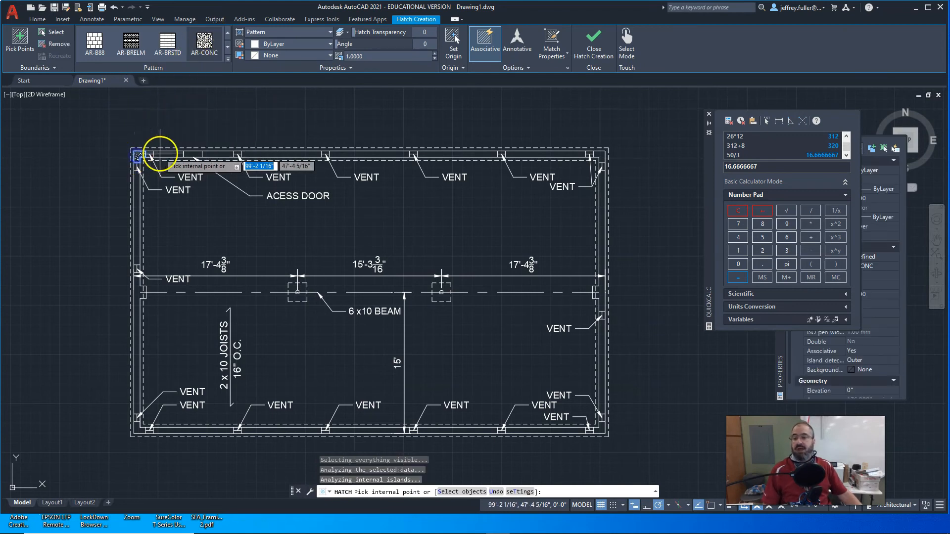
mouse_move(222, 154)
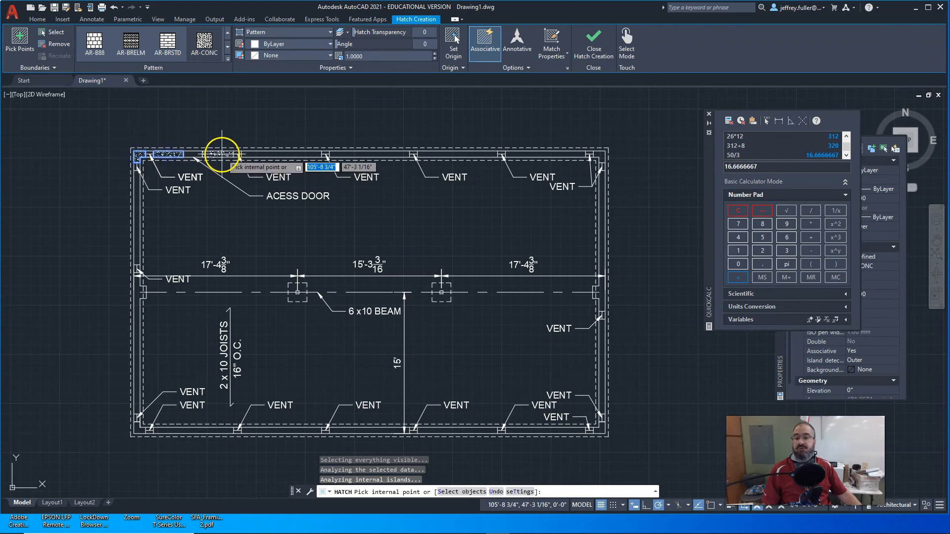
mouse_move(255, 150)
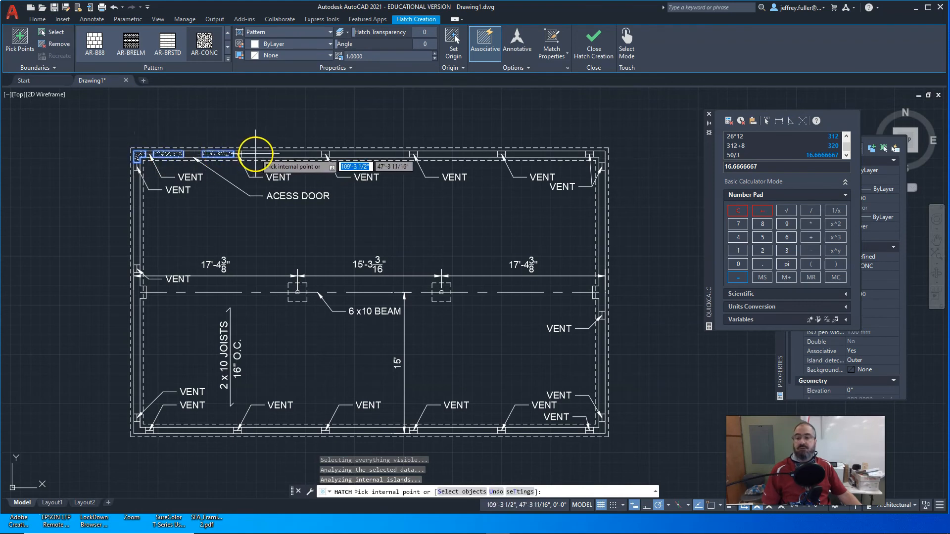
mouse_move(355, 152)
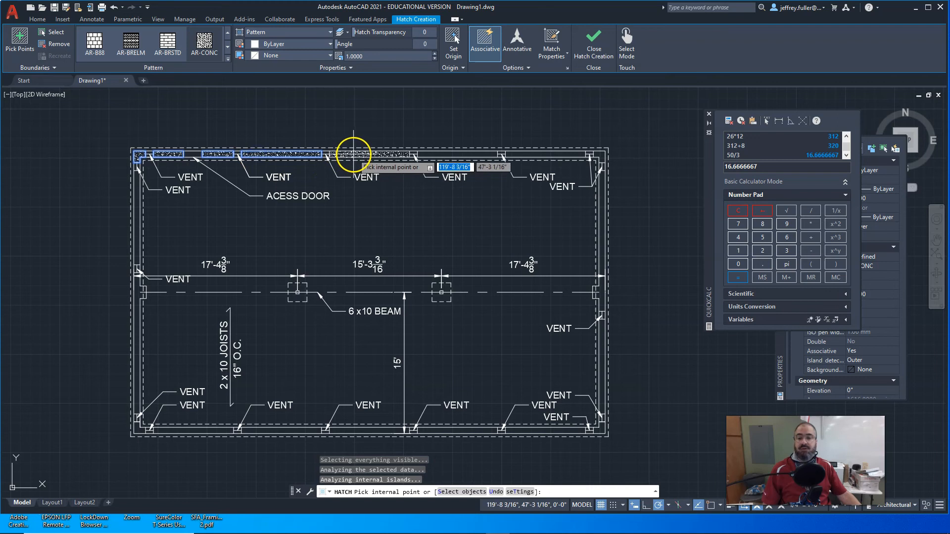
mouse_move(534, 149)
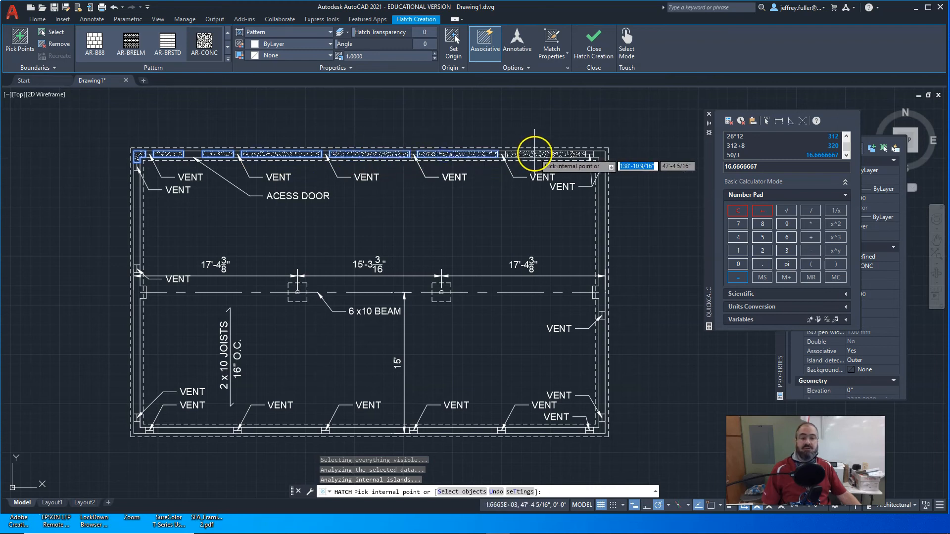
mouse_move(603, 148)
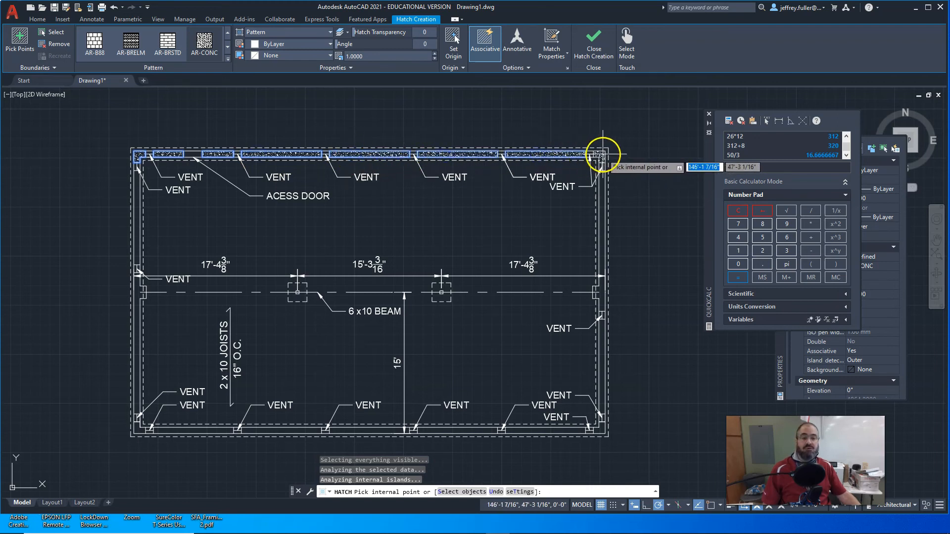
mouse_move(603, 188)
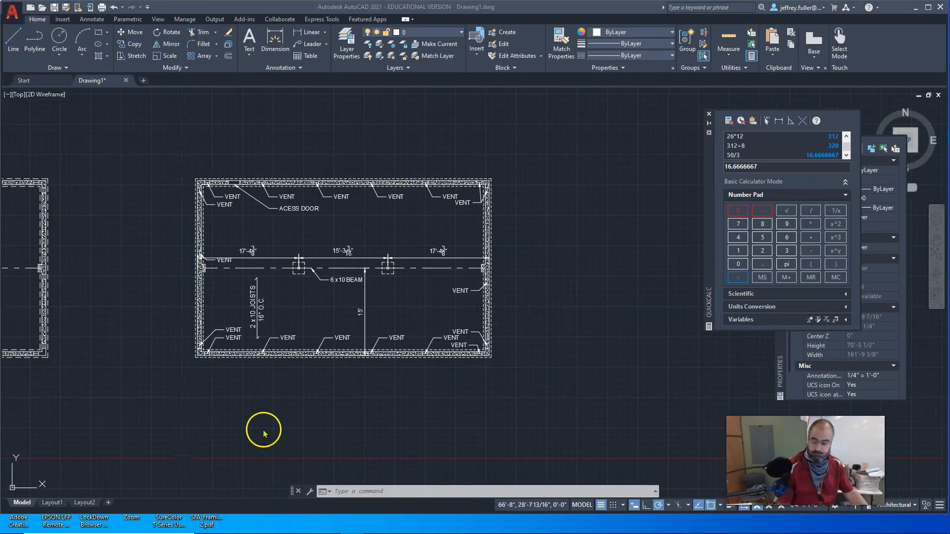
mouse_move(263, 432)
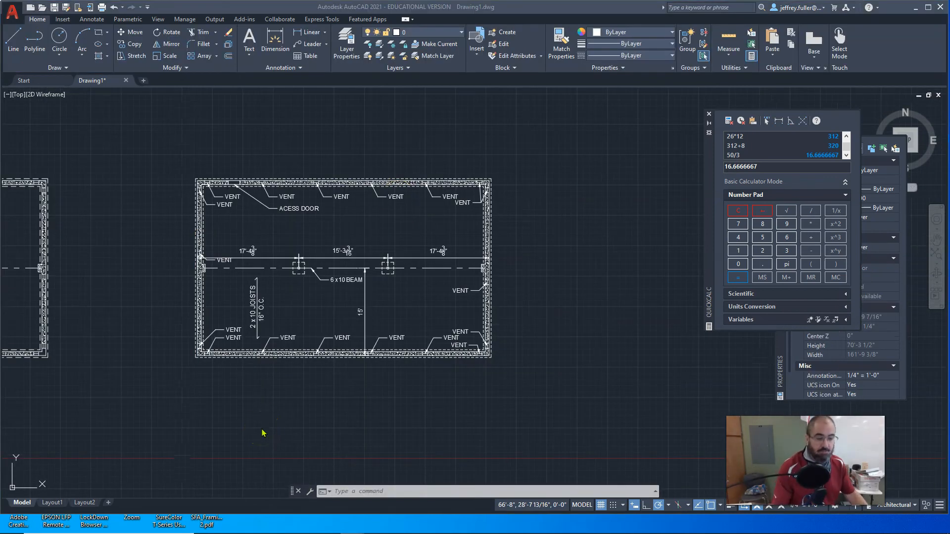
mouse_move(163, 127)
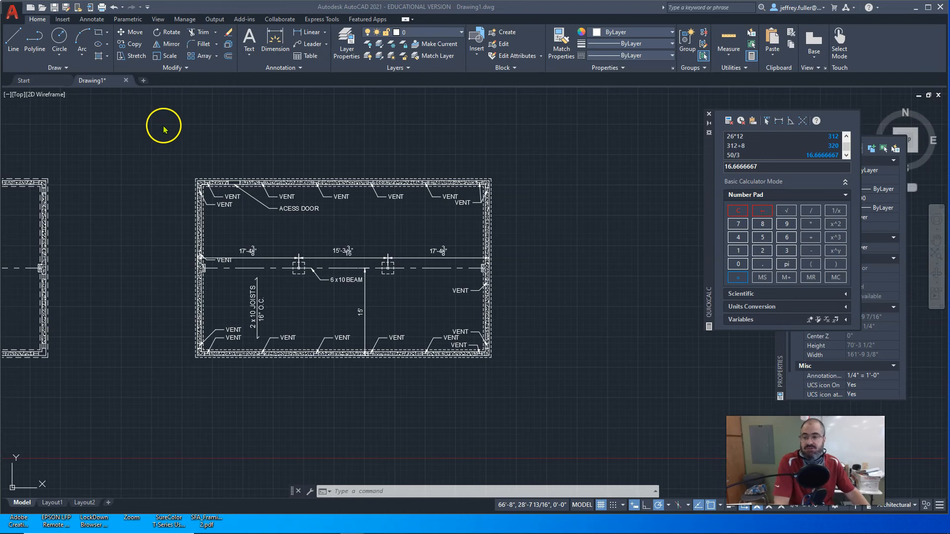
mouse_move(151, 135)
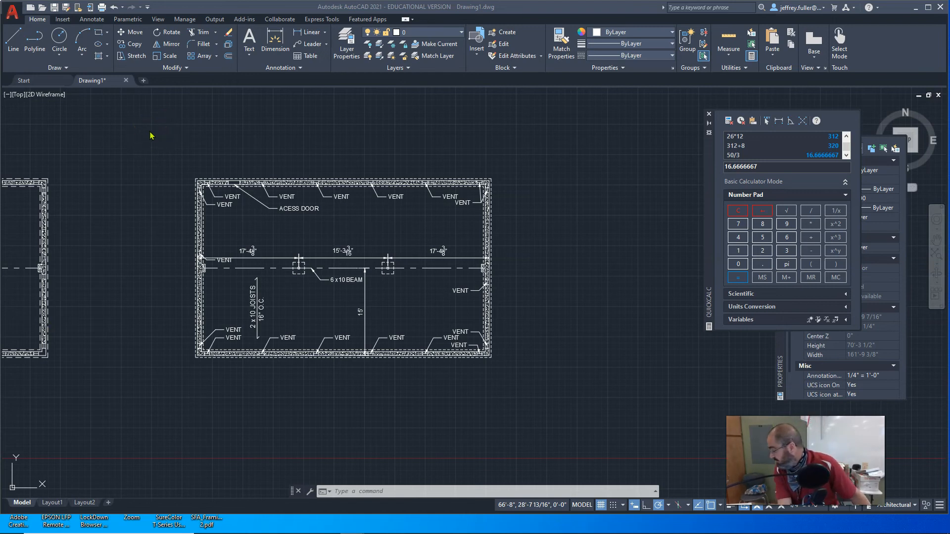
mouse_move(405, 164)
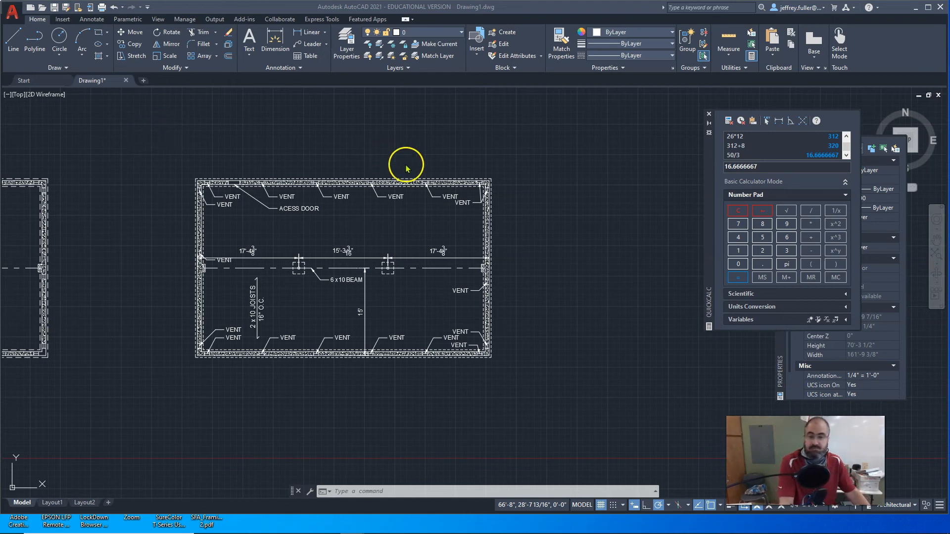
mouse_move(345, 306)
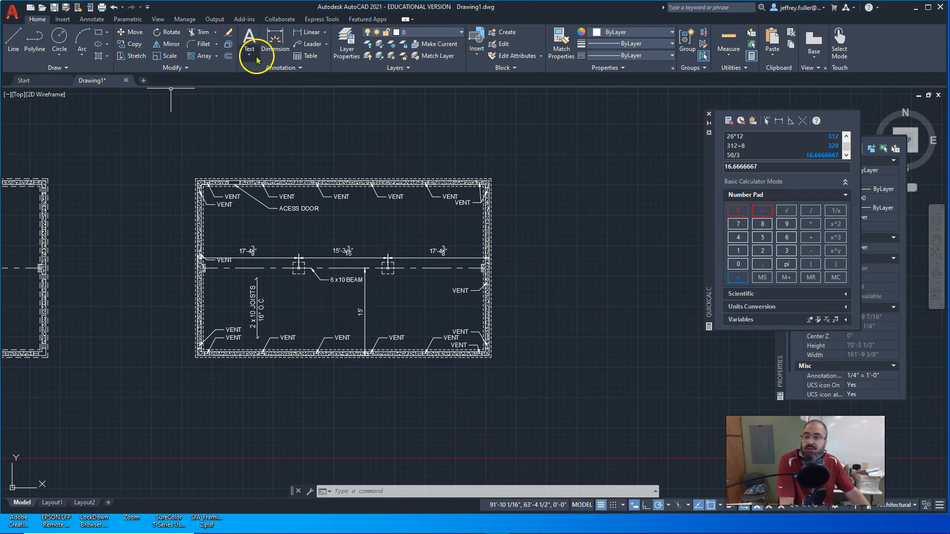
mouse_move(248, 91)
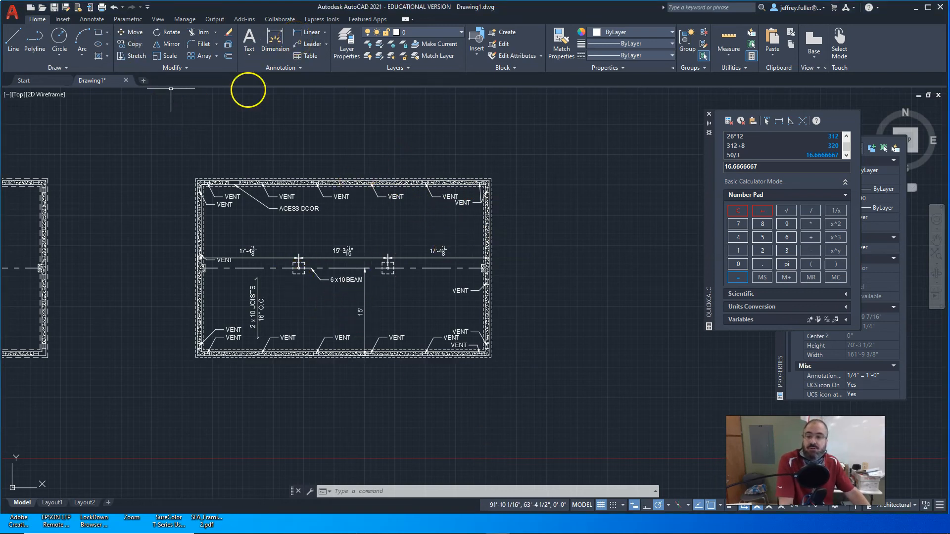
click(274, 43)
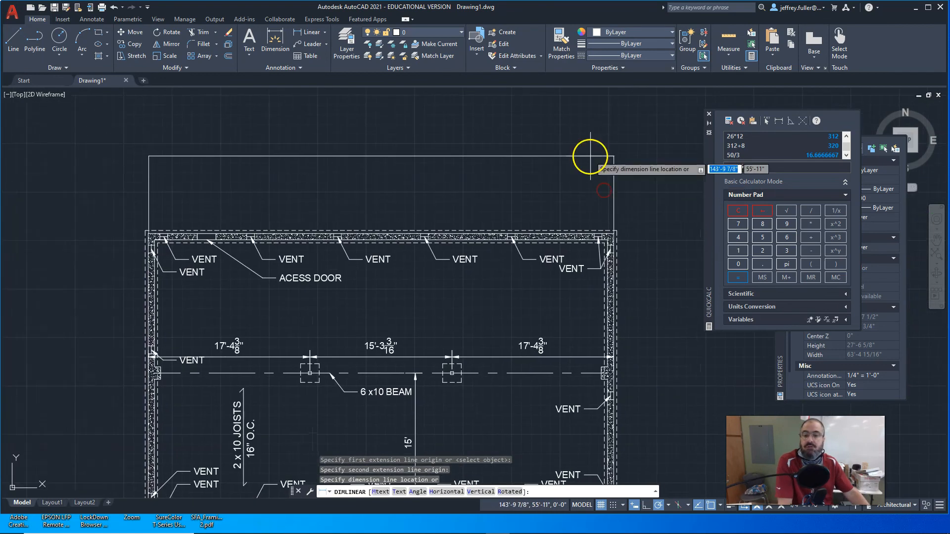
mouse_move(597, 185)
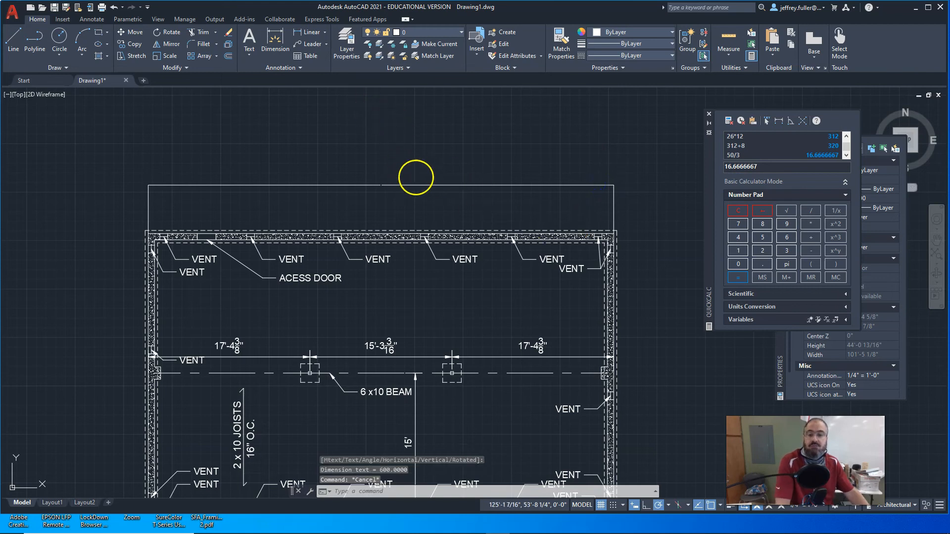
Set the 50' and 30' overall dimensions to the Annotative dimension style.
click(381, 184)
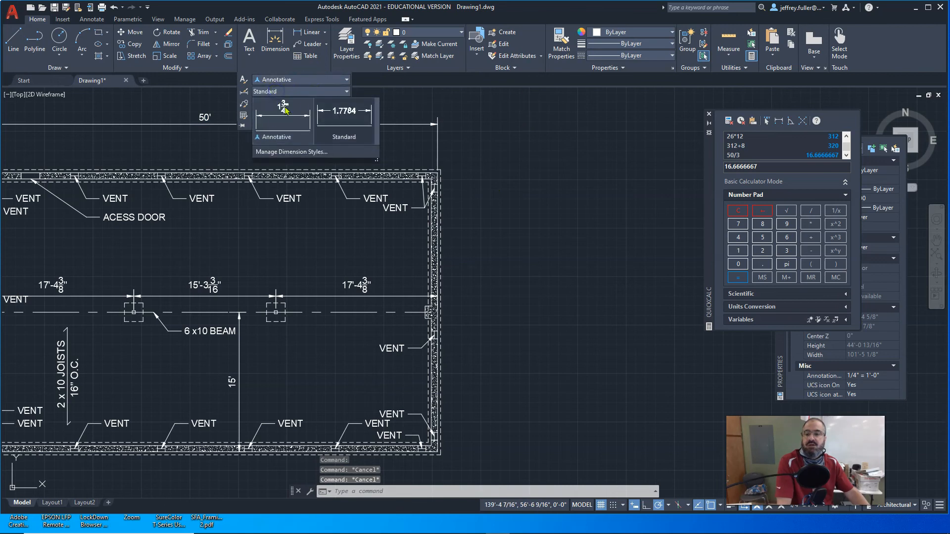
click(366, 68)
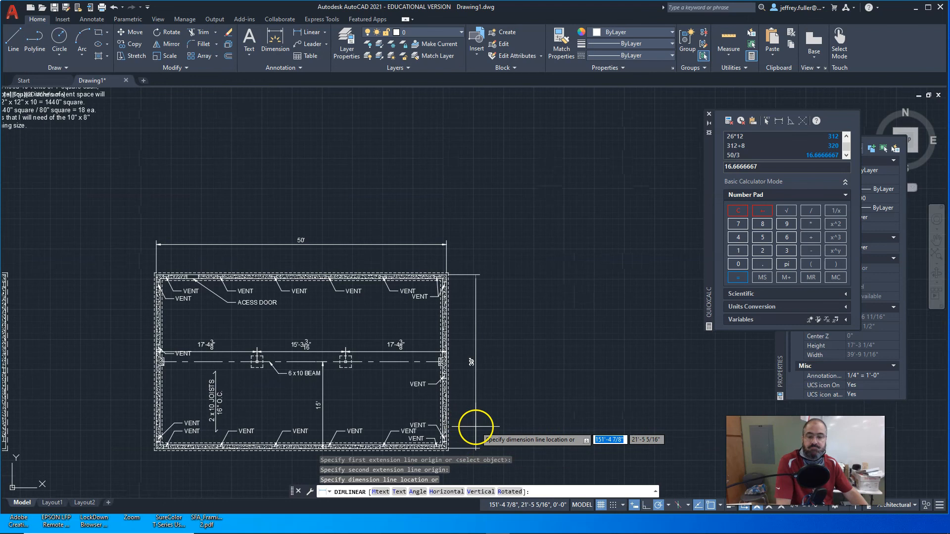
key(Escape)
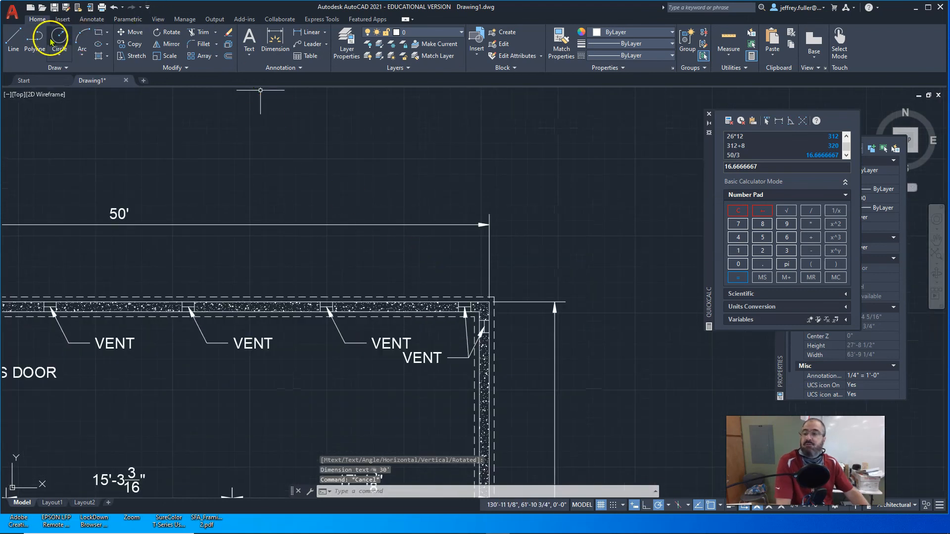
mouse_move(242, 64)
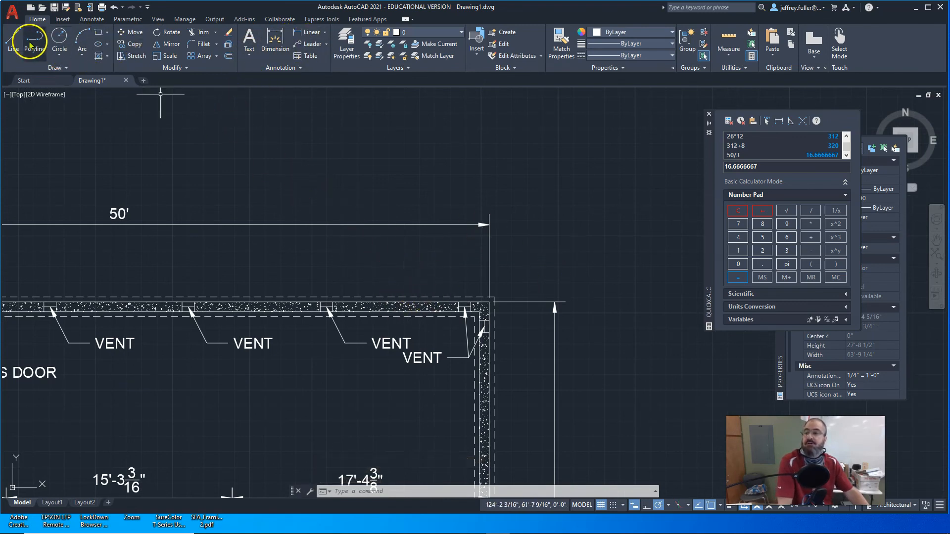
Stretch the 50' dimension's endpoint to the outer wall corner using a helper line.
click(13, 38)
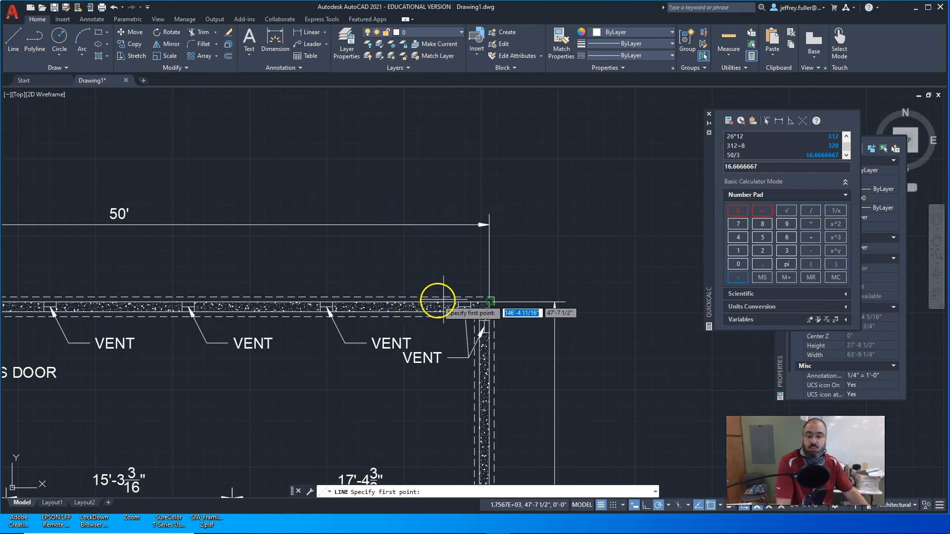
click(488, 303)
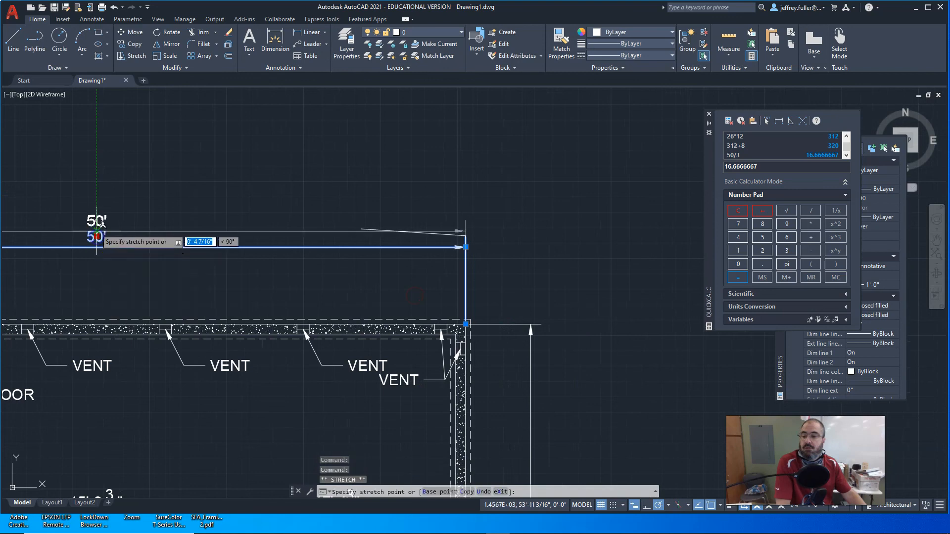
click(112, 342)
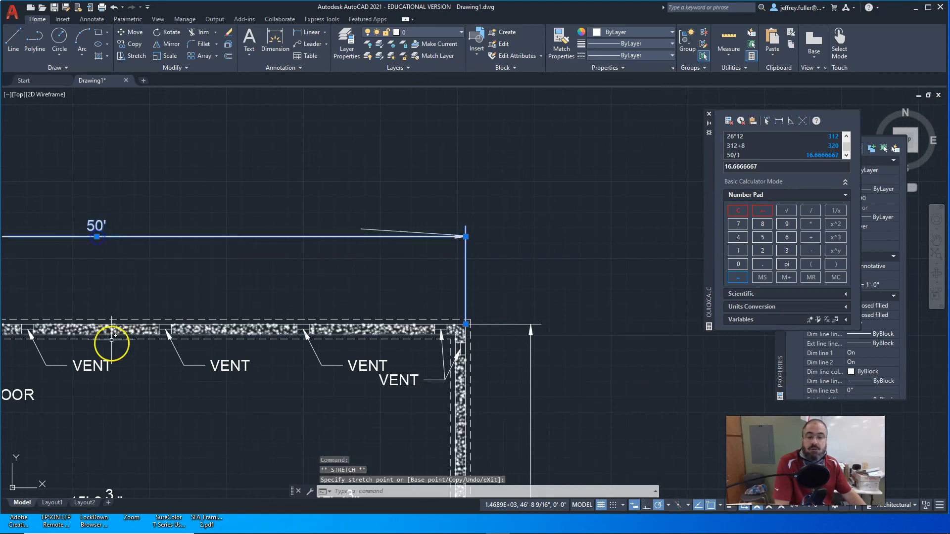
key(Escape)
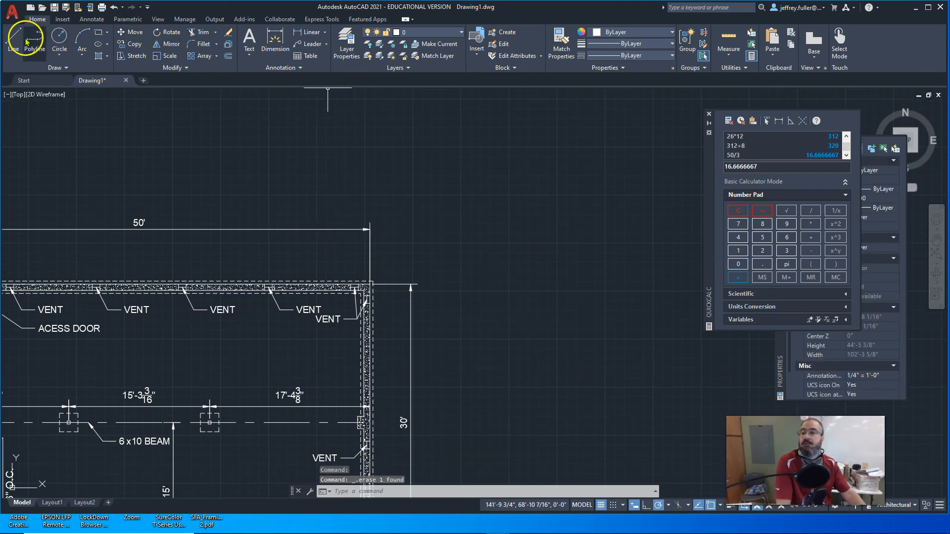
Stretch the 30' dimension's endpoint to the wall corner using another helper line.
click(13, 41)
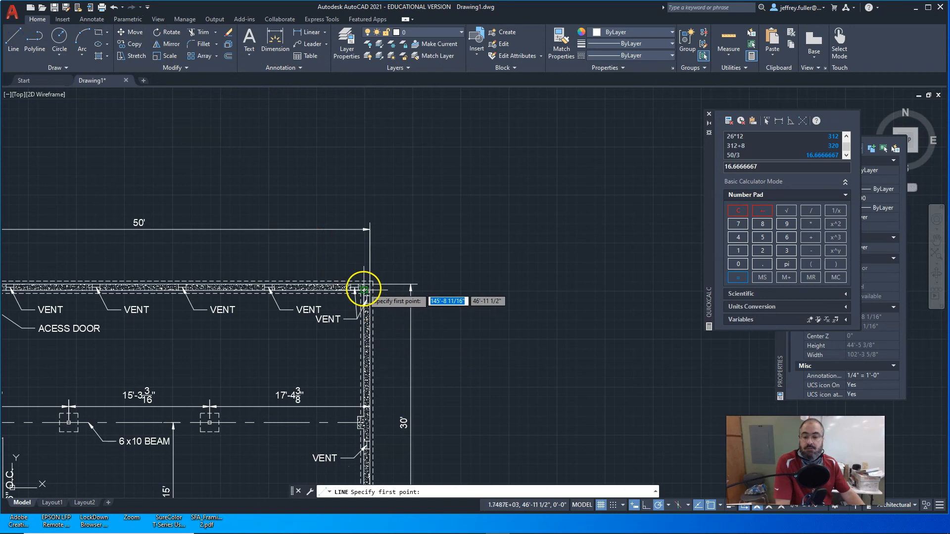
mouse_move(370, 336)
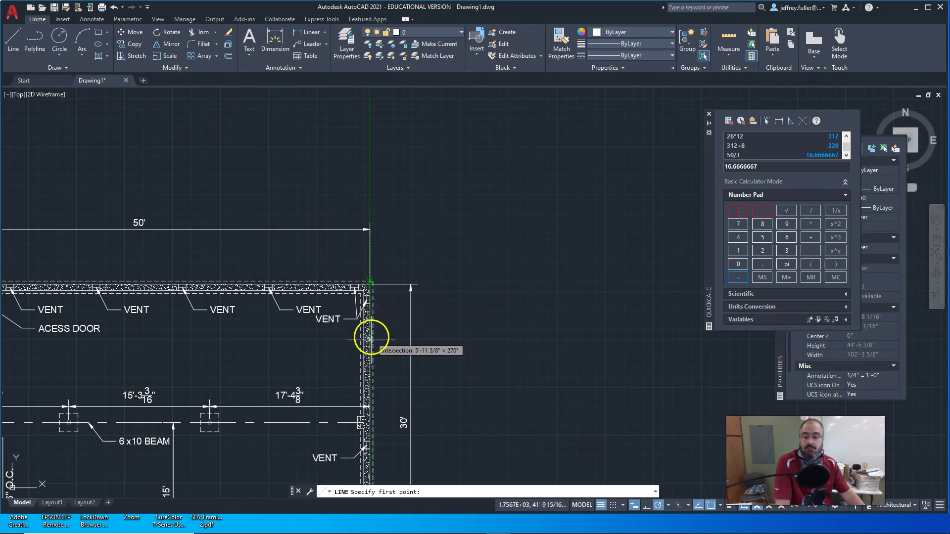
click(370, 337)
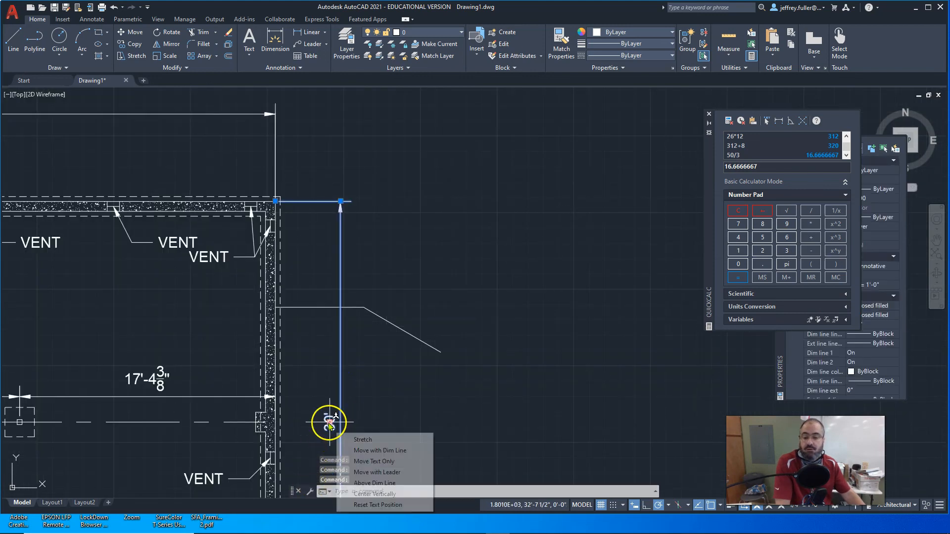
click(363, 439)
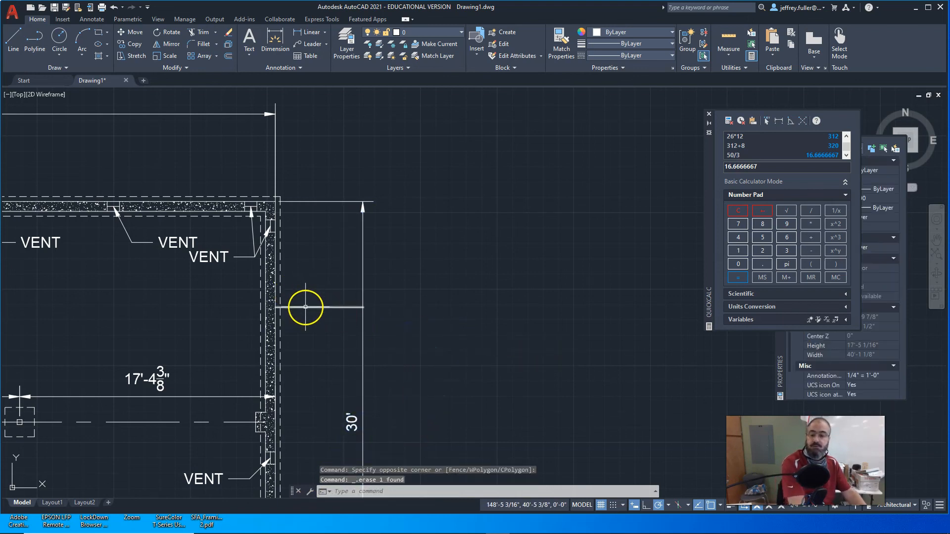
scroll(down, 3)
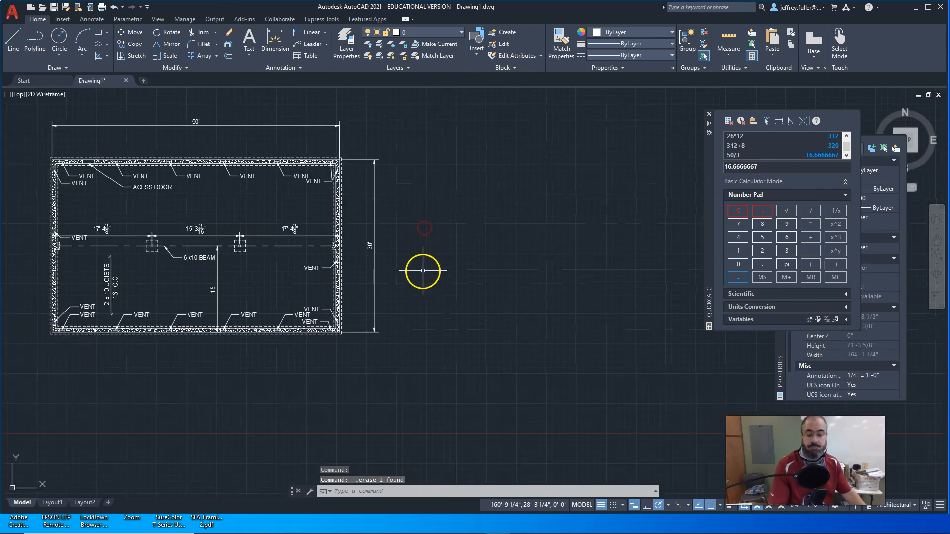